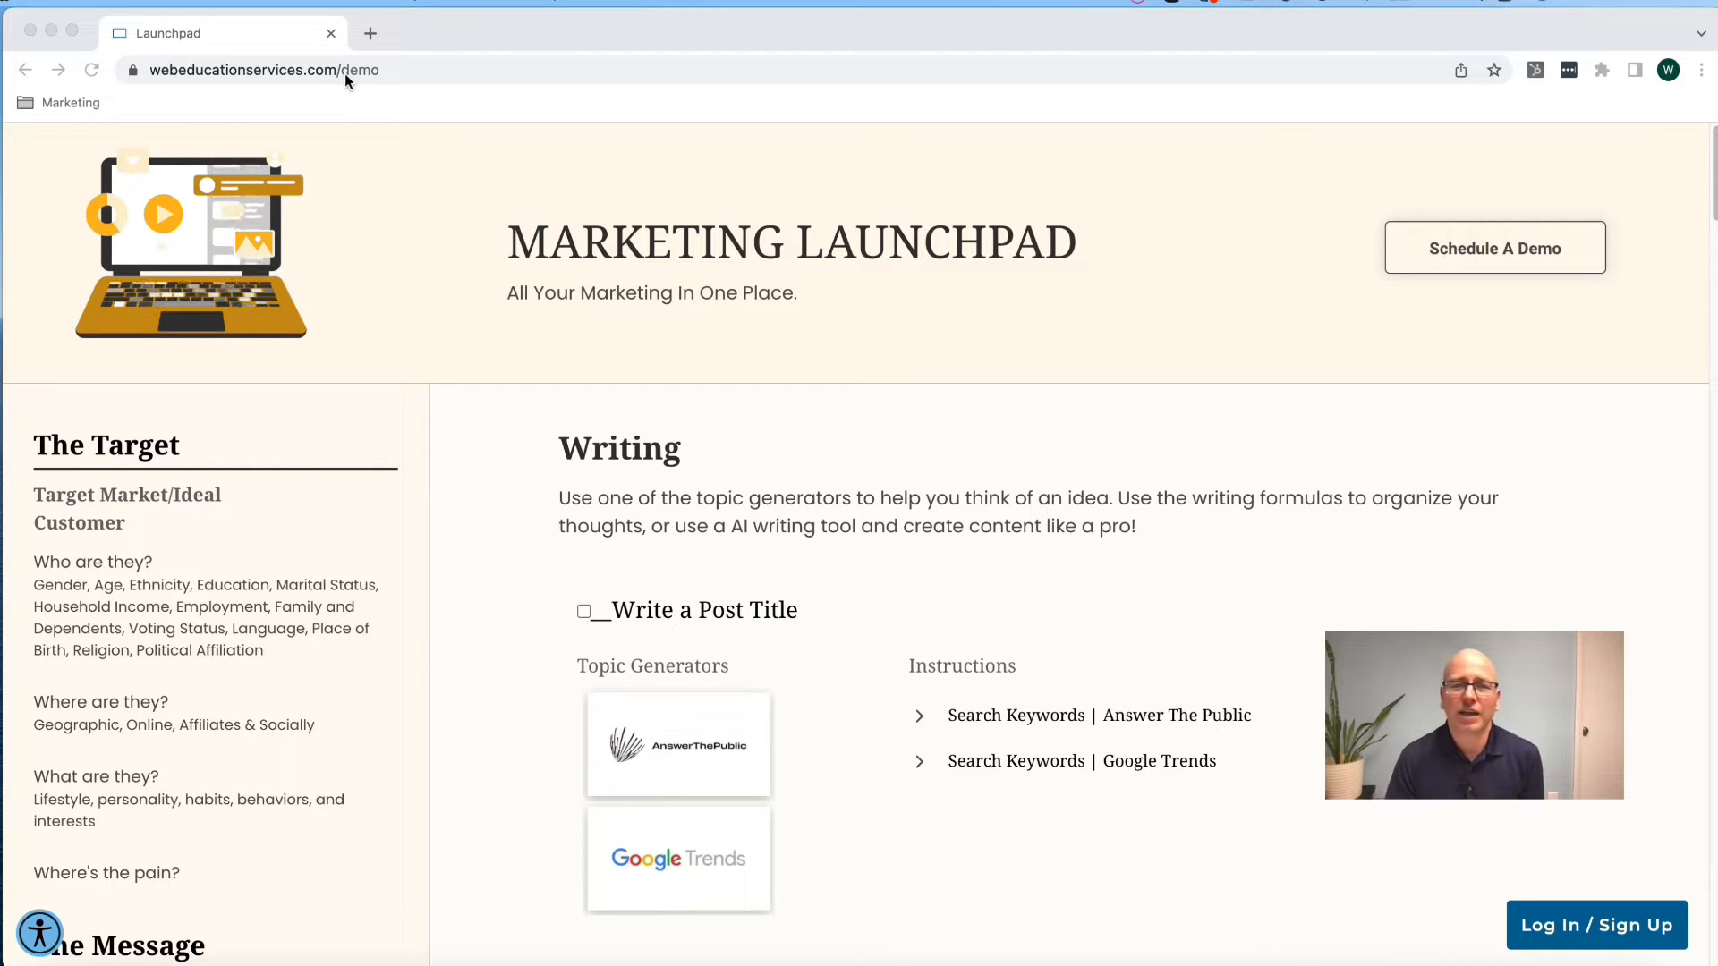
pyautogui.moveTo(766, 283)
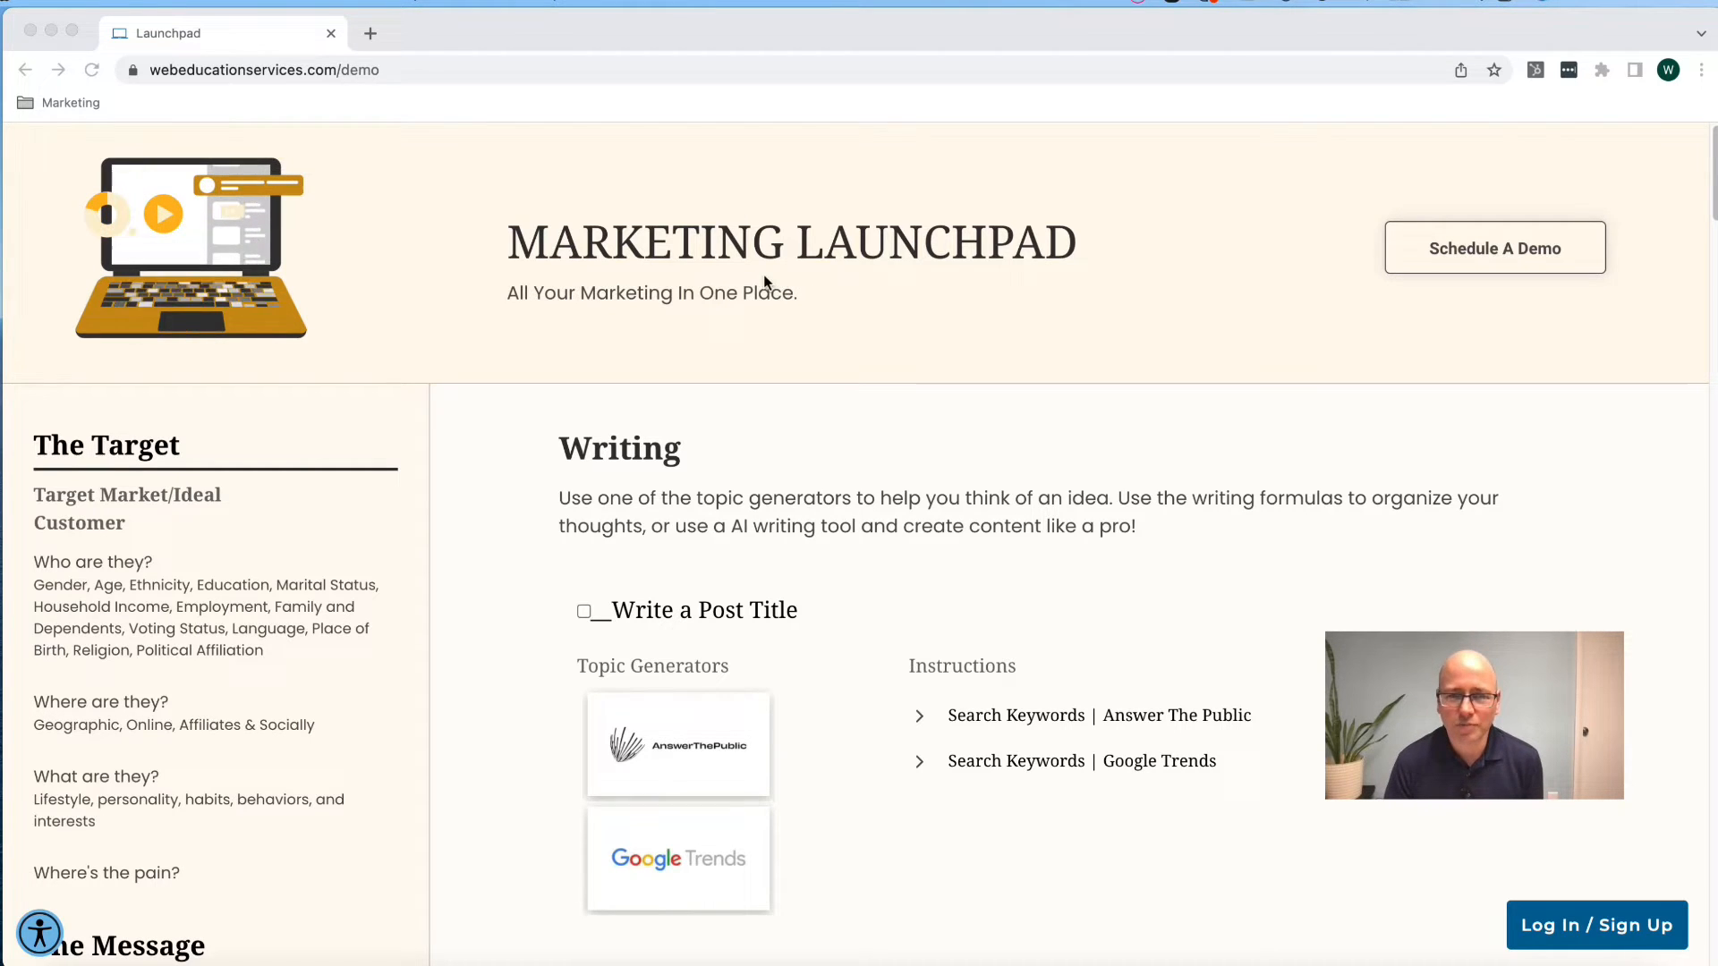
pyautogui.moveTo(1527, 248)
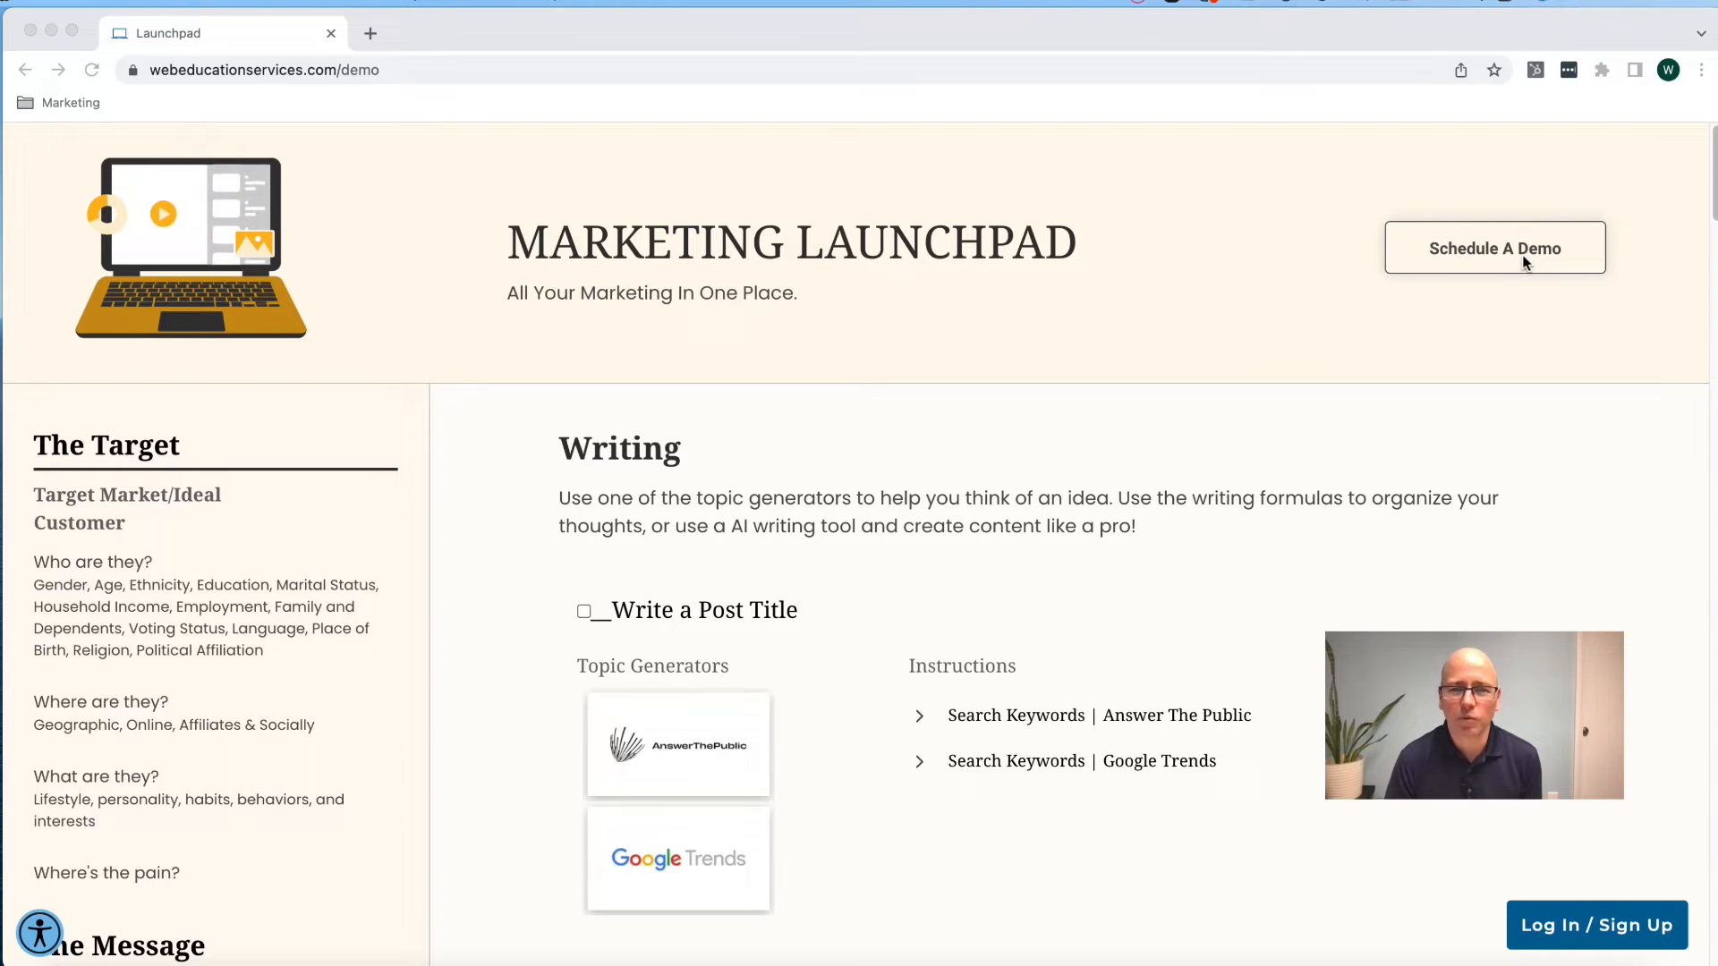
pyautogui.moveTo(605, 450)
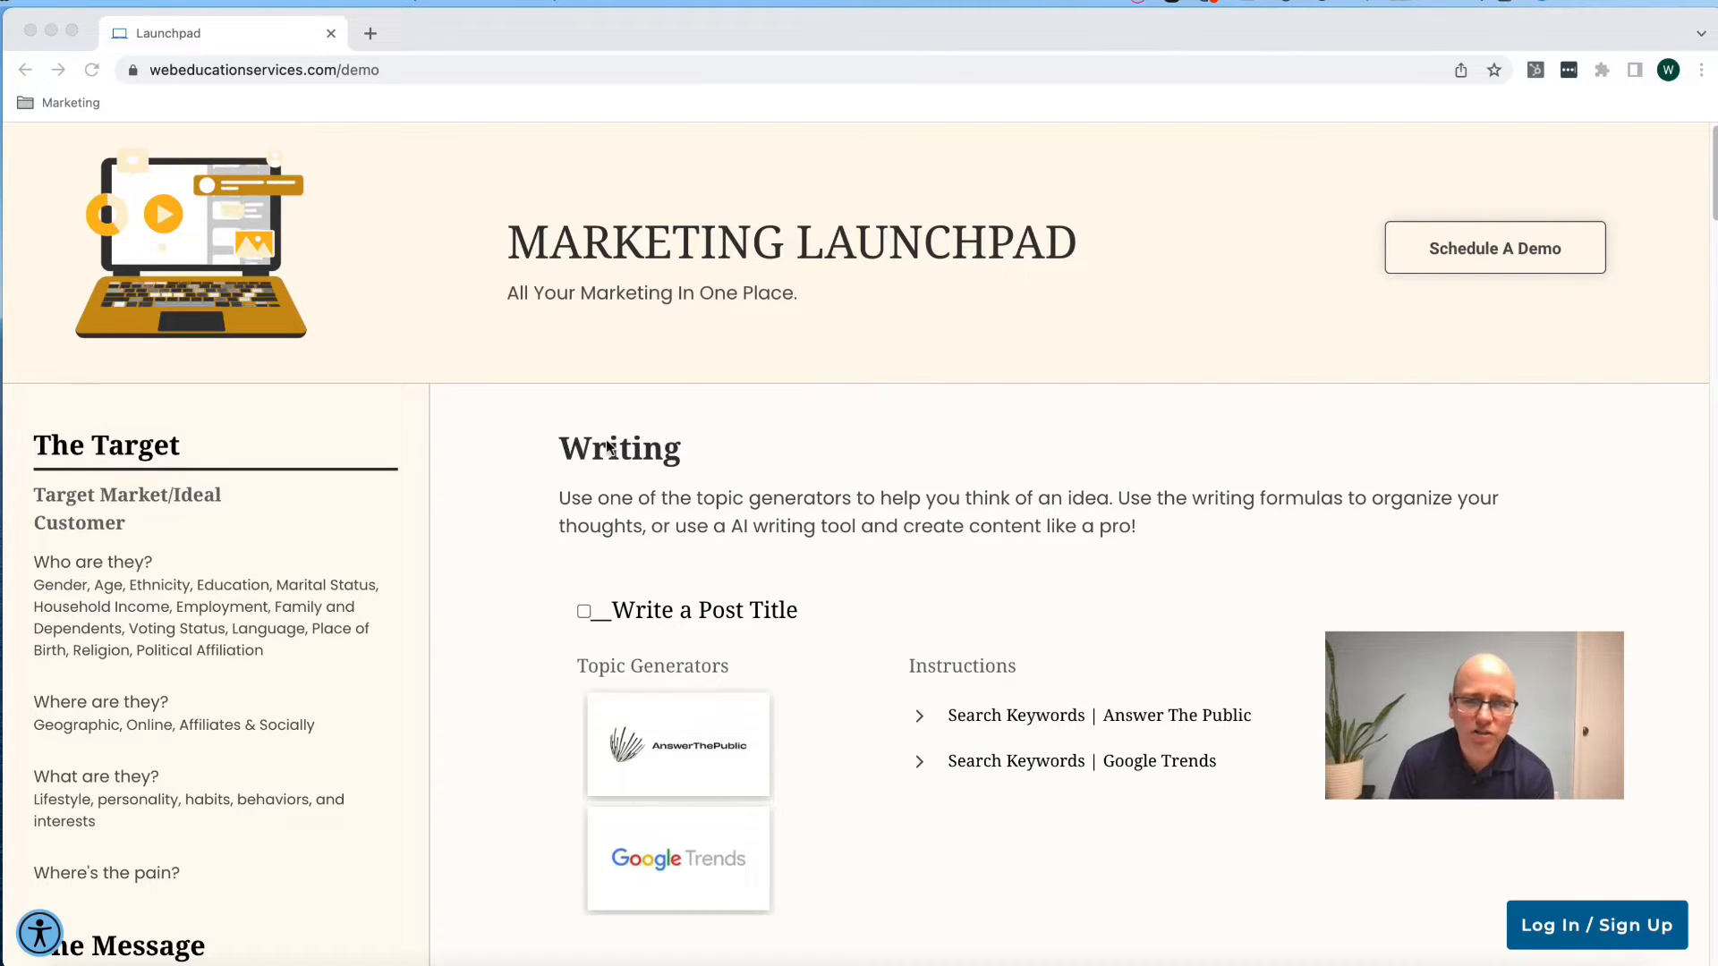
# Reach the Images & Video section of the Launchpad and open Canva from the Editing Software list.
pyautogui.scroll(-3)
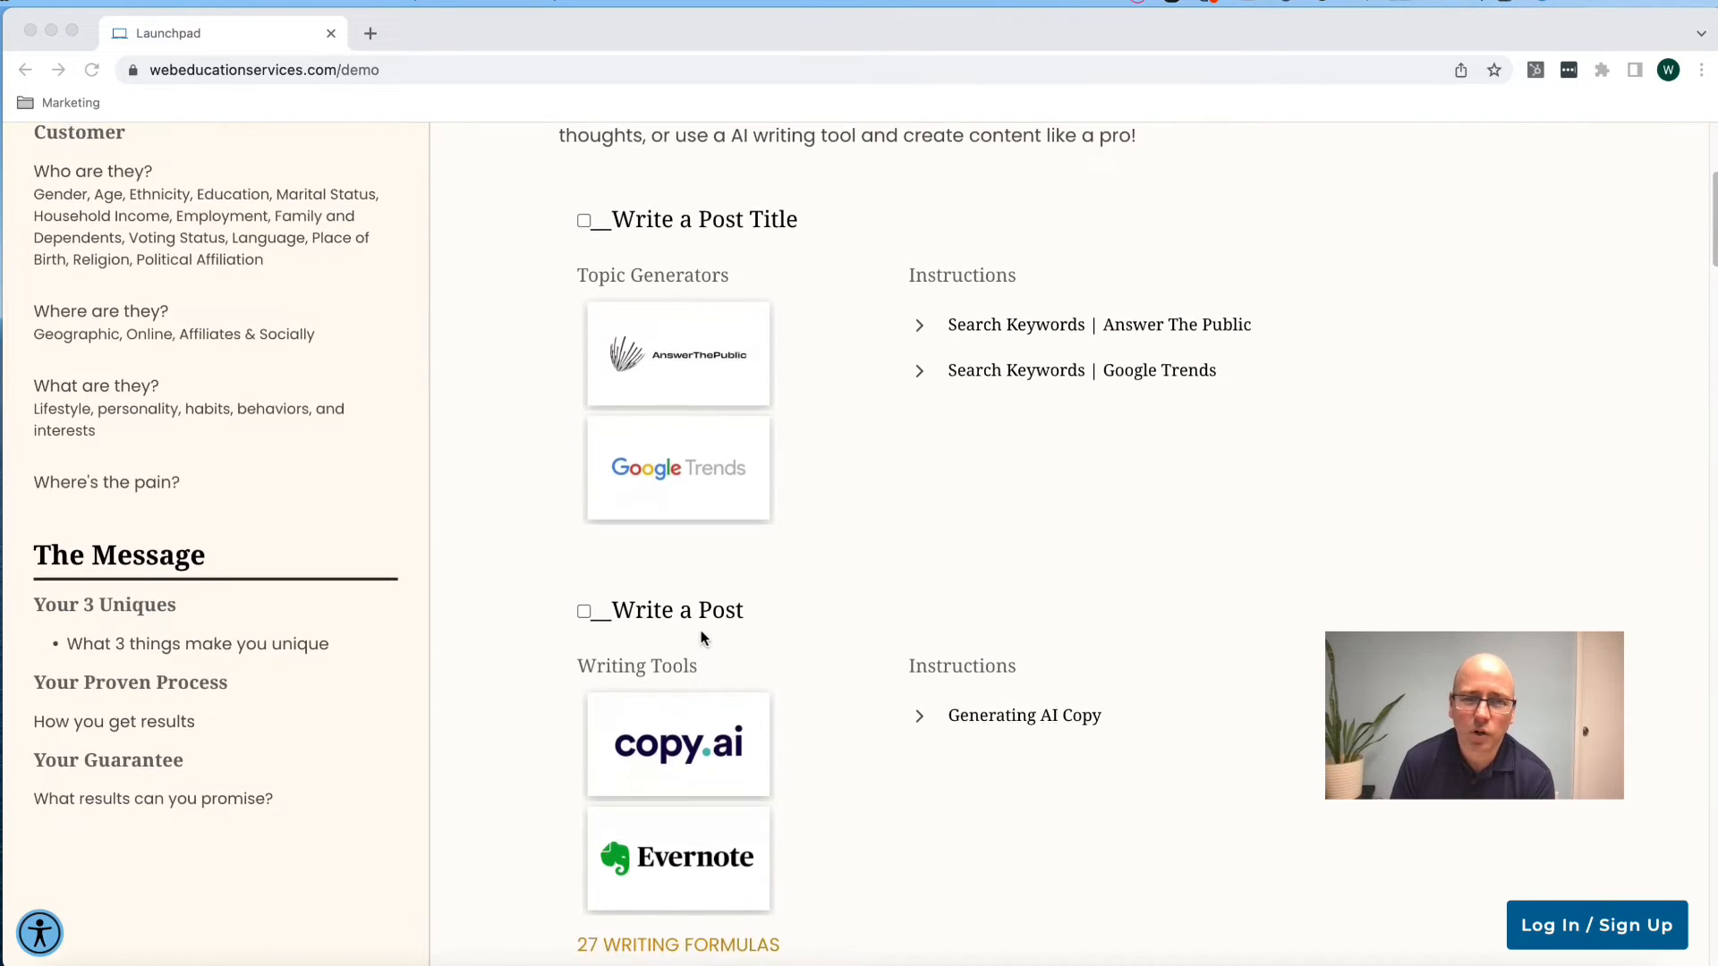
pyautogui.scroll(-3)
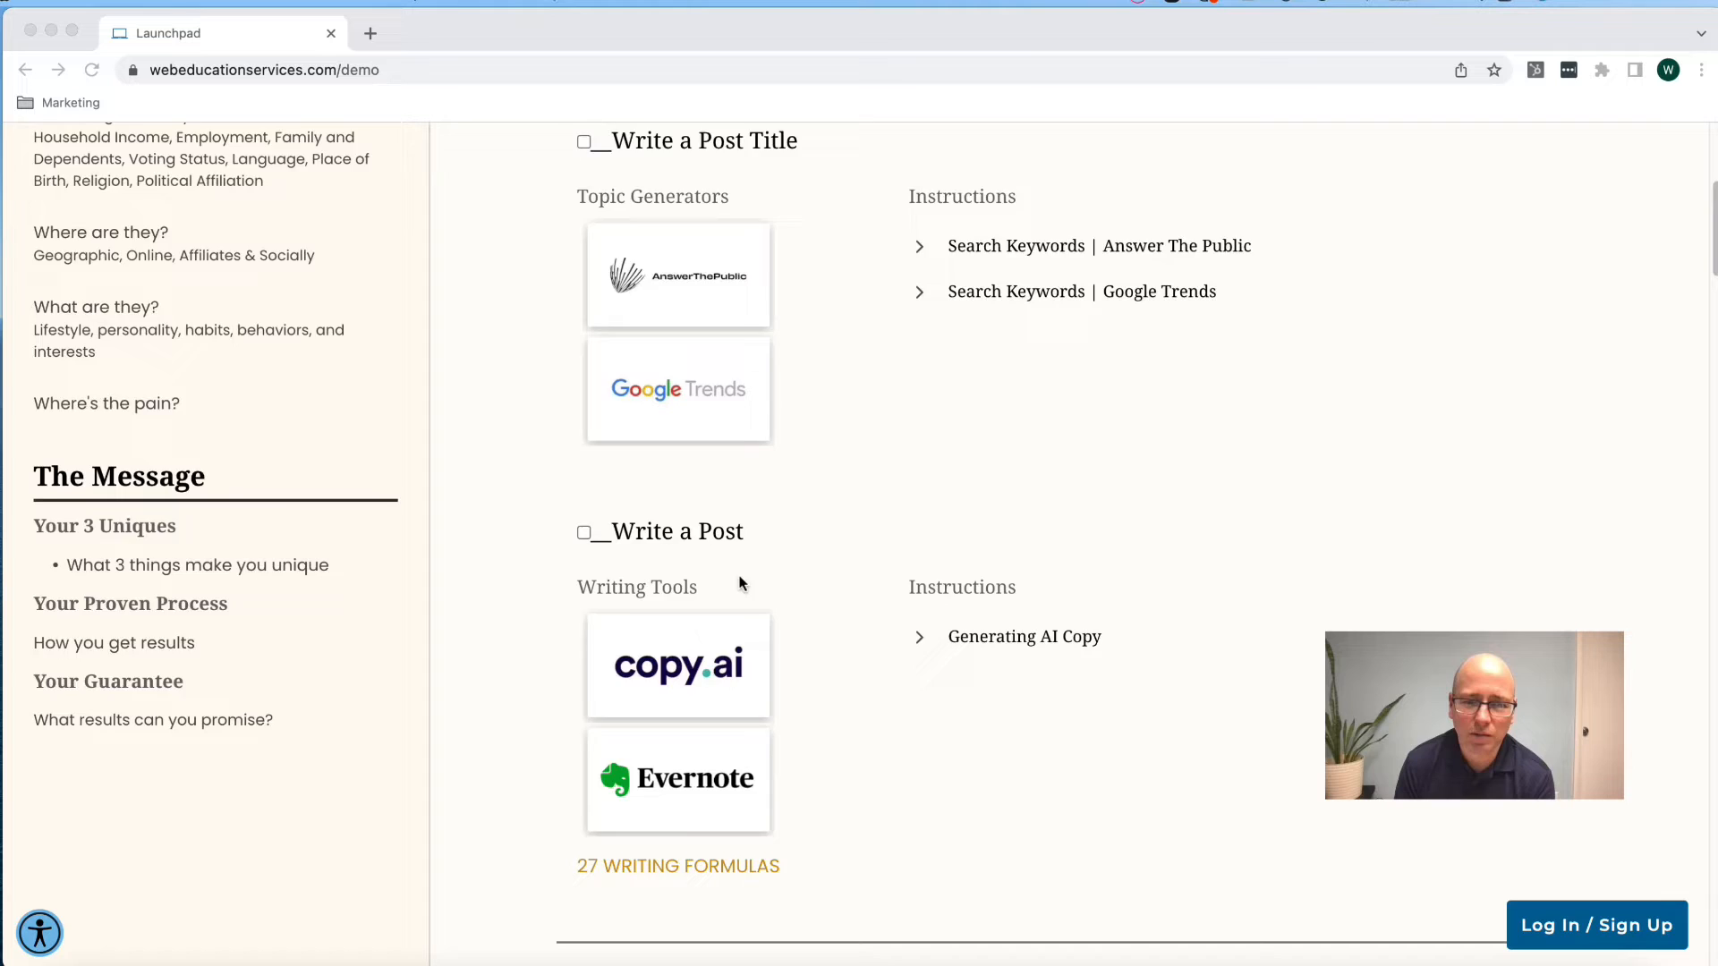
pyautogui.scroll(-3)
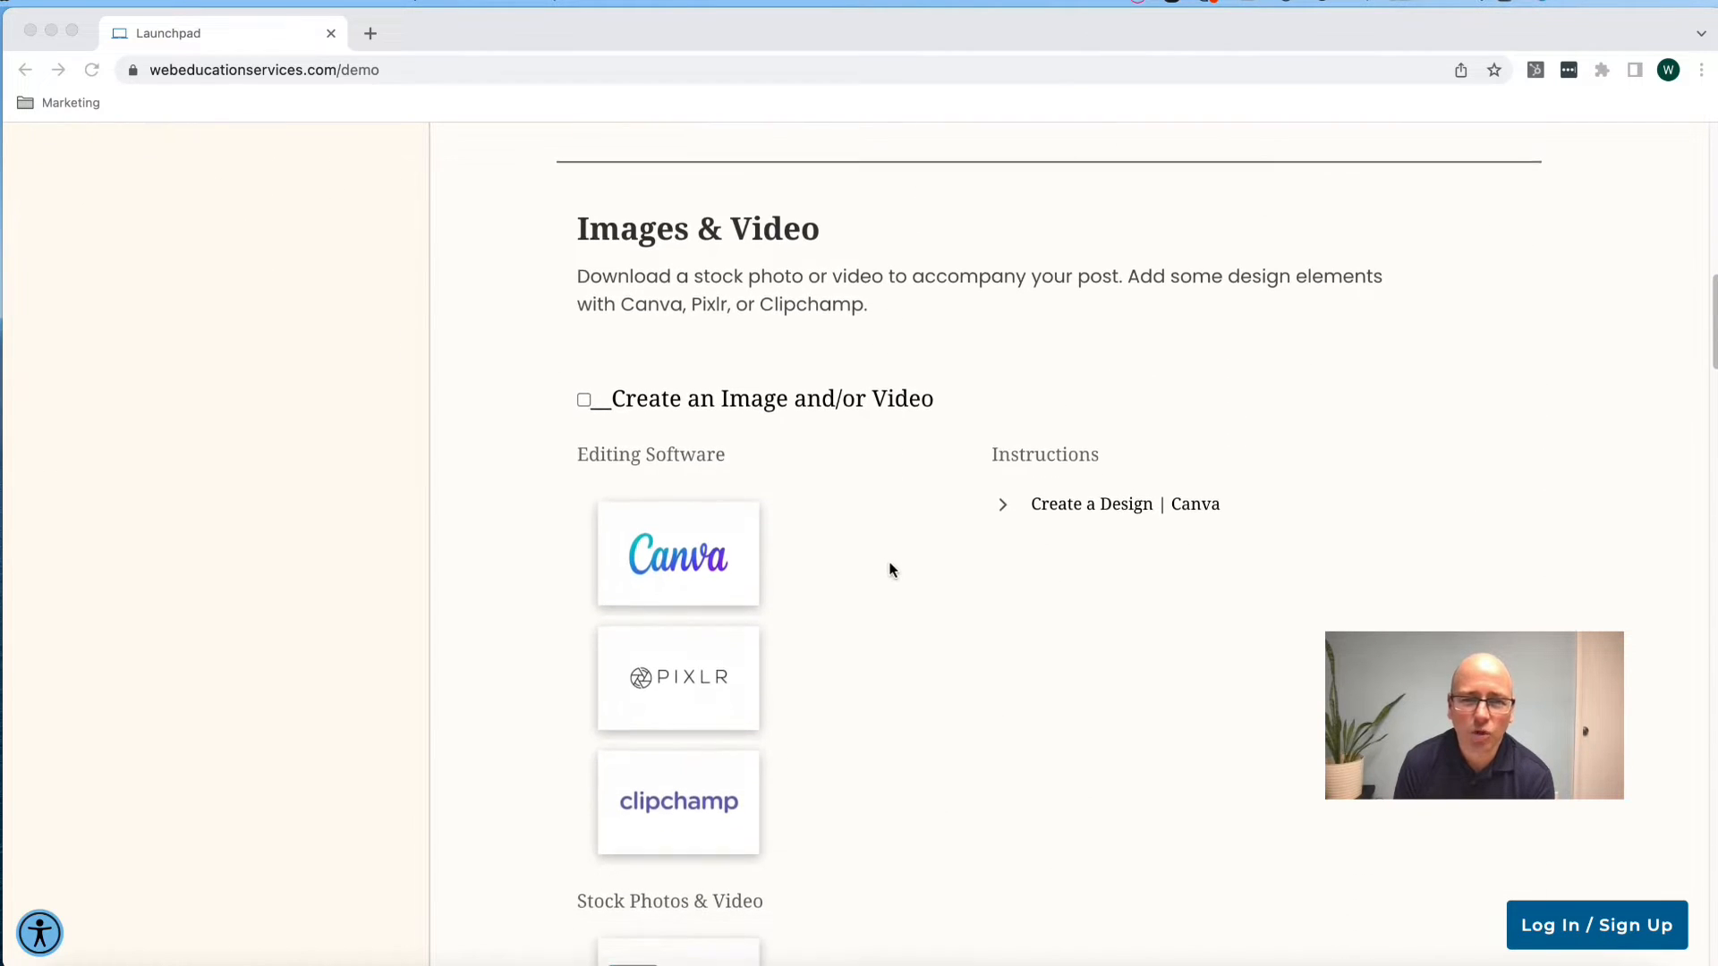
pyautogui.scroll(-3)
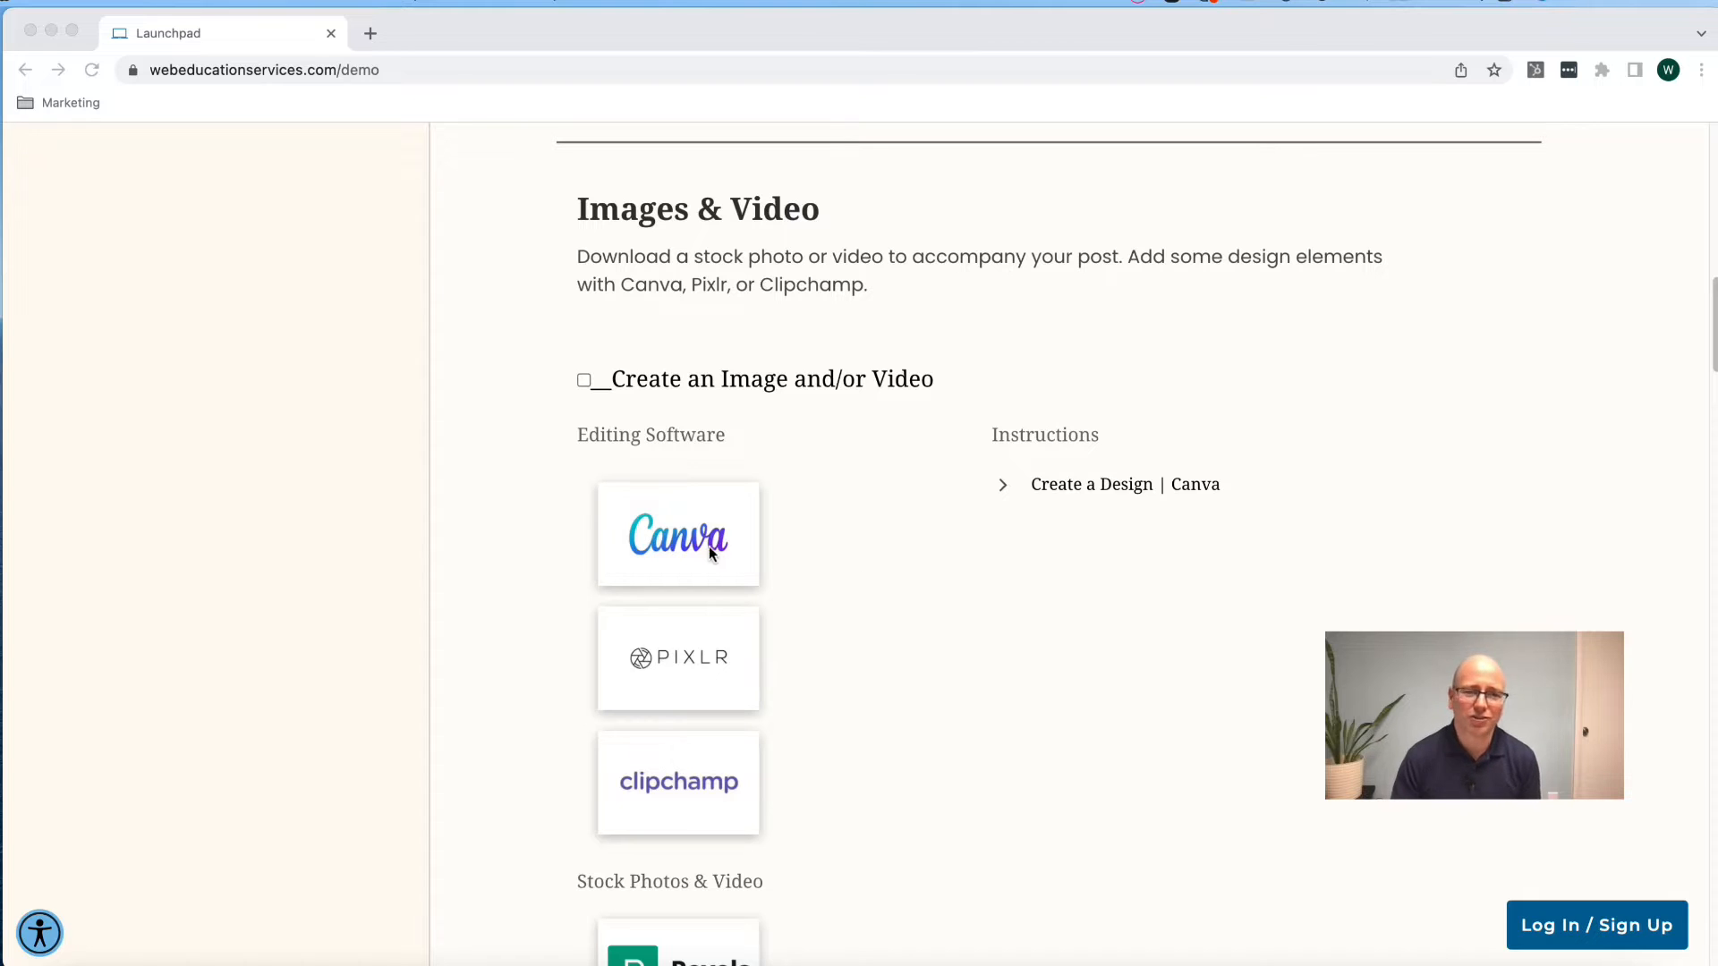
pyautogui.click(678, 534)
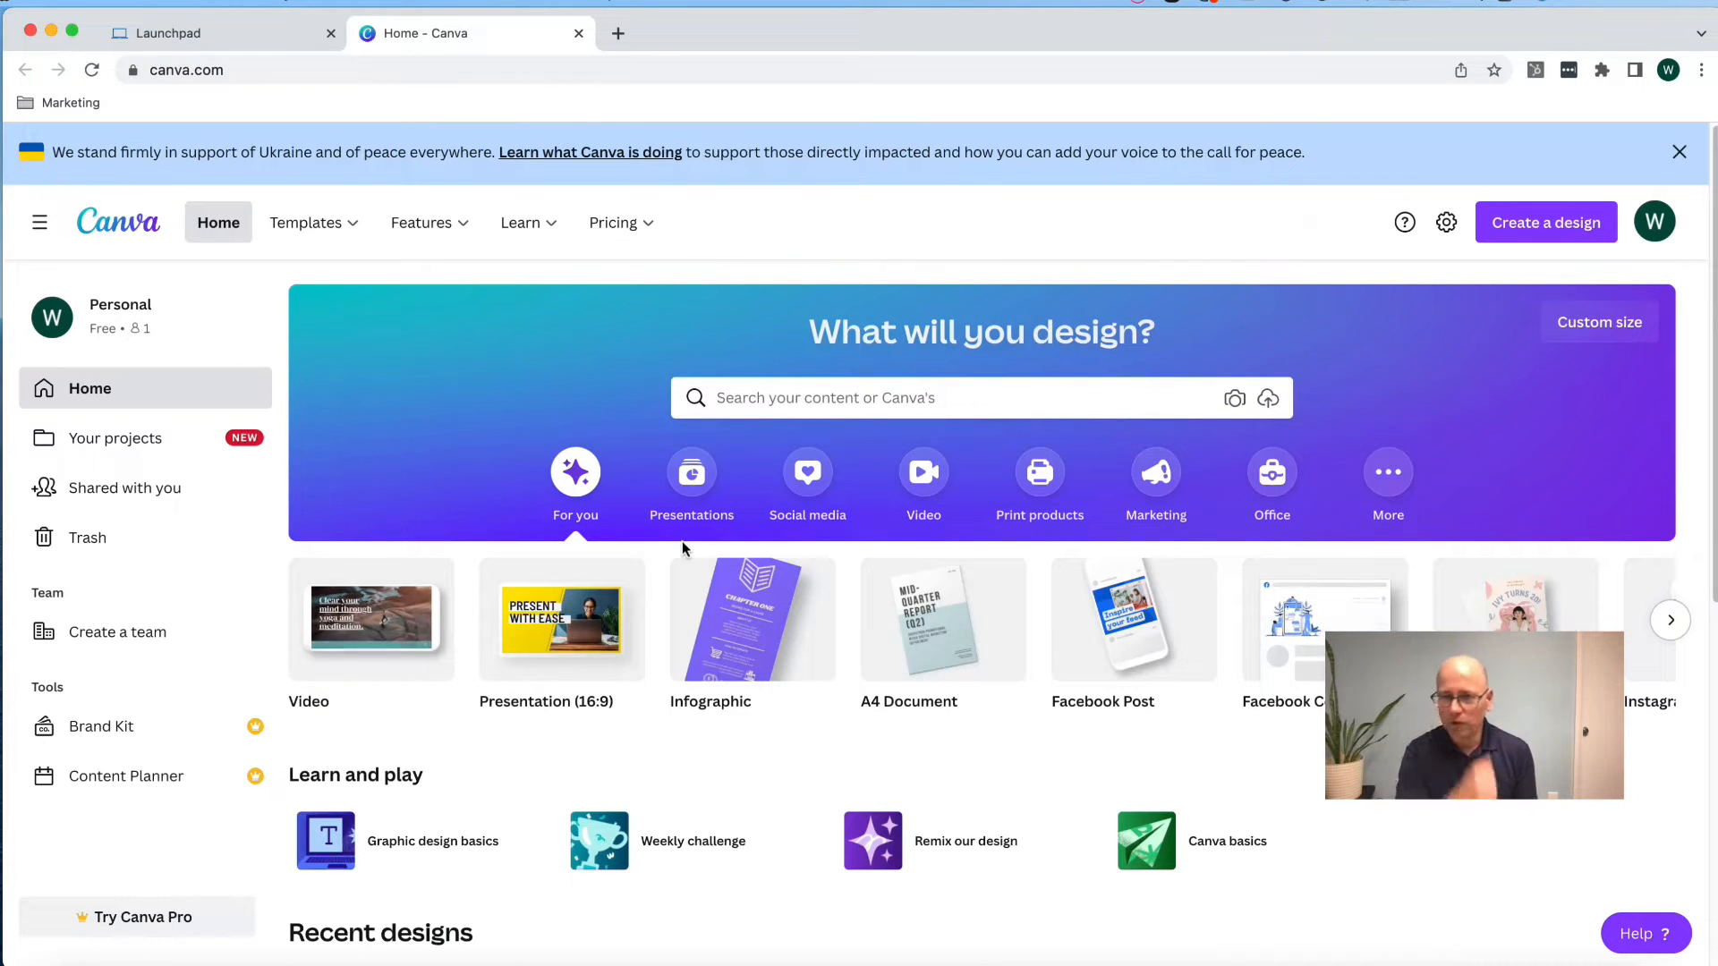
# Create a blank 16:9 presentation, search templates for 'news' and apply the NEW LOOK fashion template.
pyautogui.scroll(-3)
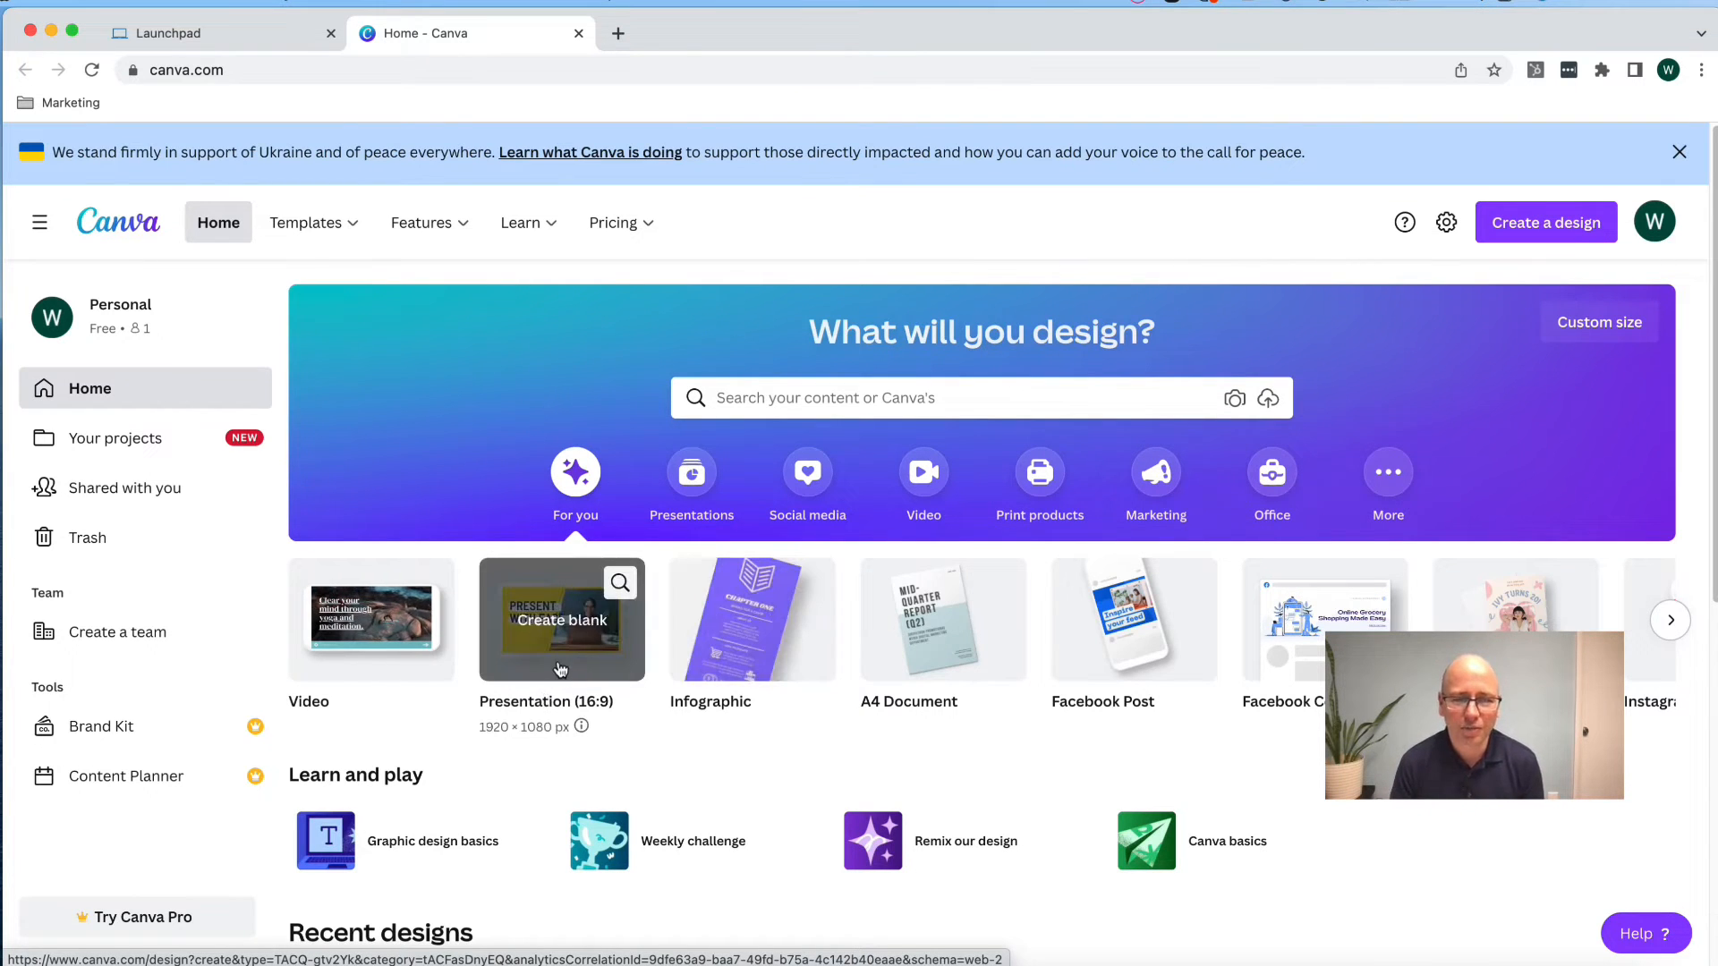
pyautogui.moveTo(663, 715)
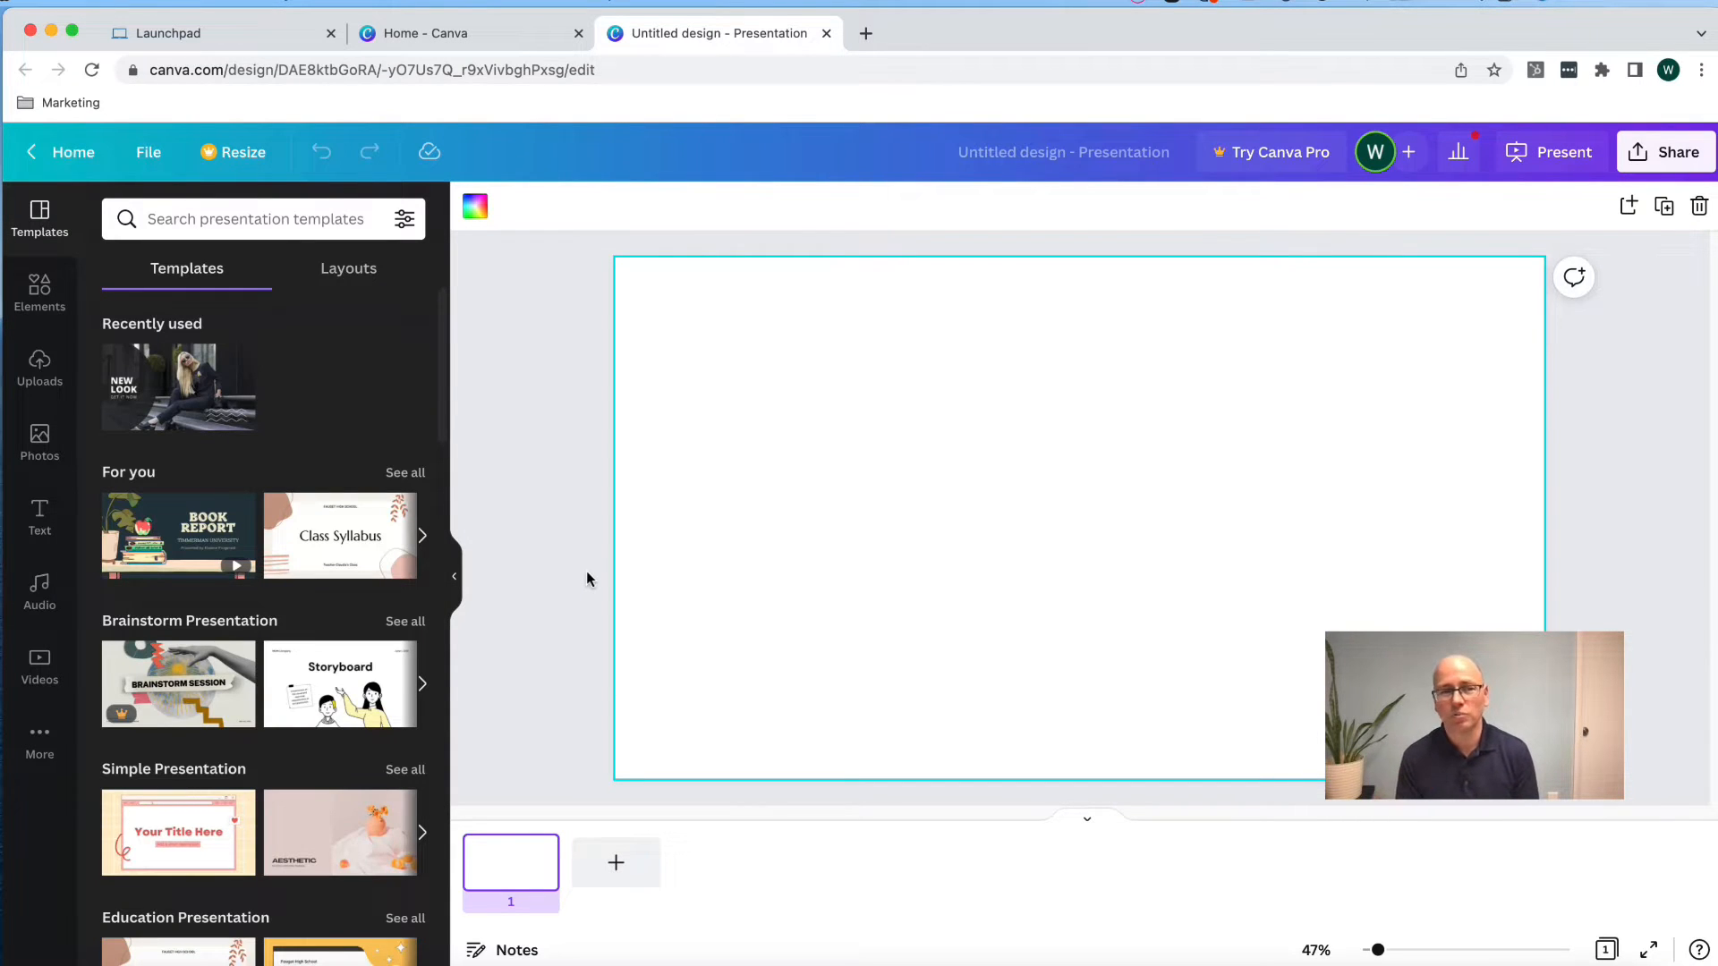
pyautogui.click(259, 220)
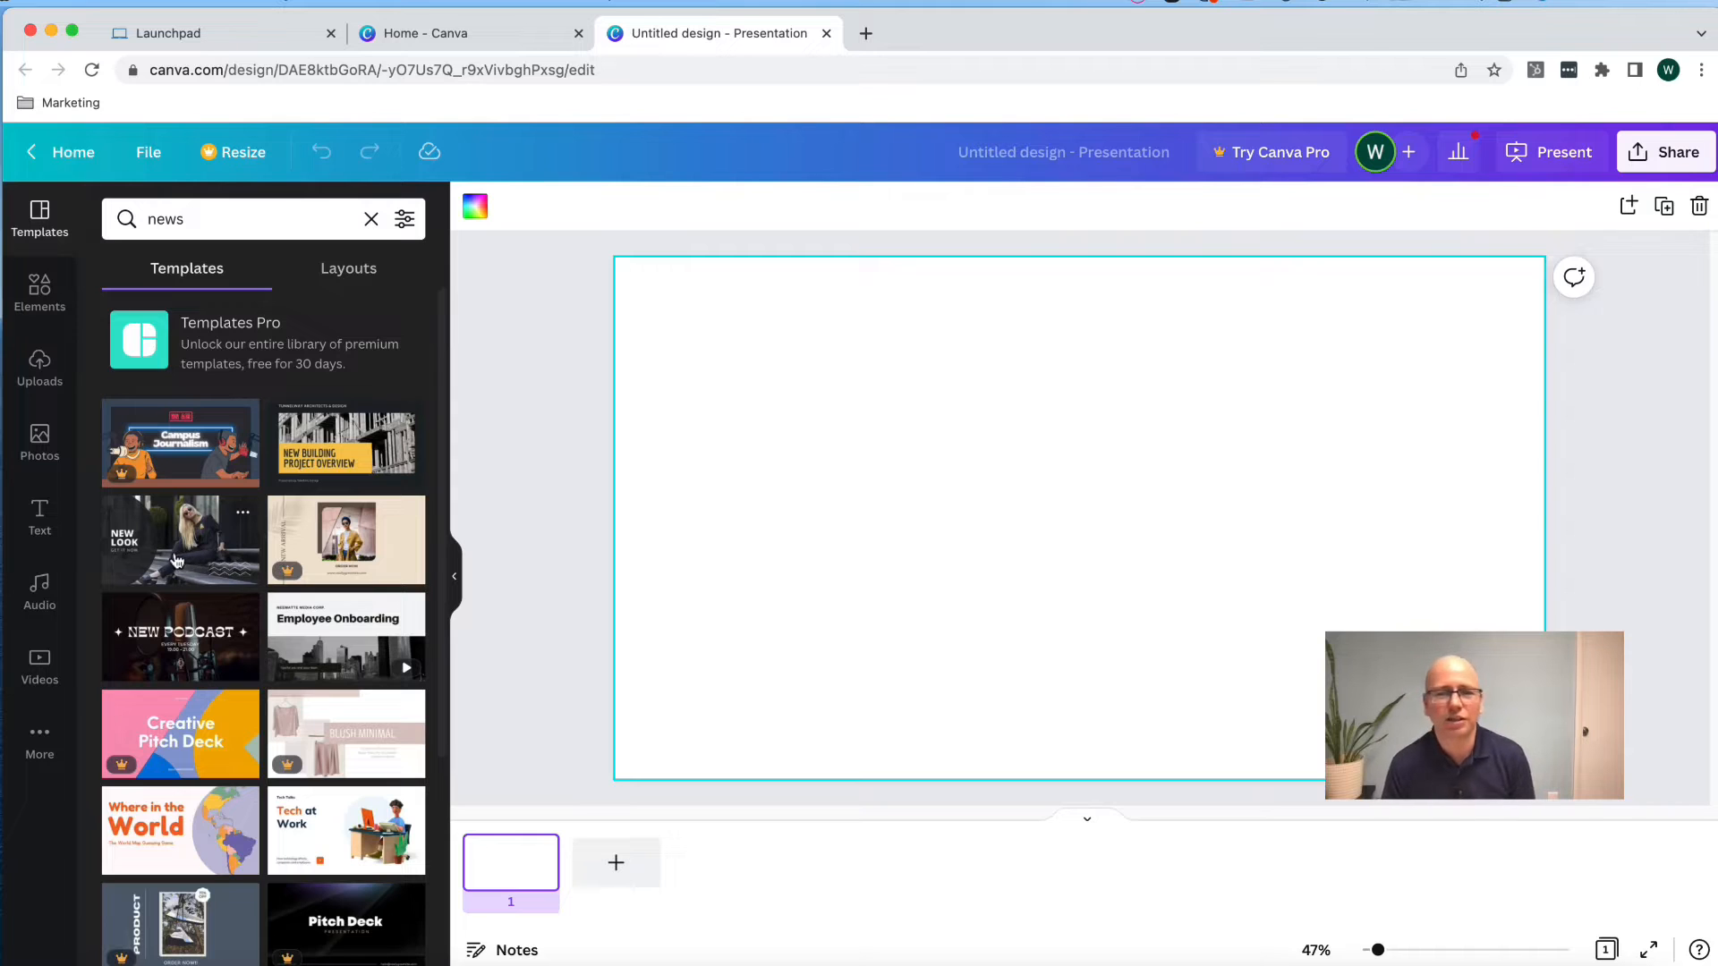
pyautogui.moveTo(158, 564)
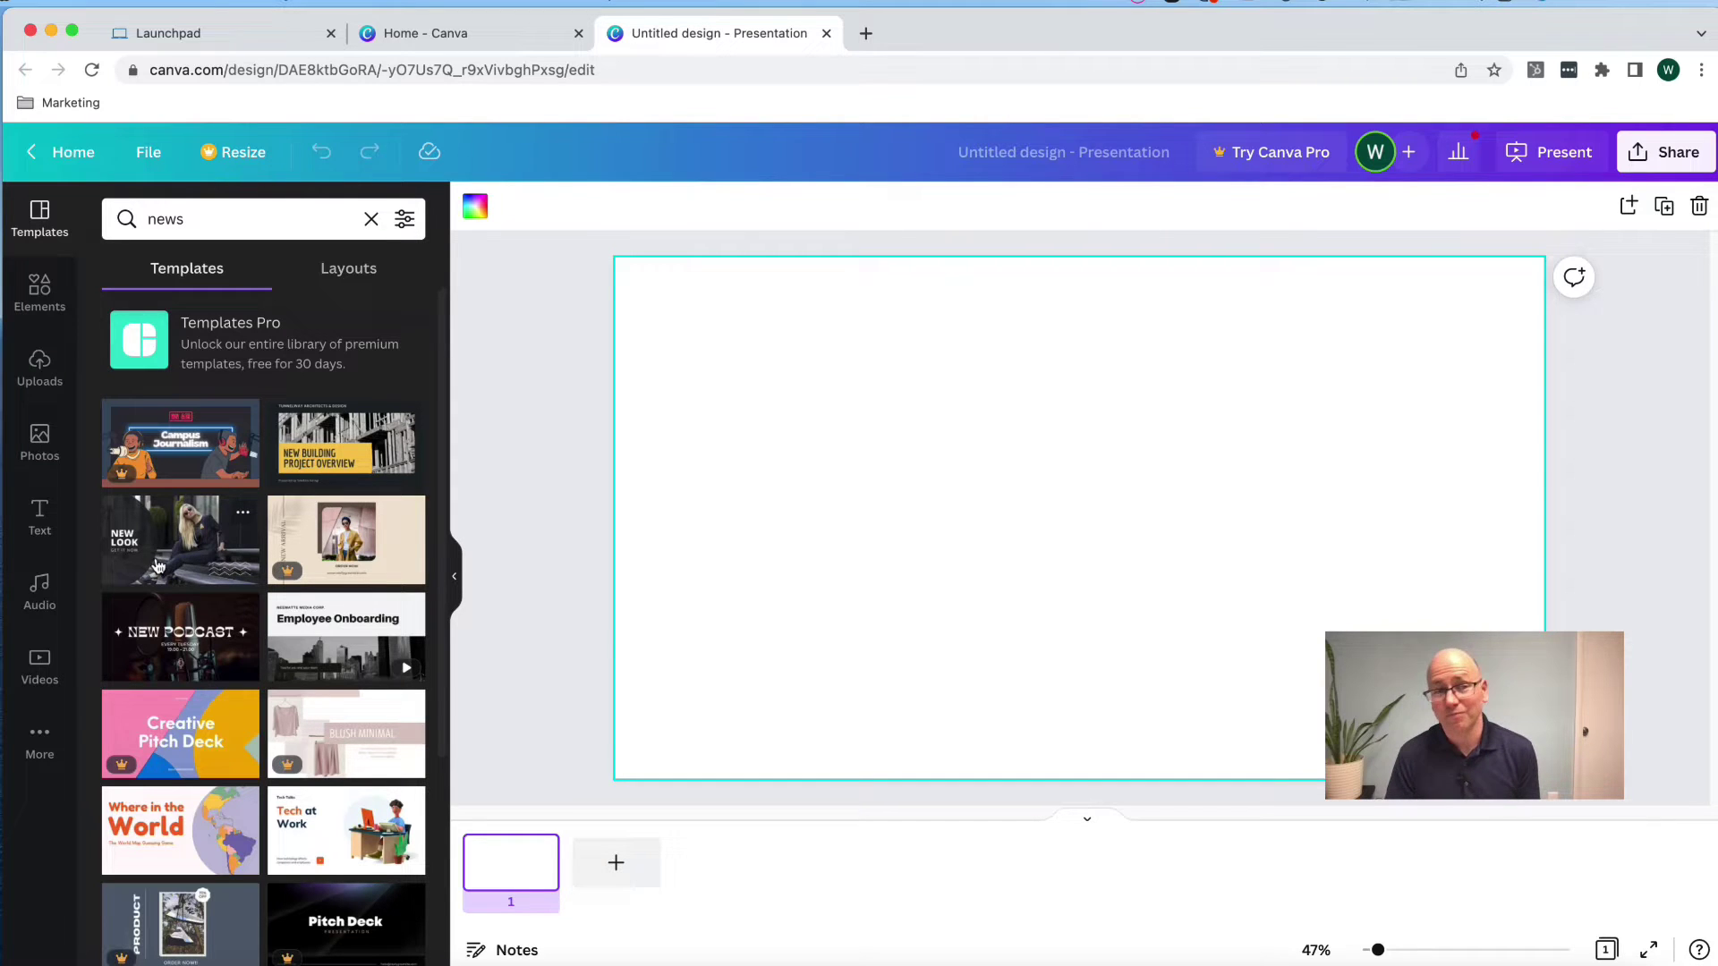
pyautogui.click(180, 541)
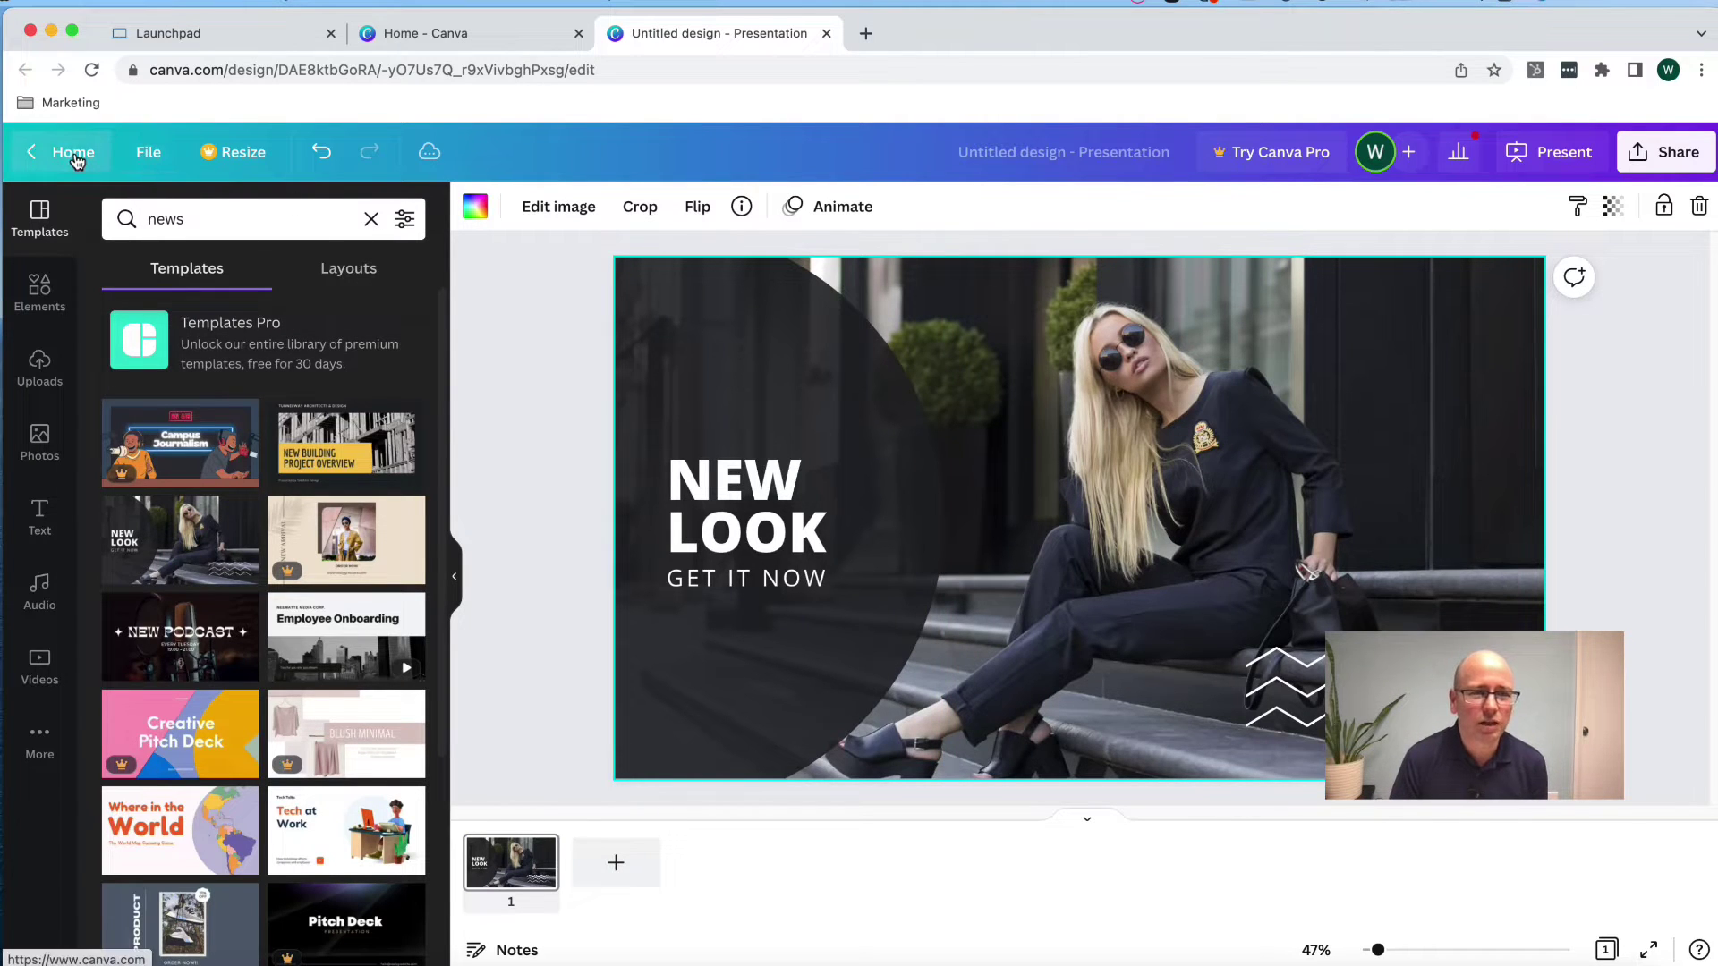
# Go back to the Canva home page and open the ... options on Unnamed Design under Recent designs.
pyautogui.click(74, 152)
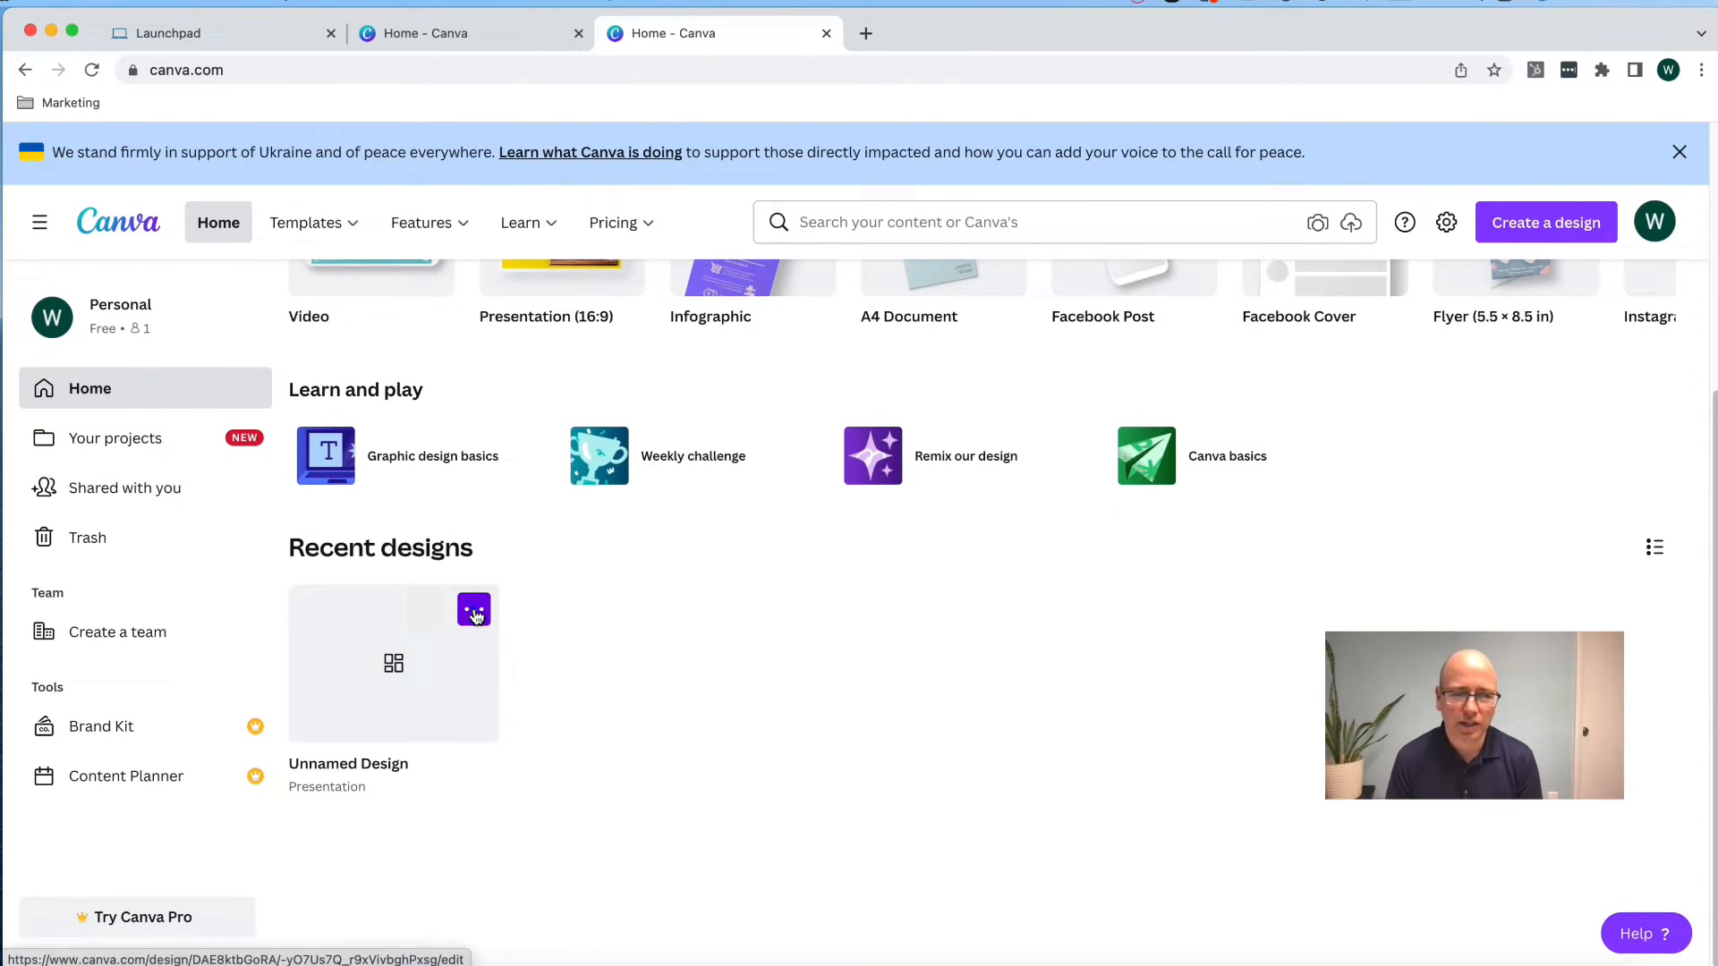
pyautogui.click(473, 609)
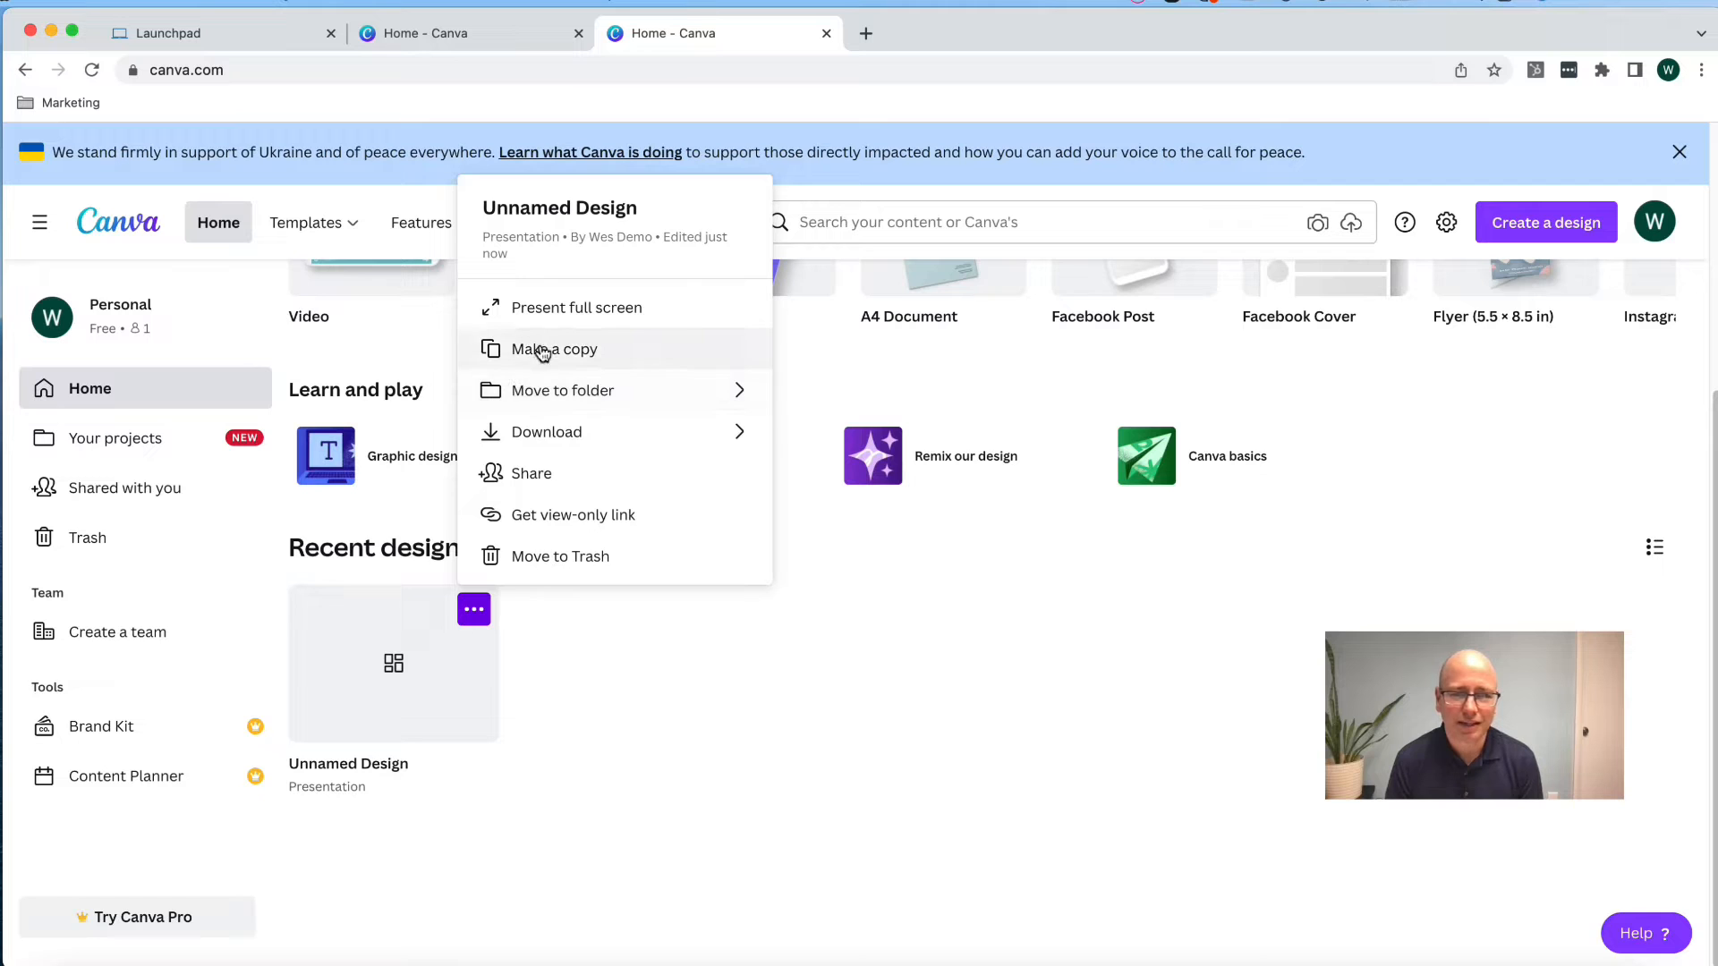
pyautogui.click(812, 691)
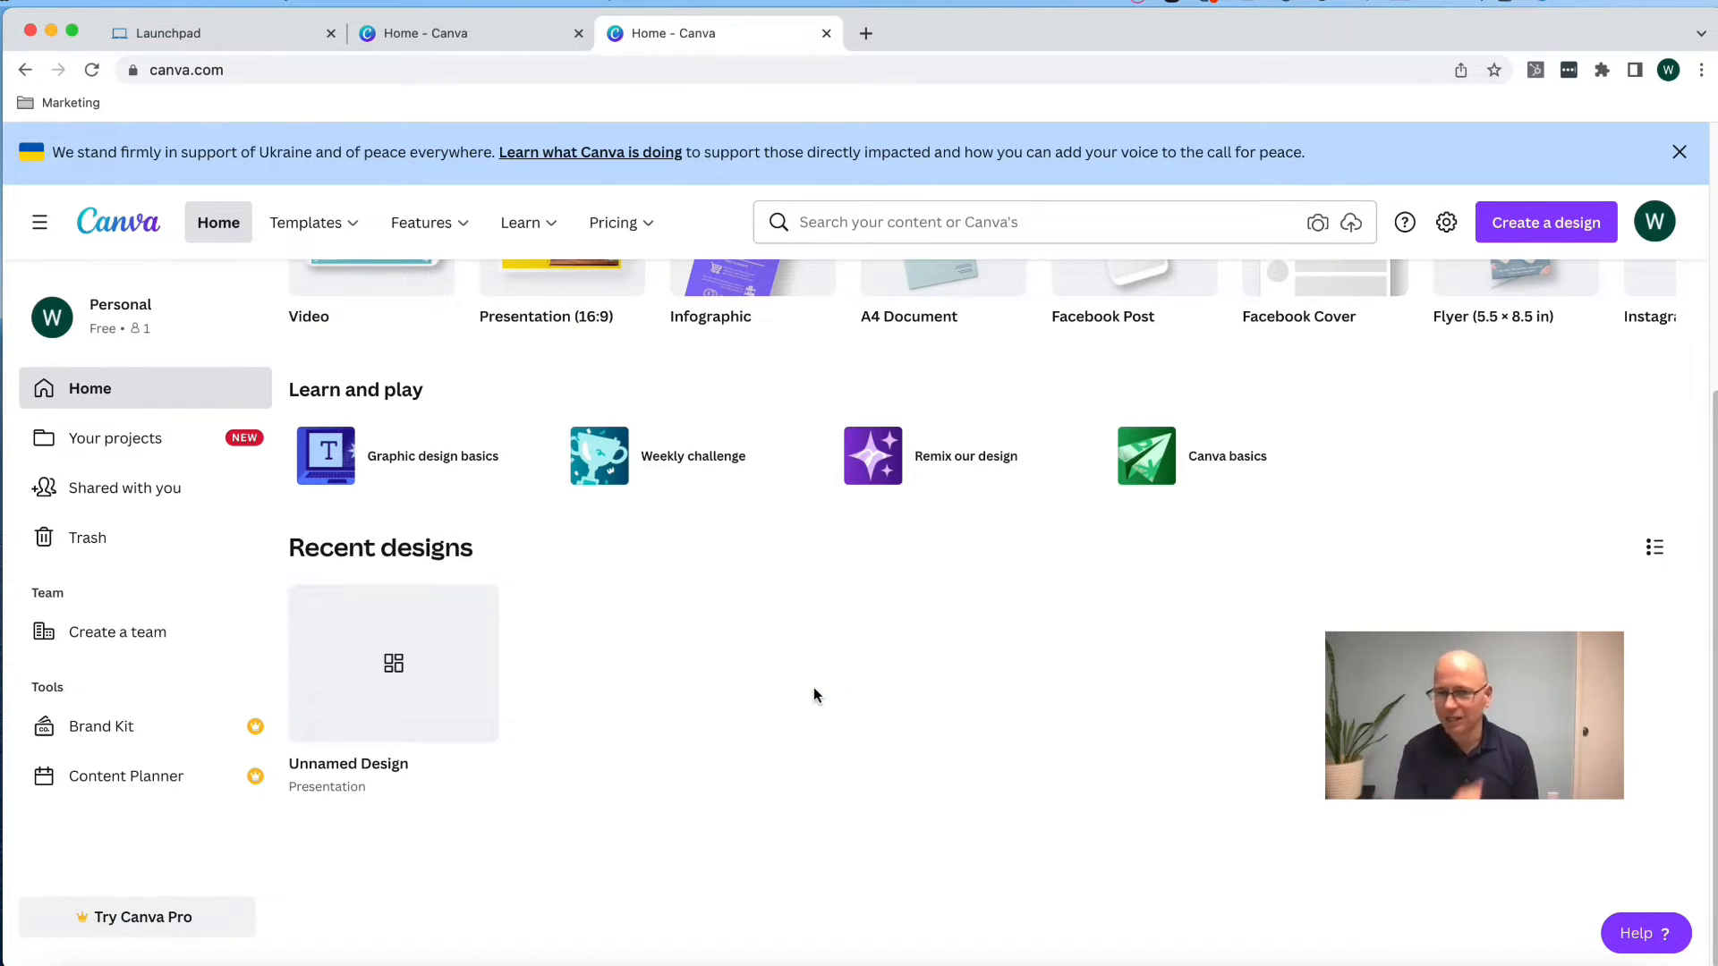
pyautogui.moveTo(695, 703)
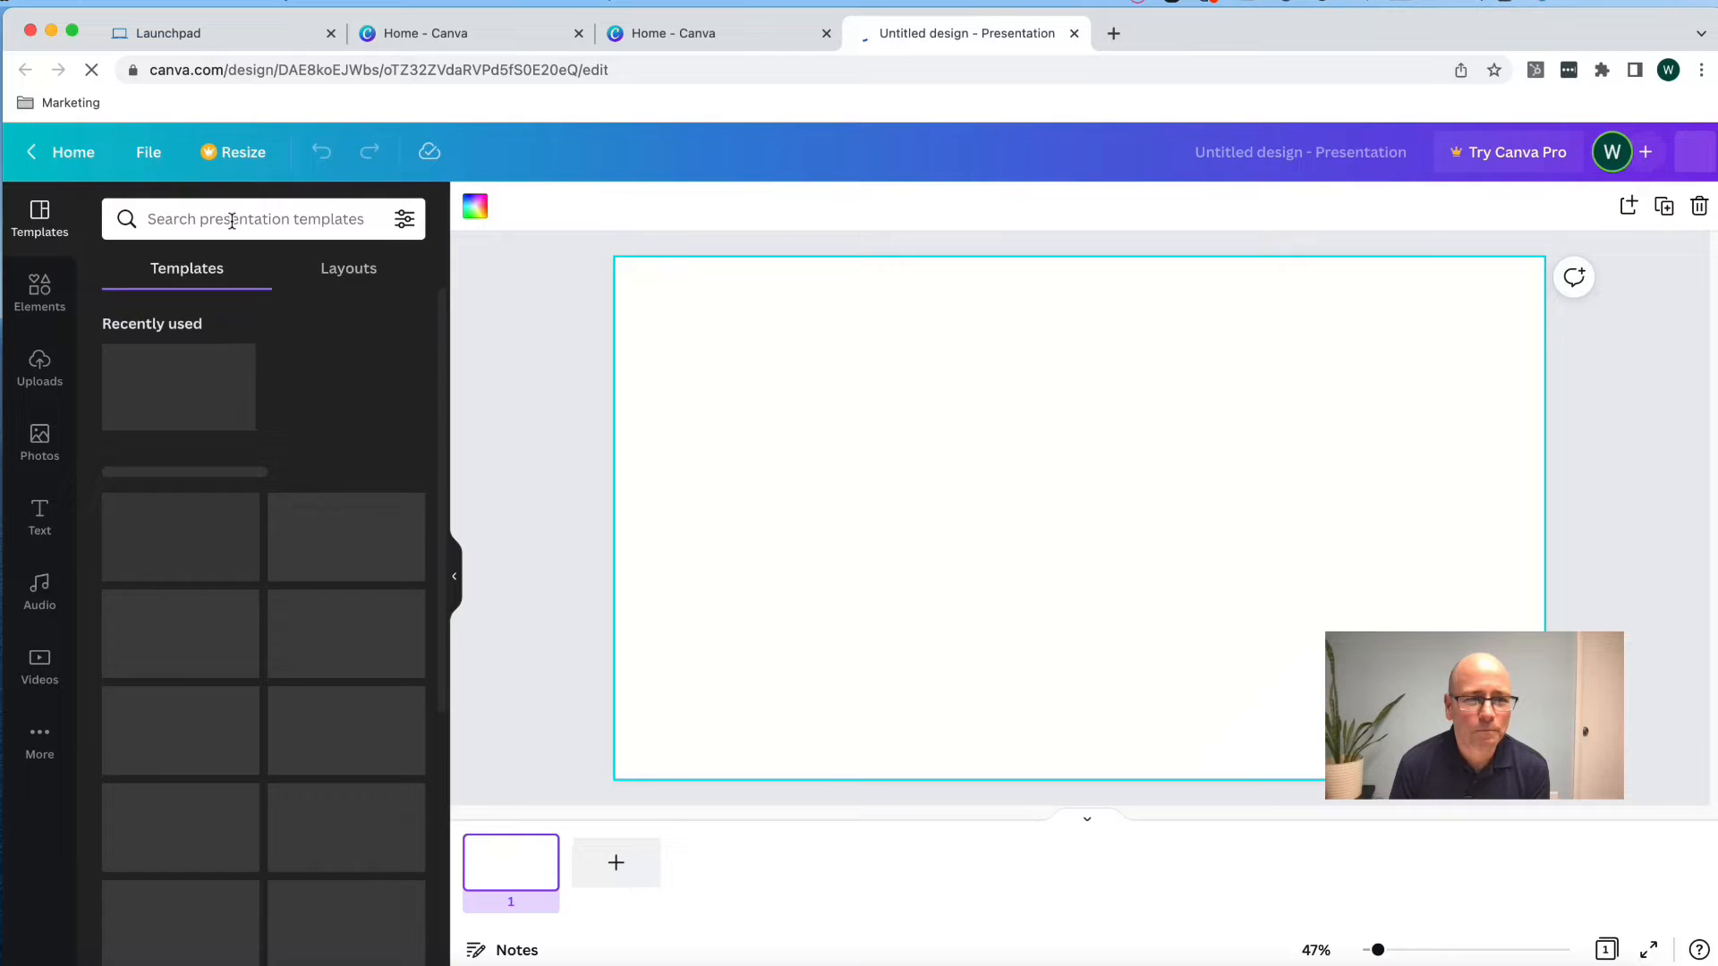
pyautogui.write('news')
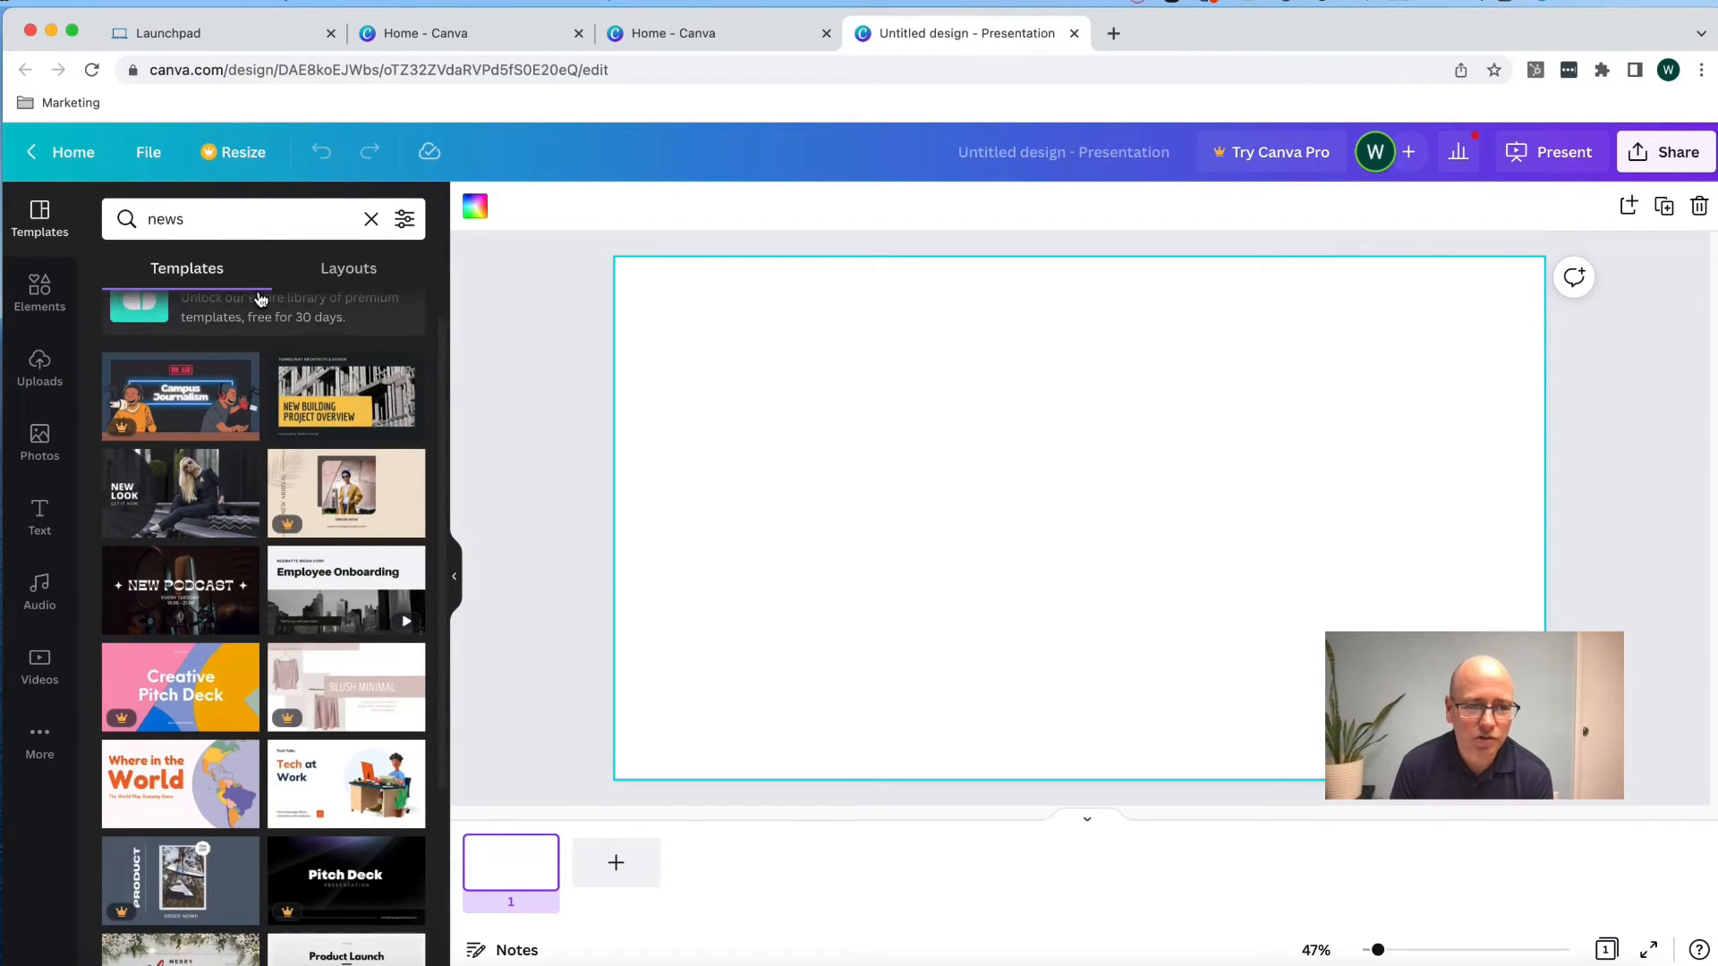
pyautogui.scroll(-3)
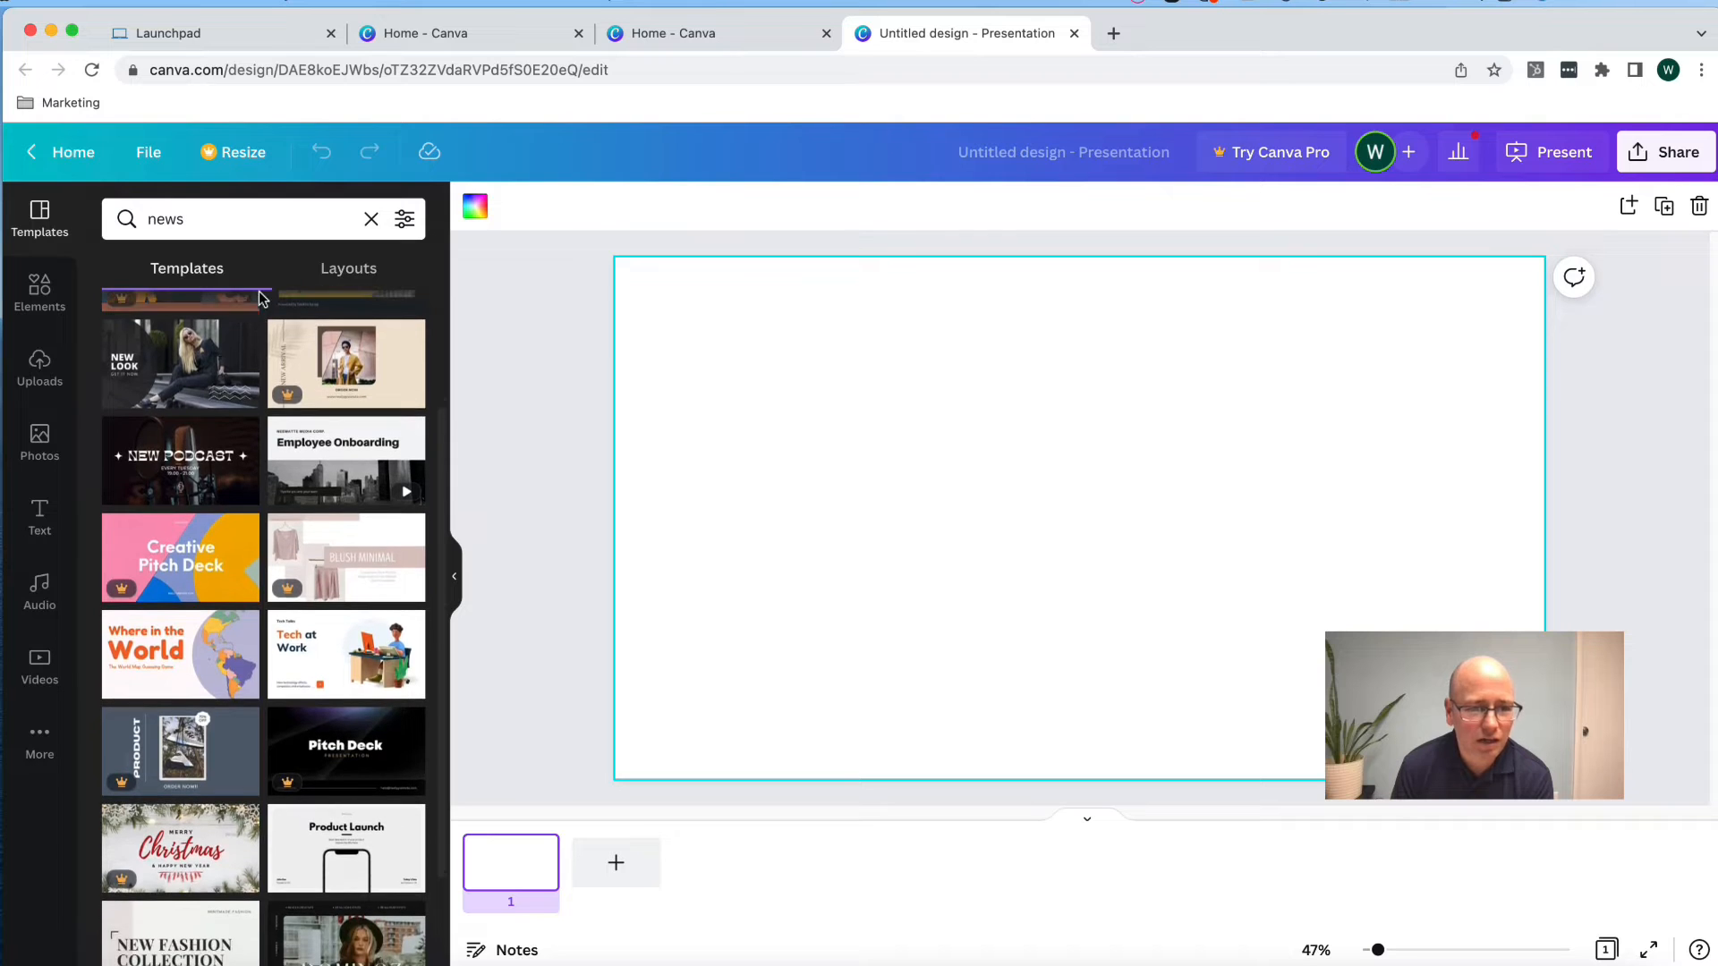
pyautogui.scroll(-3)
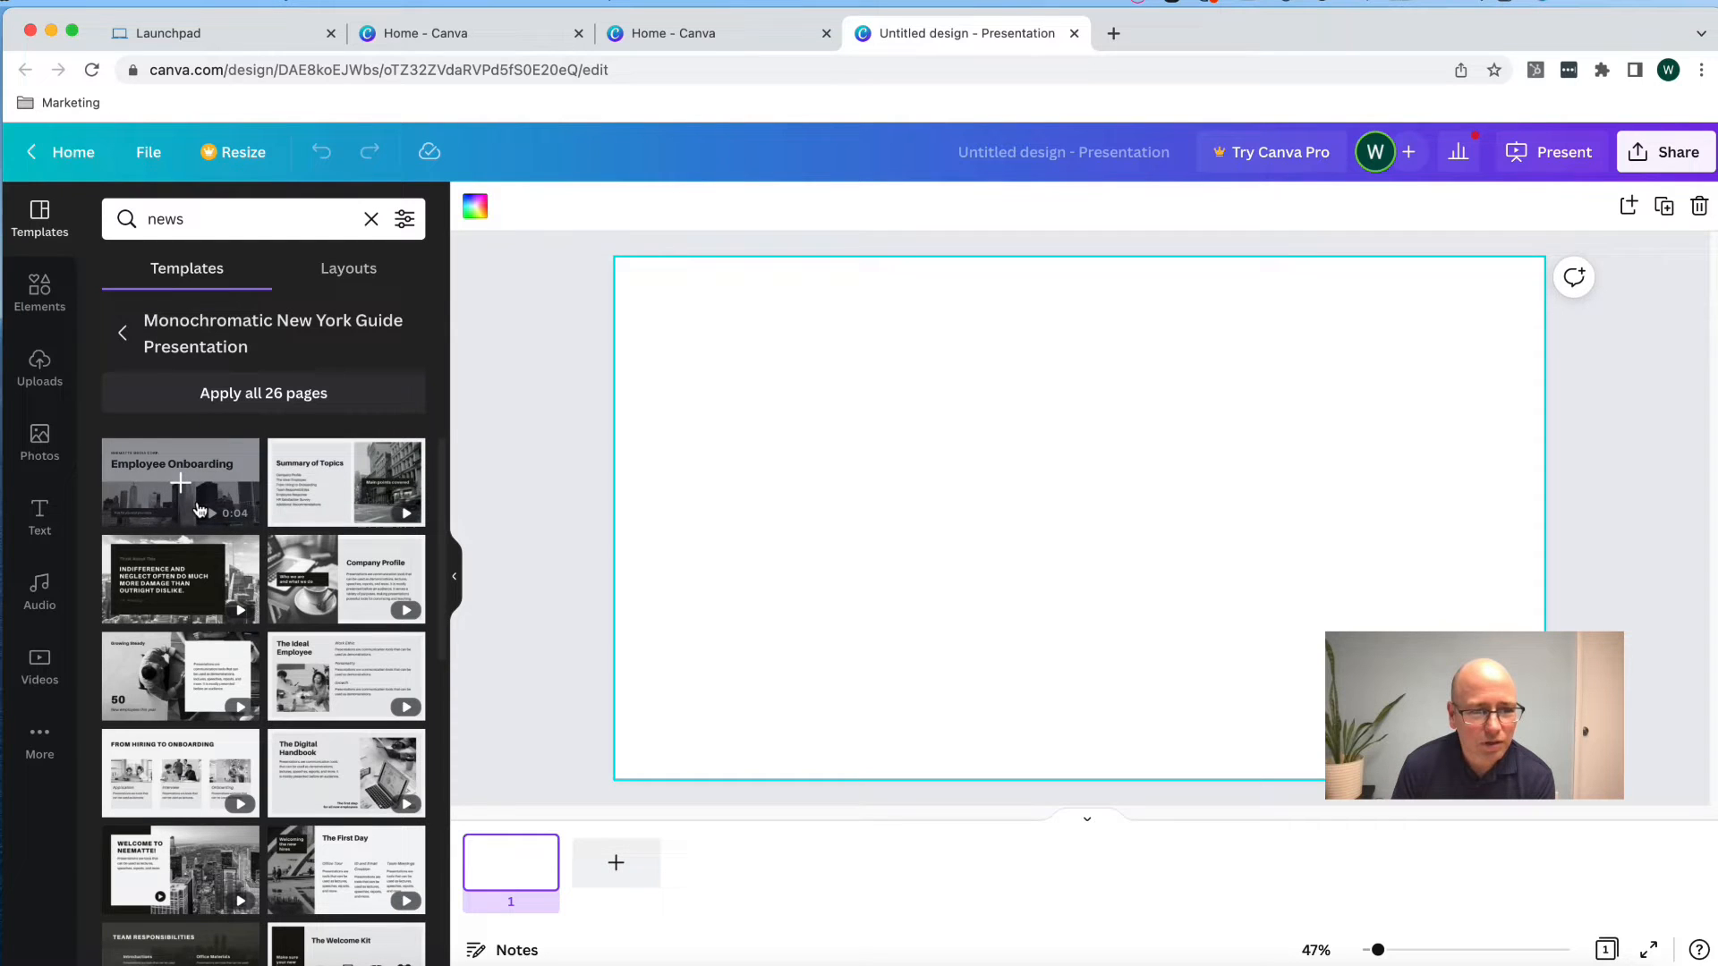
pyautogui.click(180, 482)
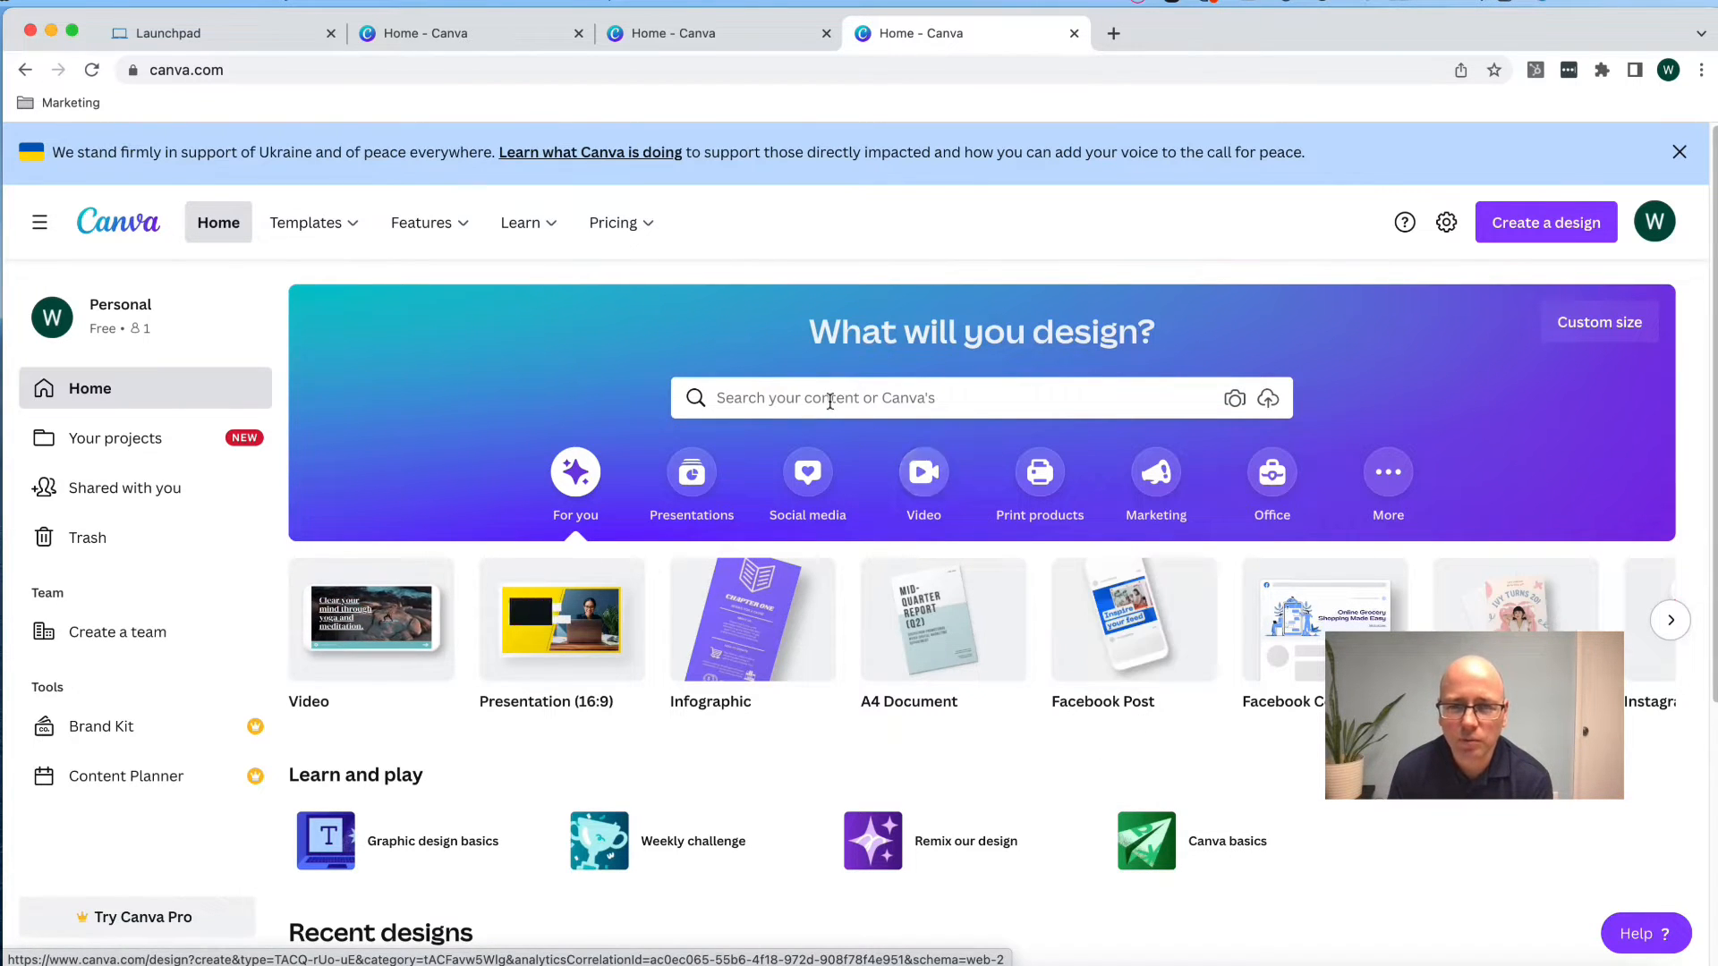
pyautogui.moveTo(1087, 642)
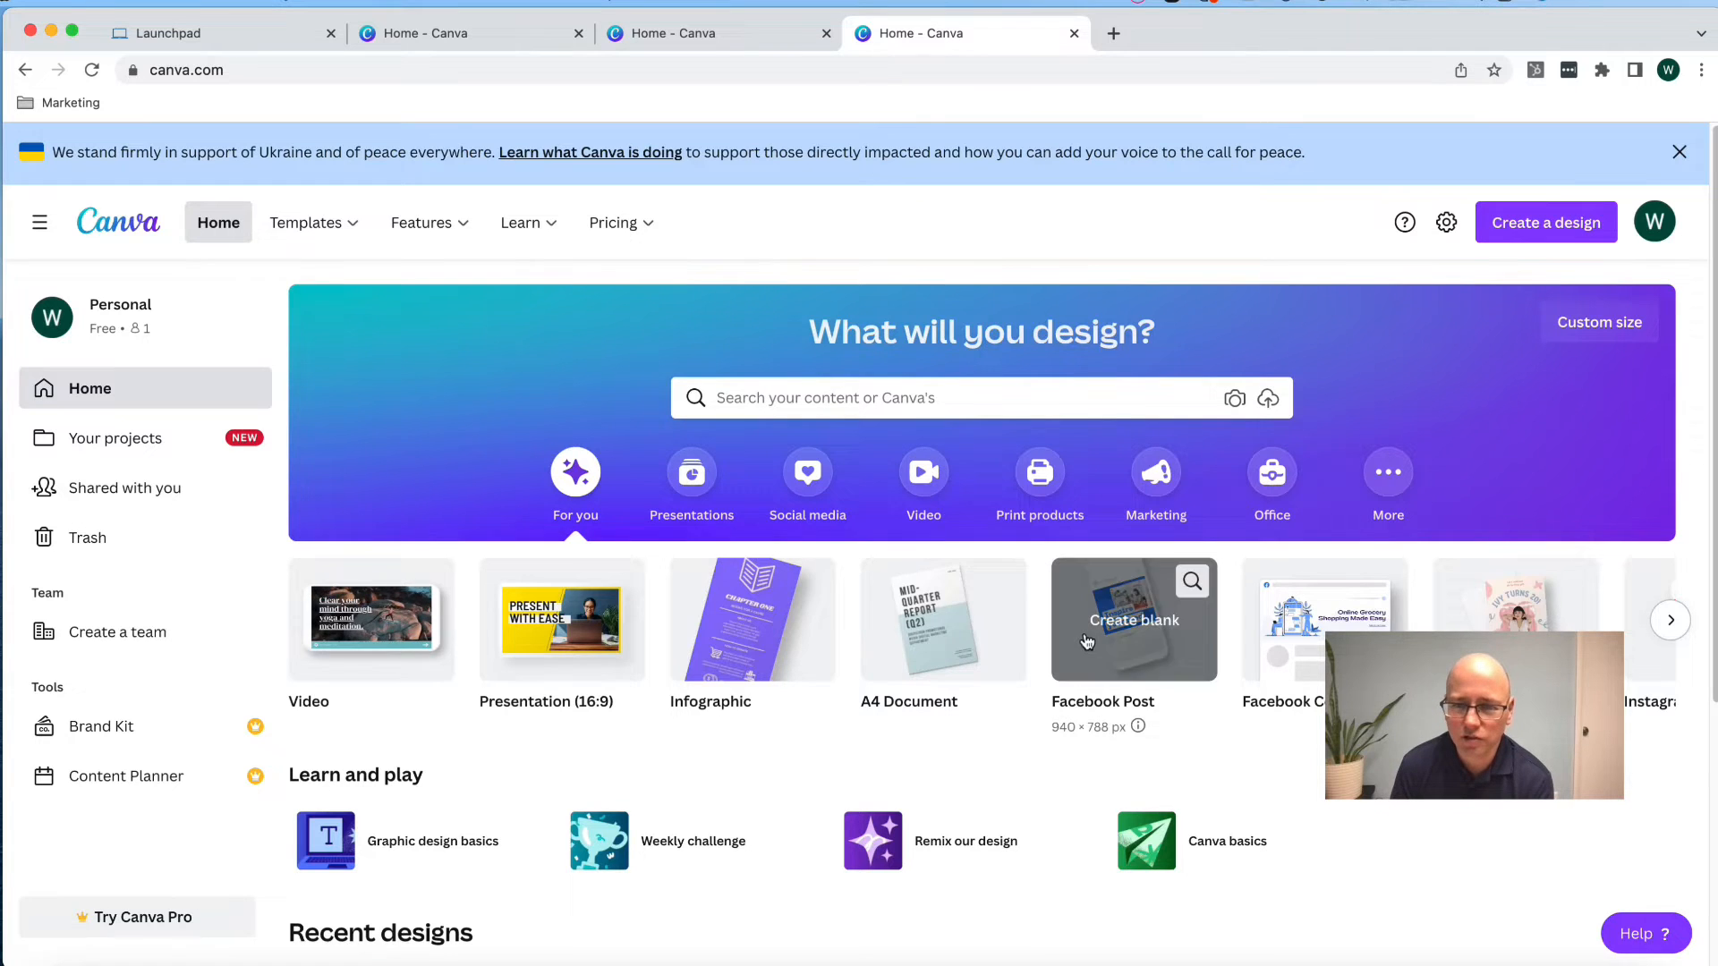
# Create a blank Facebook post and search its templates for 'news'.
pyautogui.click(1134, 620)
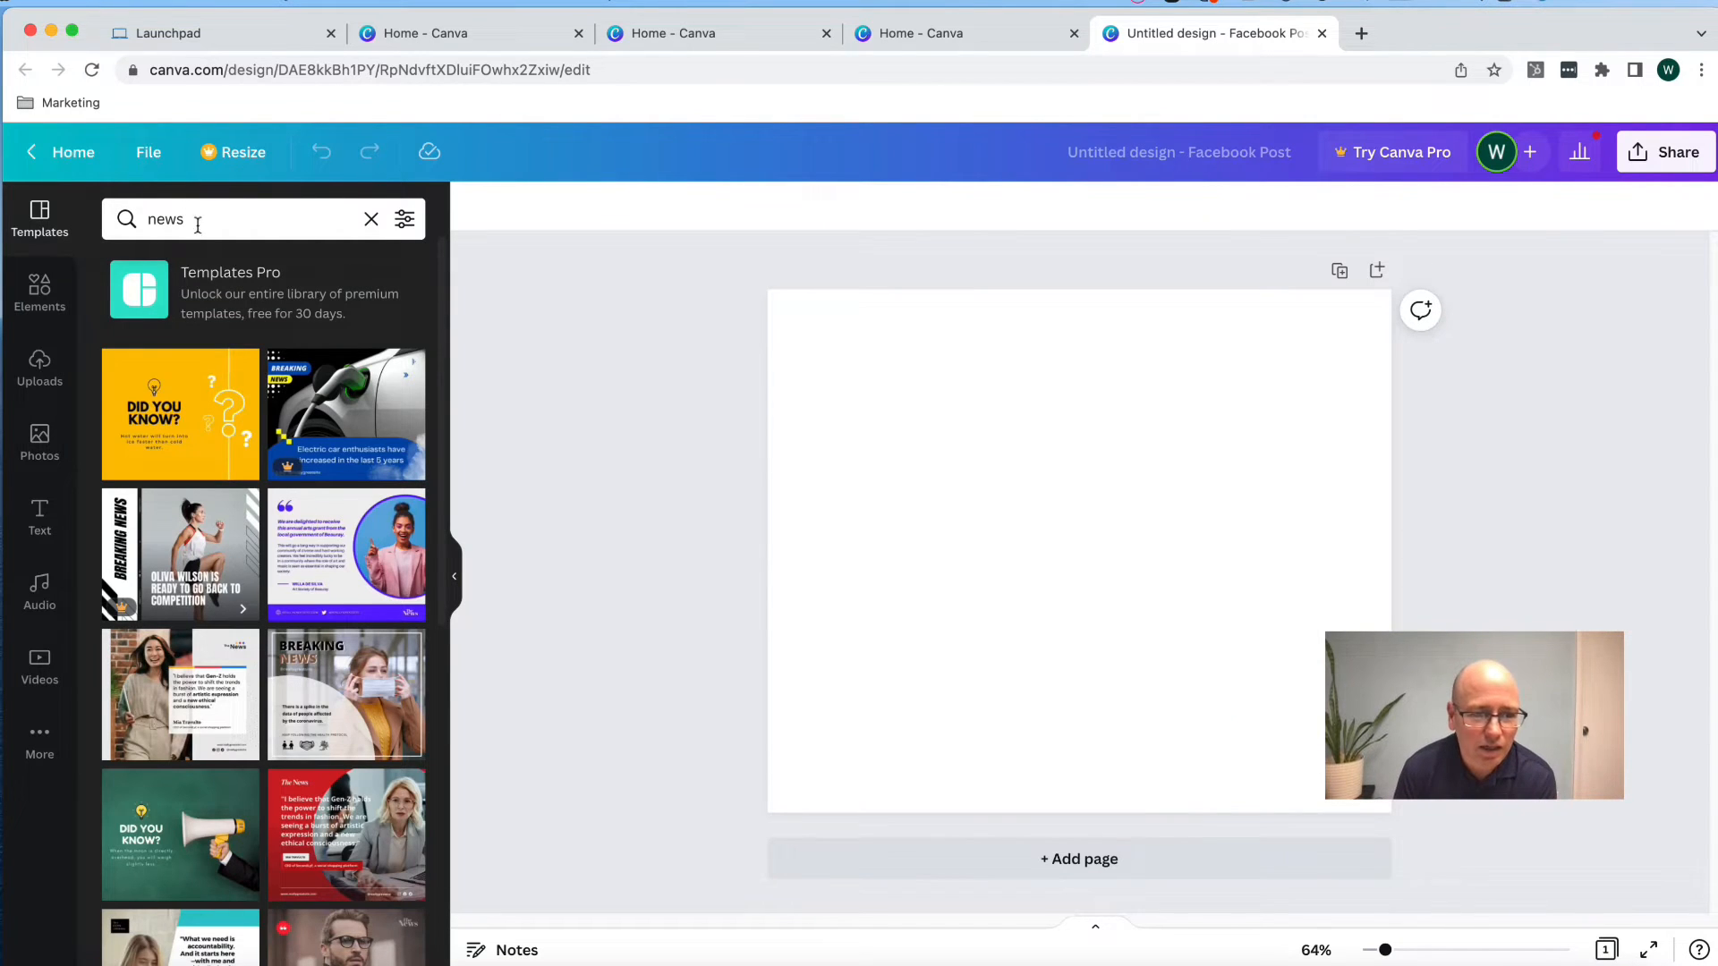
pyautogui.moveTo(327, 682)
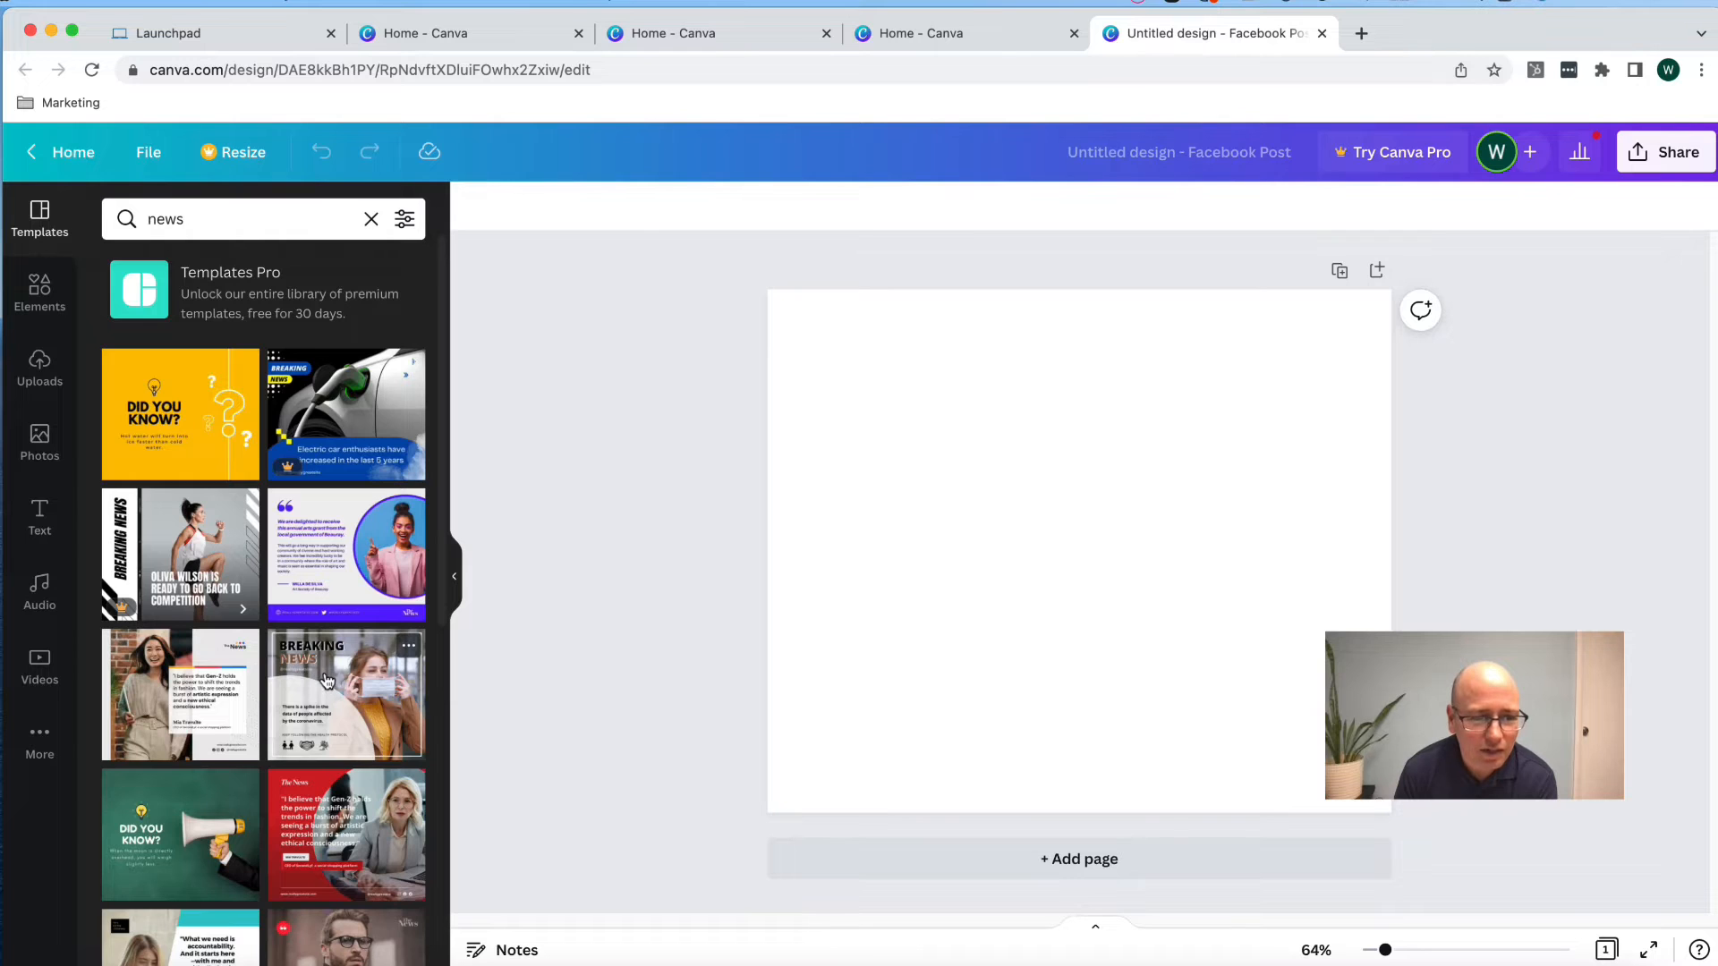
pyautogui.click(346, 694)
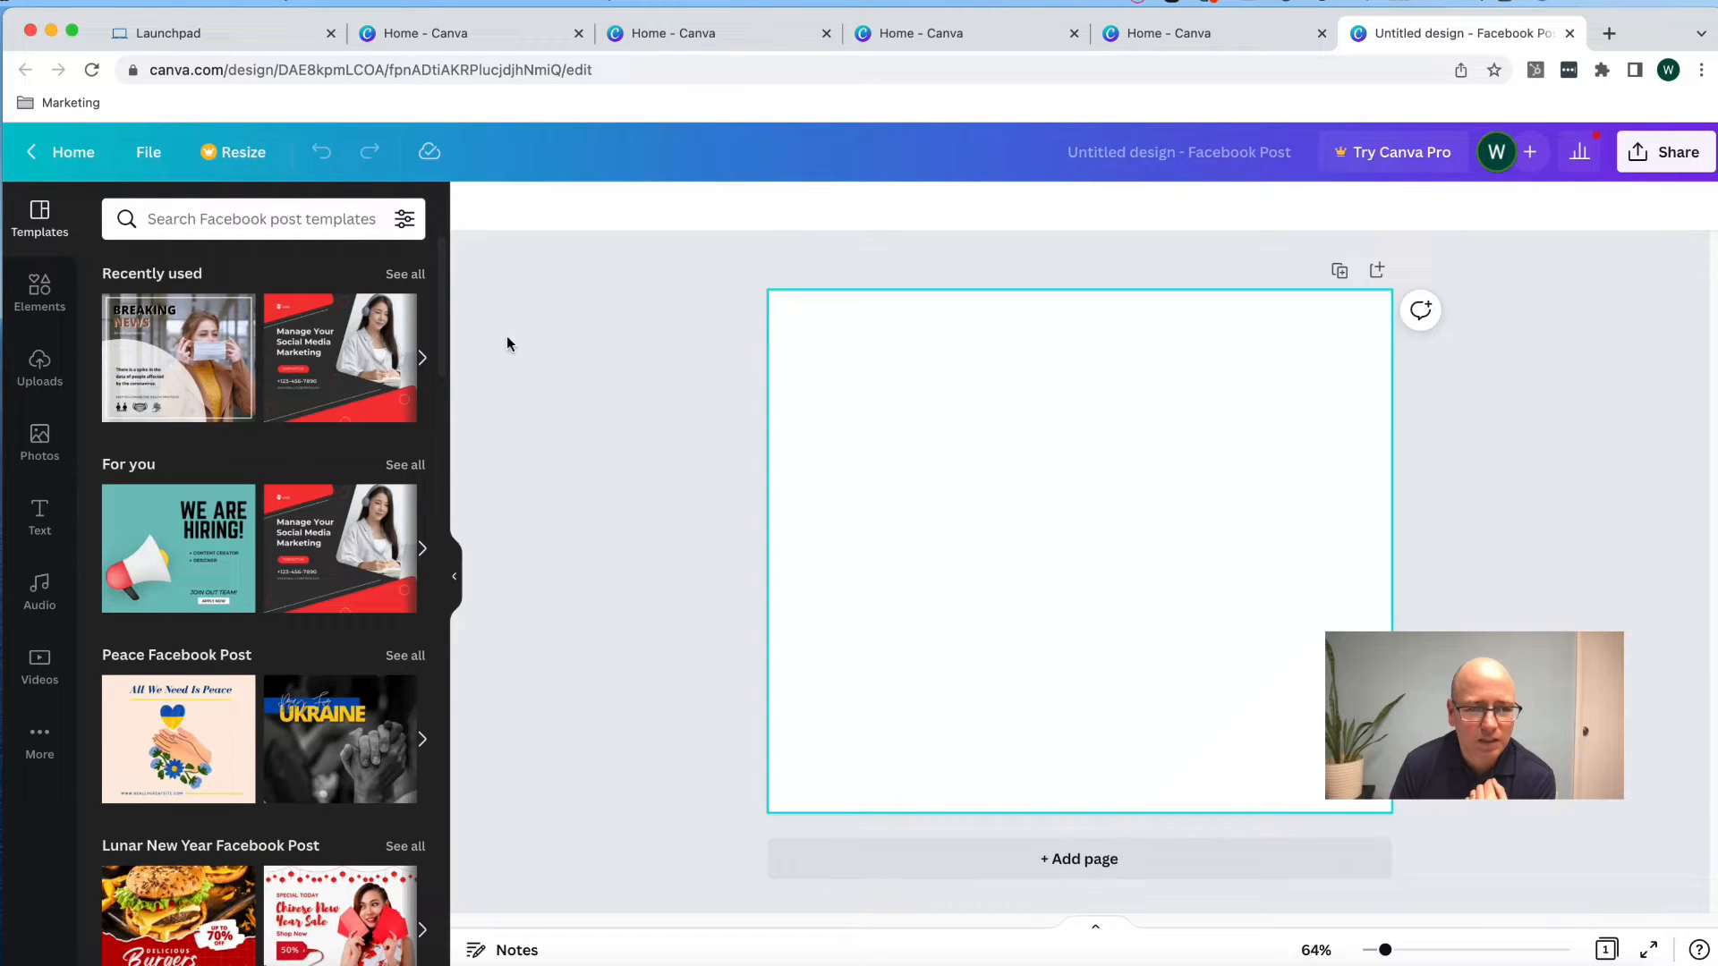
pyautogui.write('news')
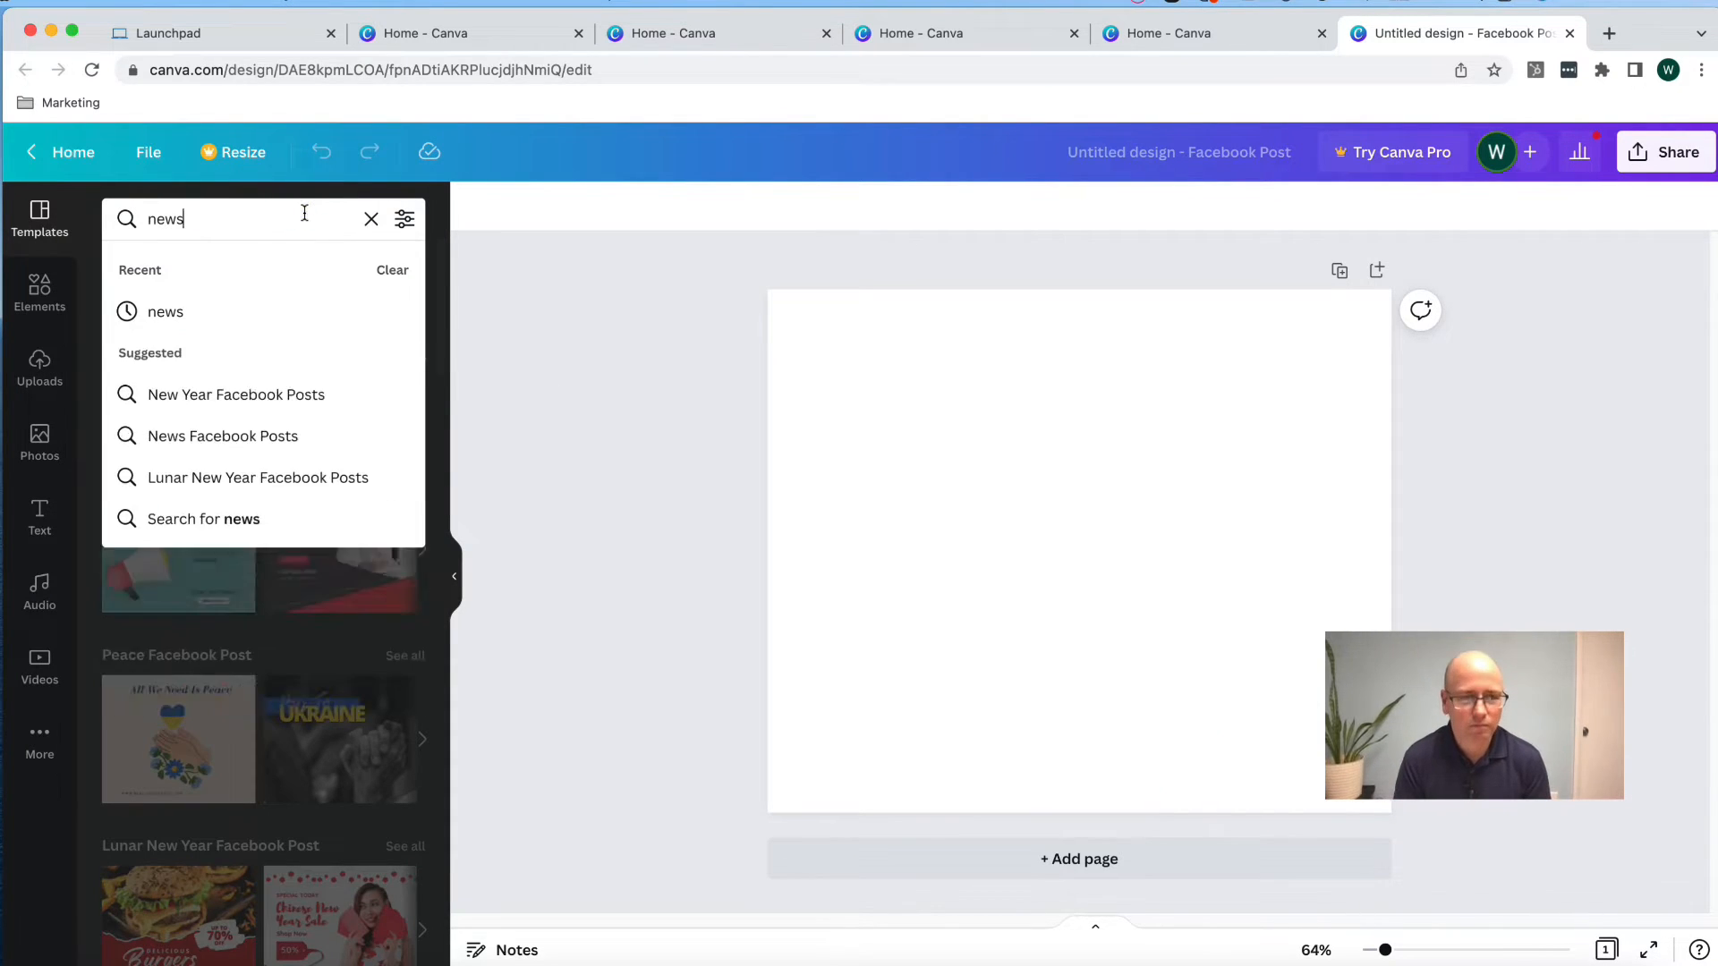
pyautogui.press('Enter')
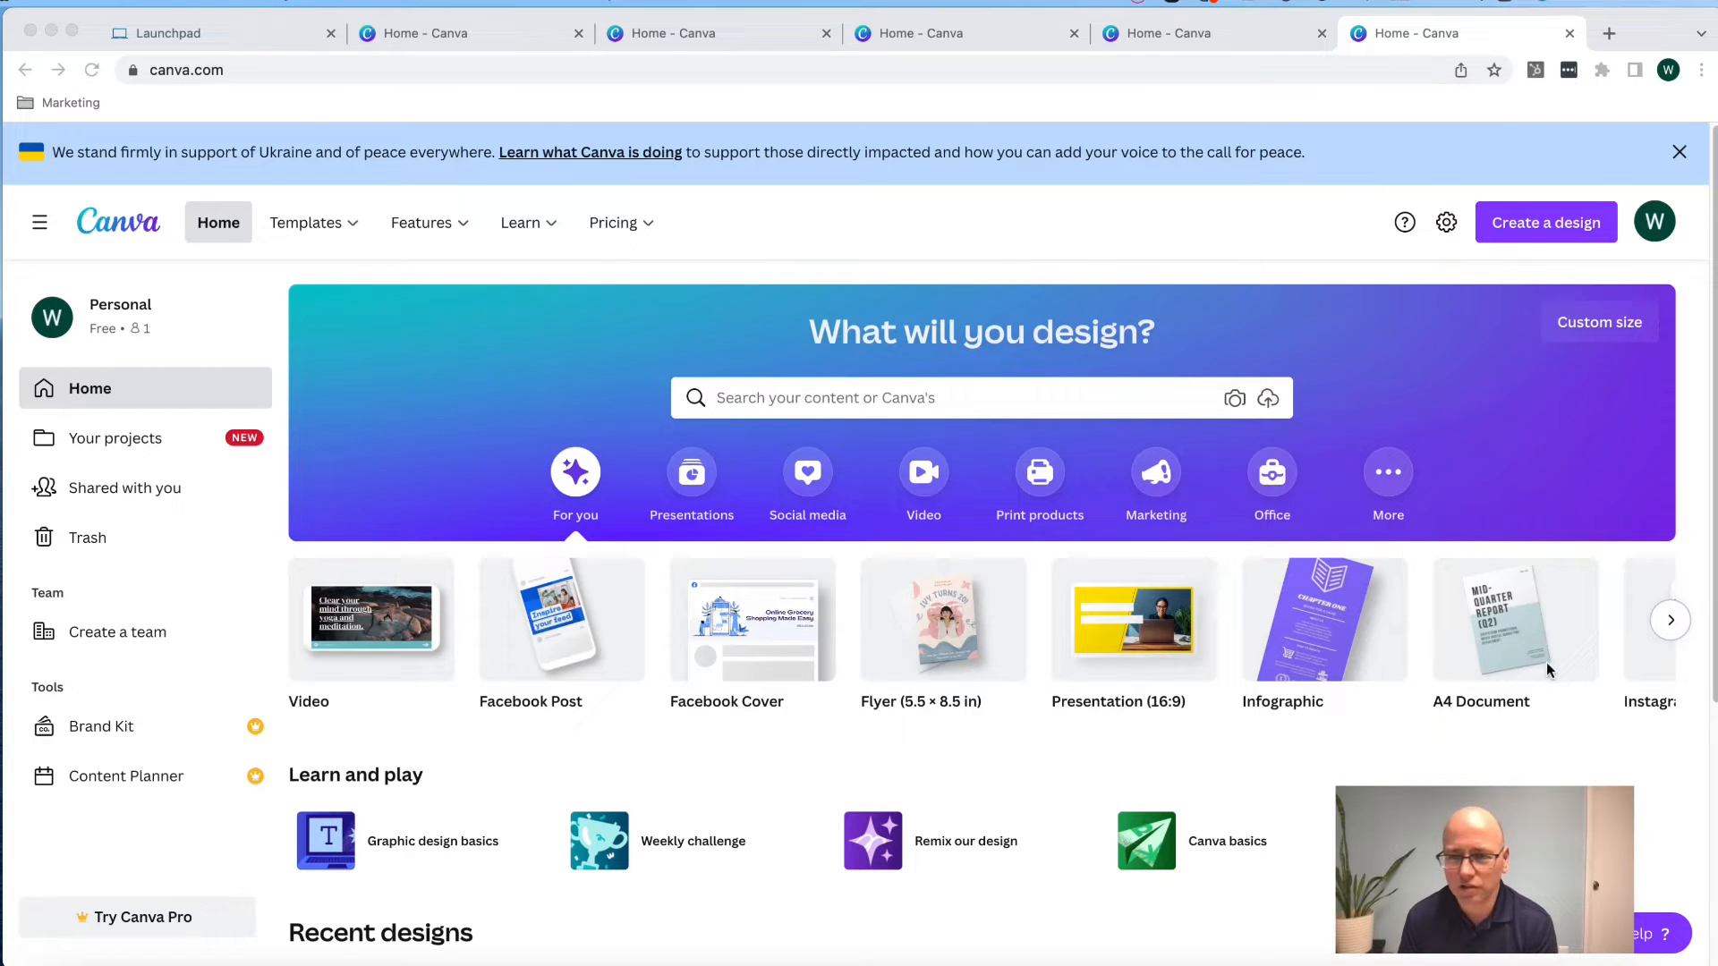
# Create a blank Instagram post, browse its 'news' templates and return home.
pyautogui.click(1671, 620)
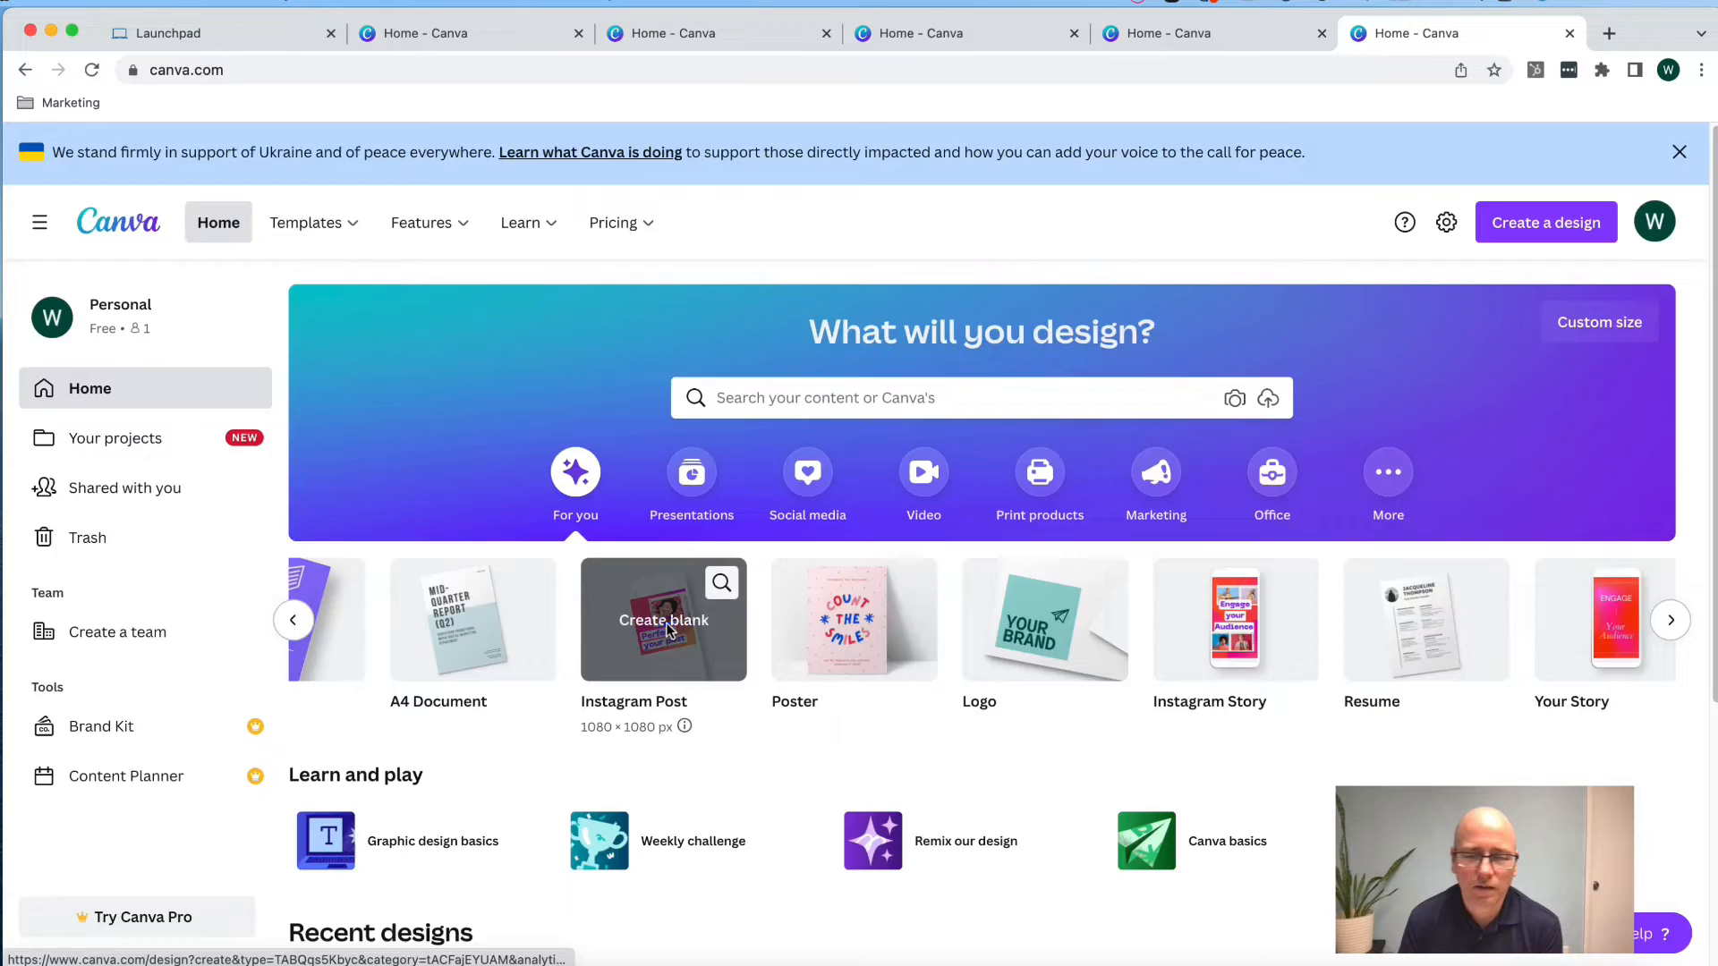
pyautogui.click(664, 620)
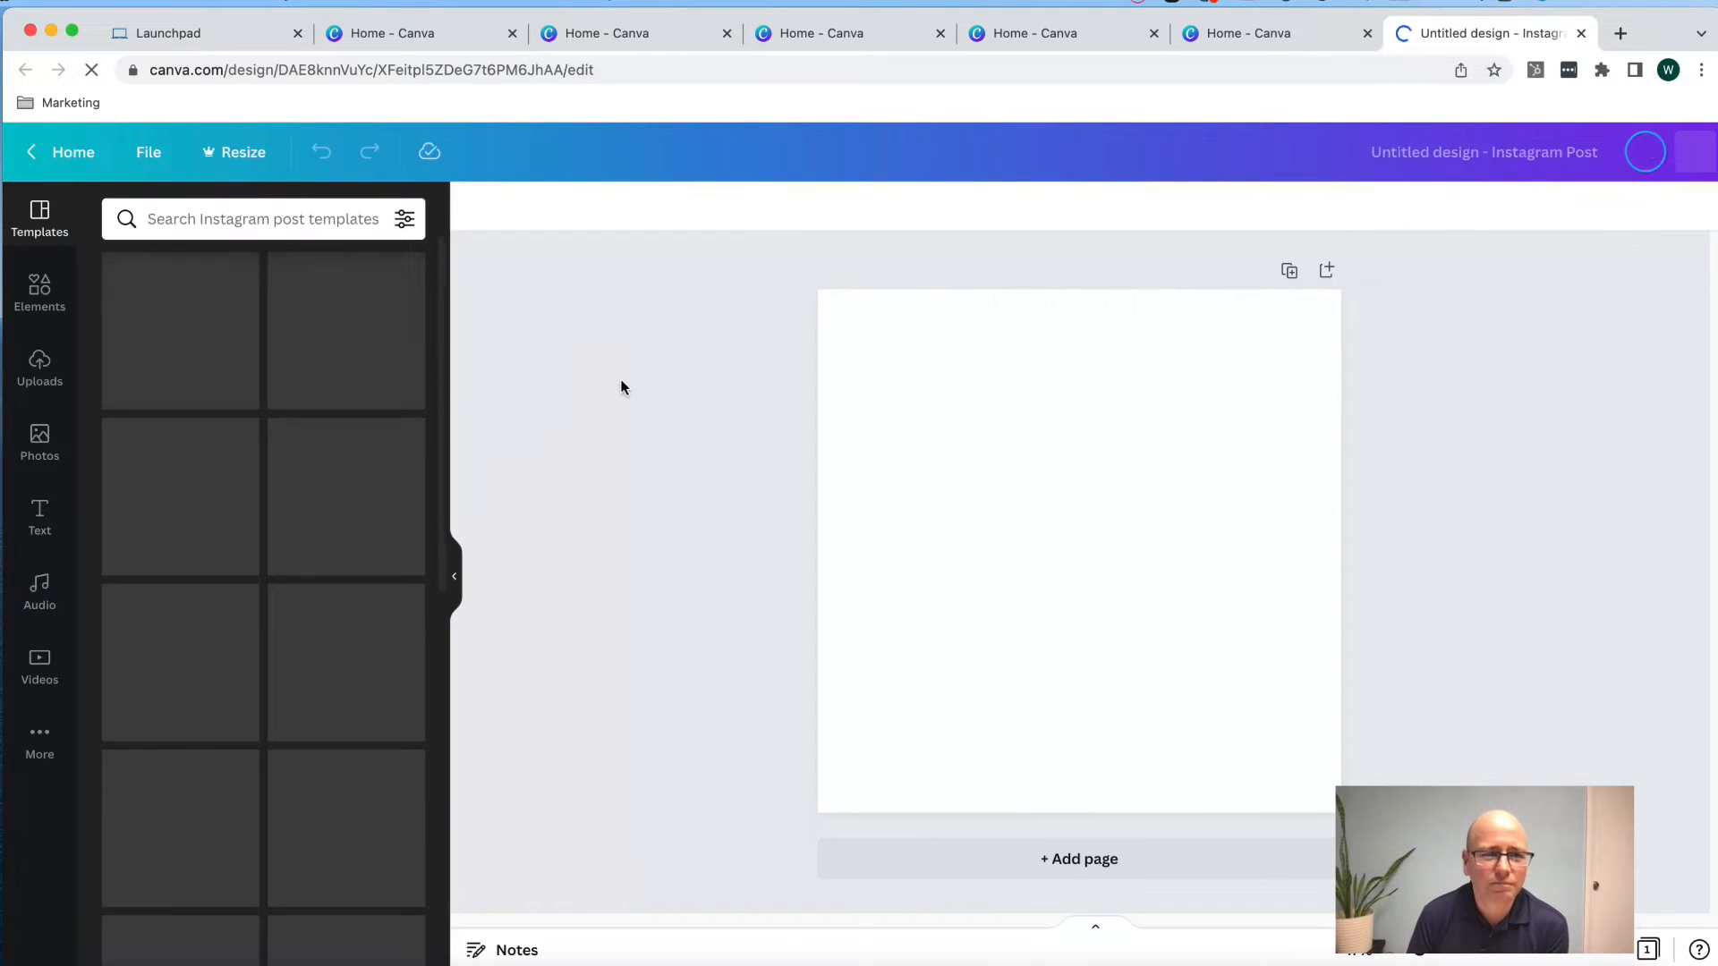
pyautogui.write('news')
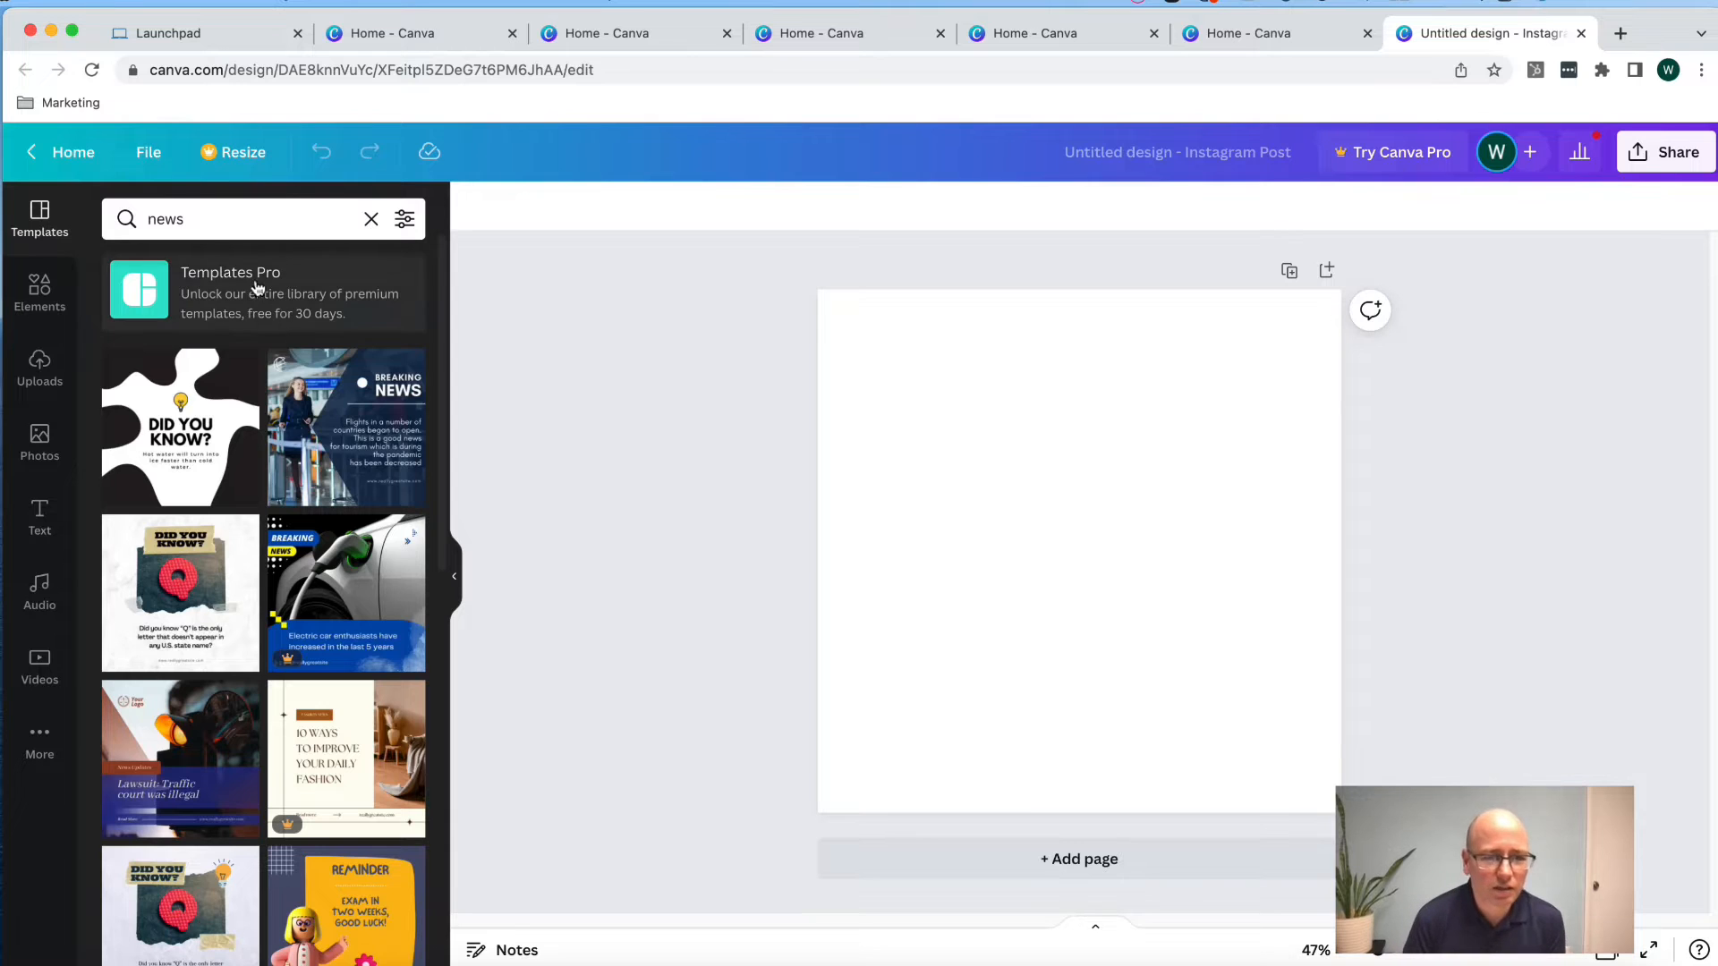
pyautogui.scroll(-3)
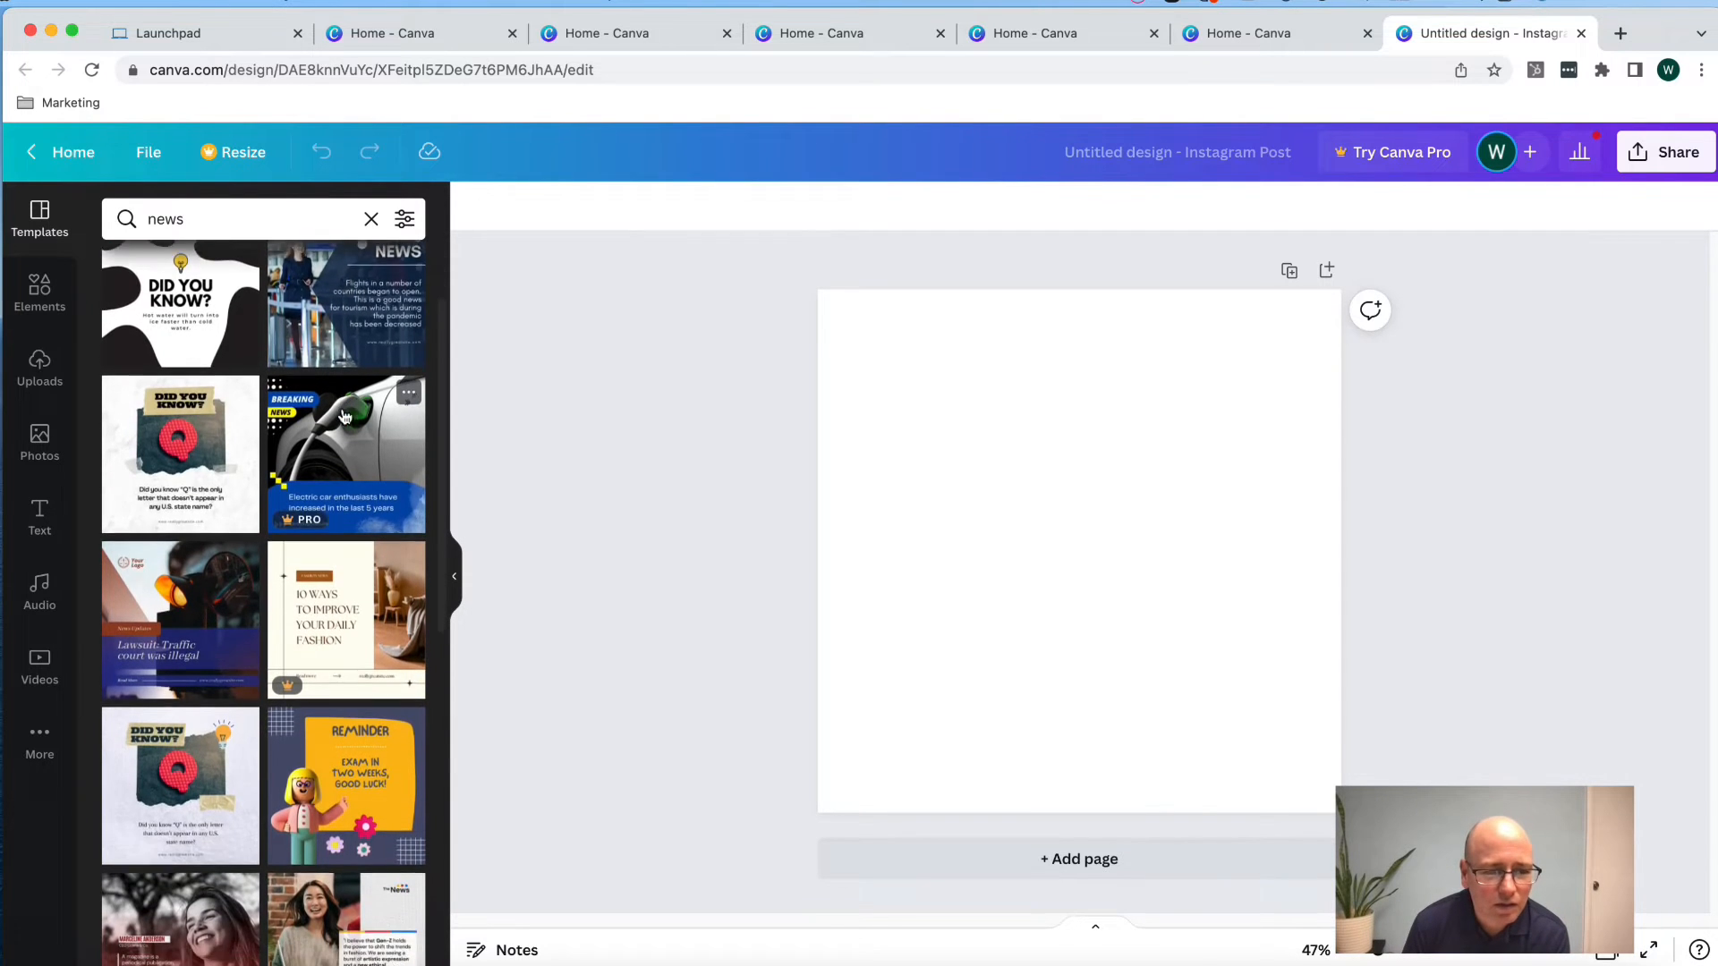
pyautogui.scroll(-3)
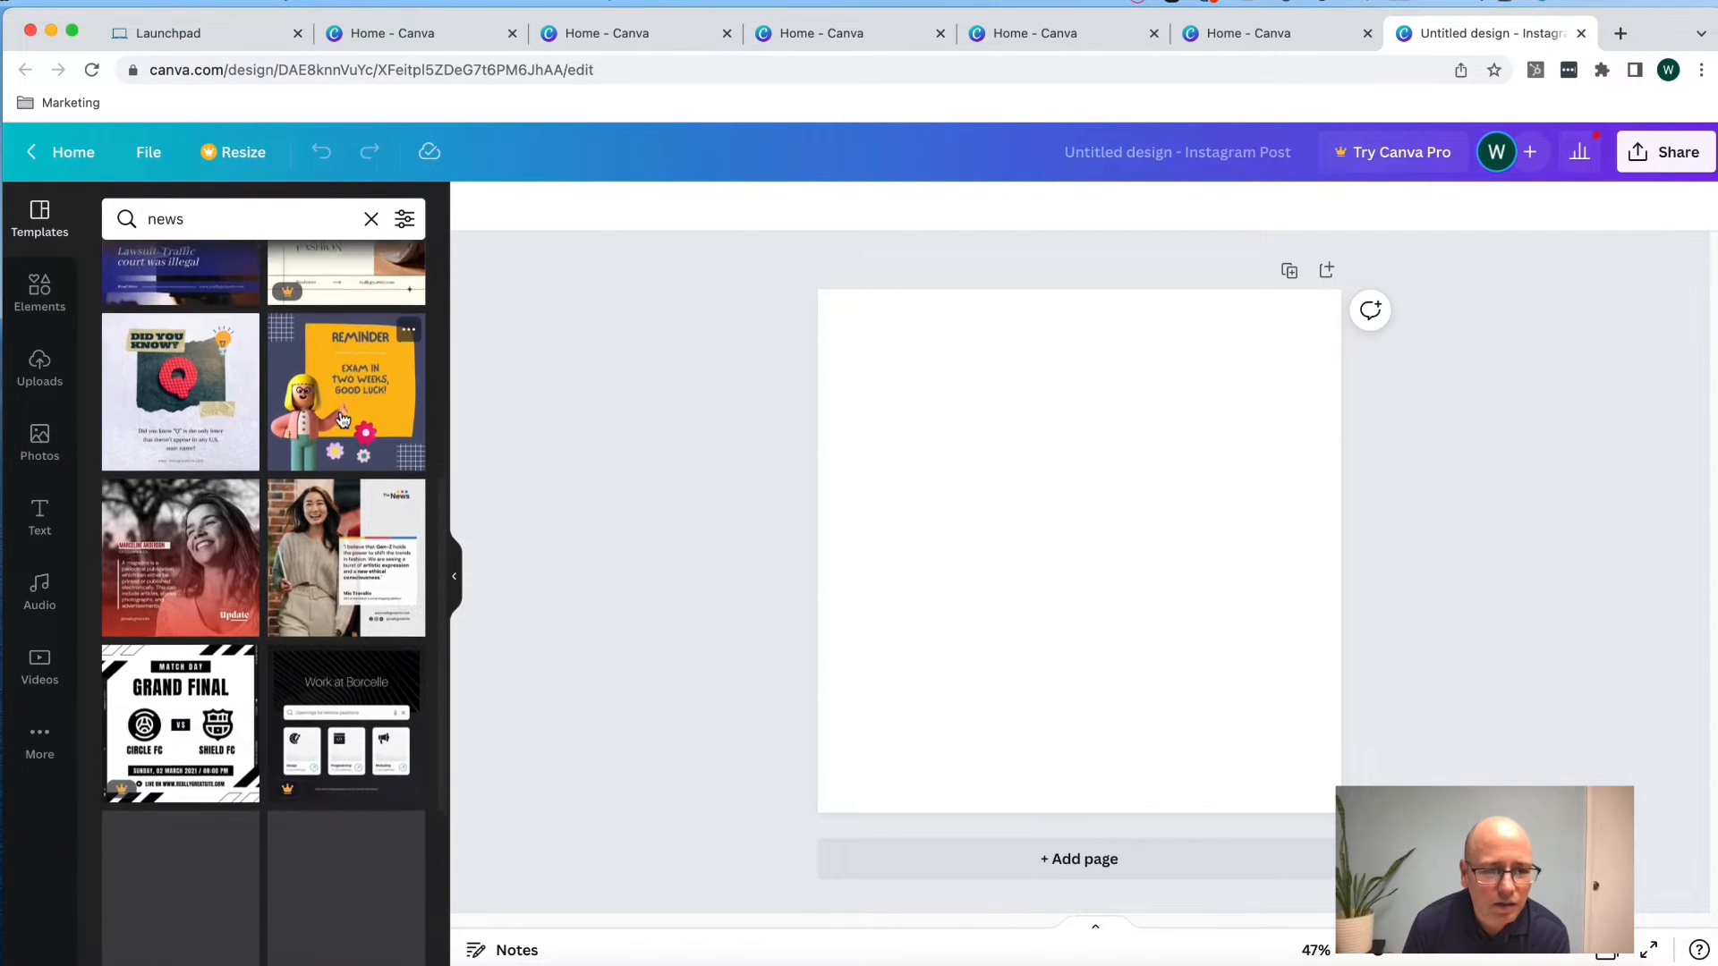
pyautogui.scroll(-3)
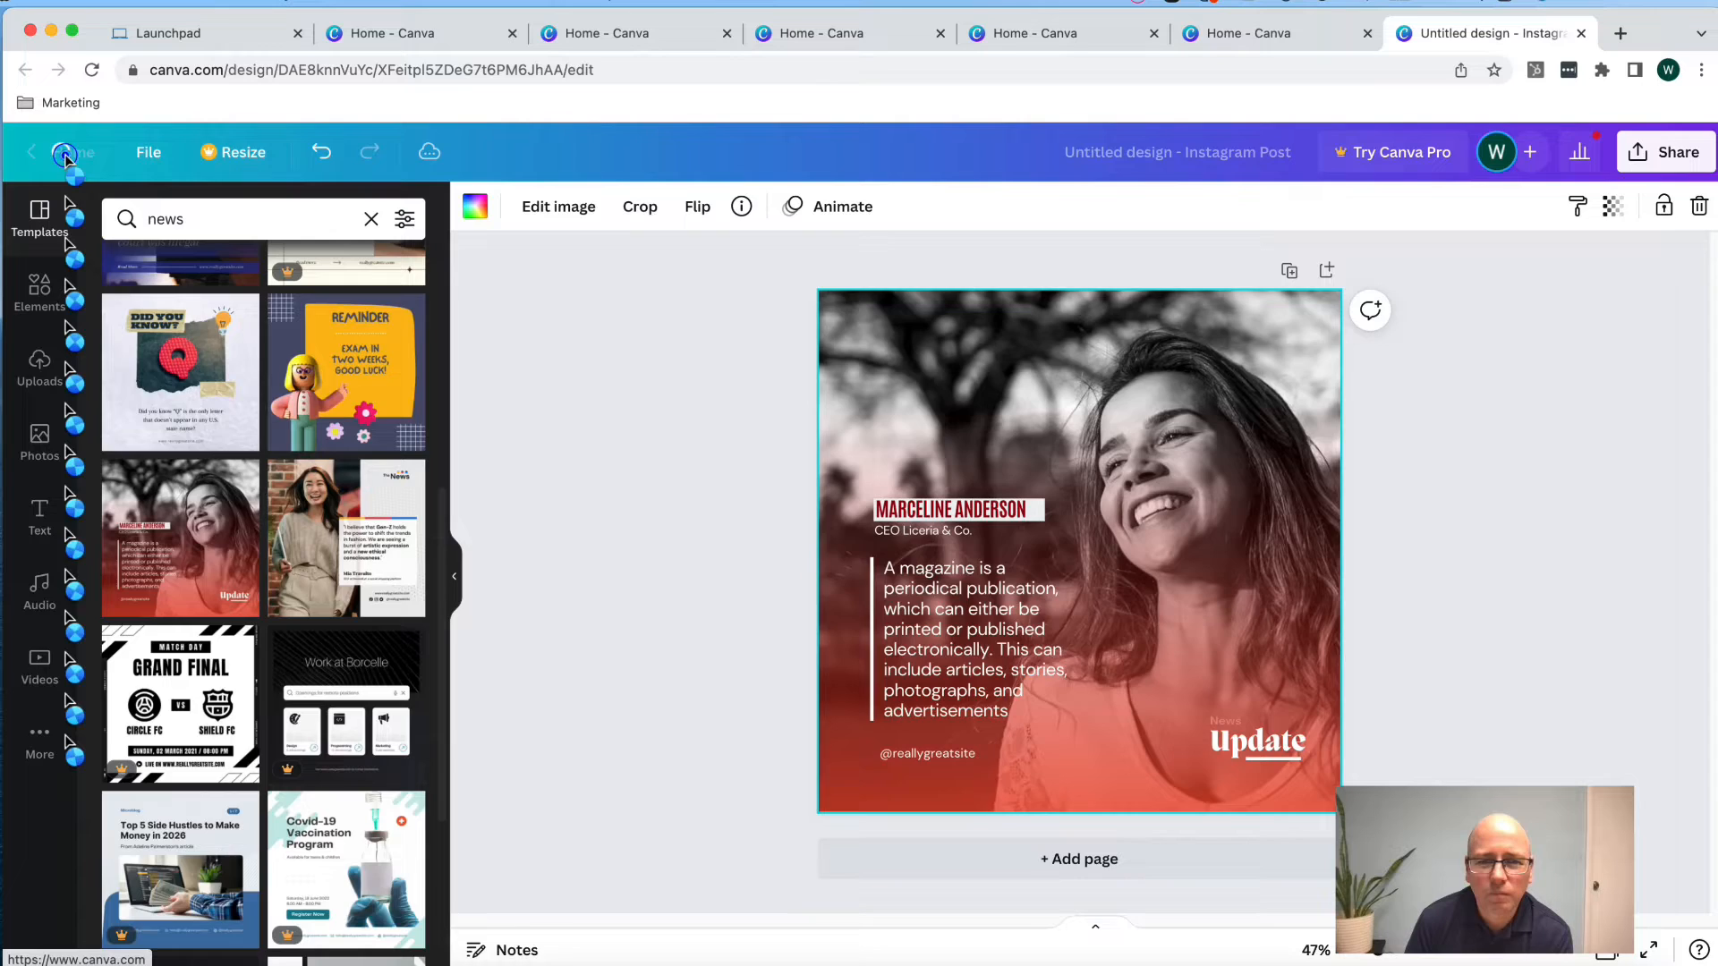
pyautogui.click(64, 155)
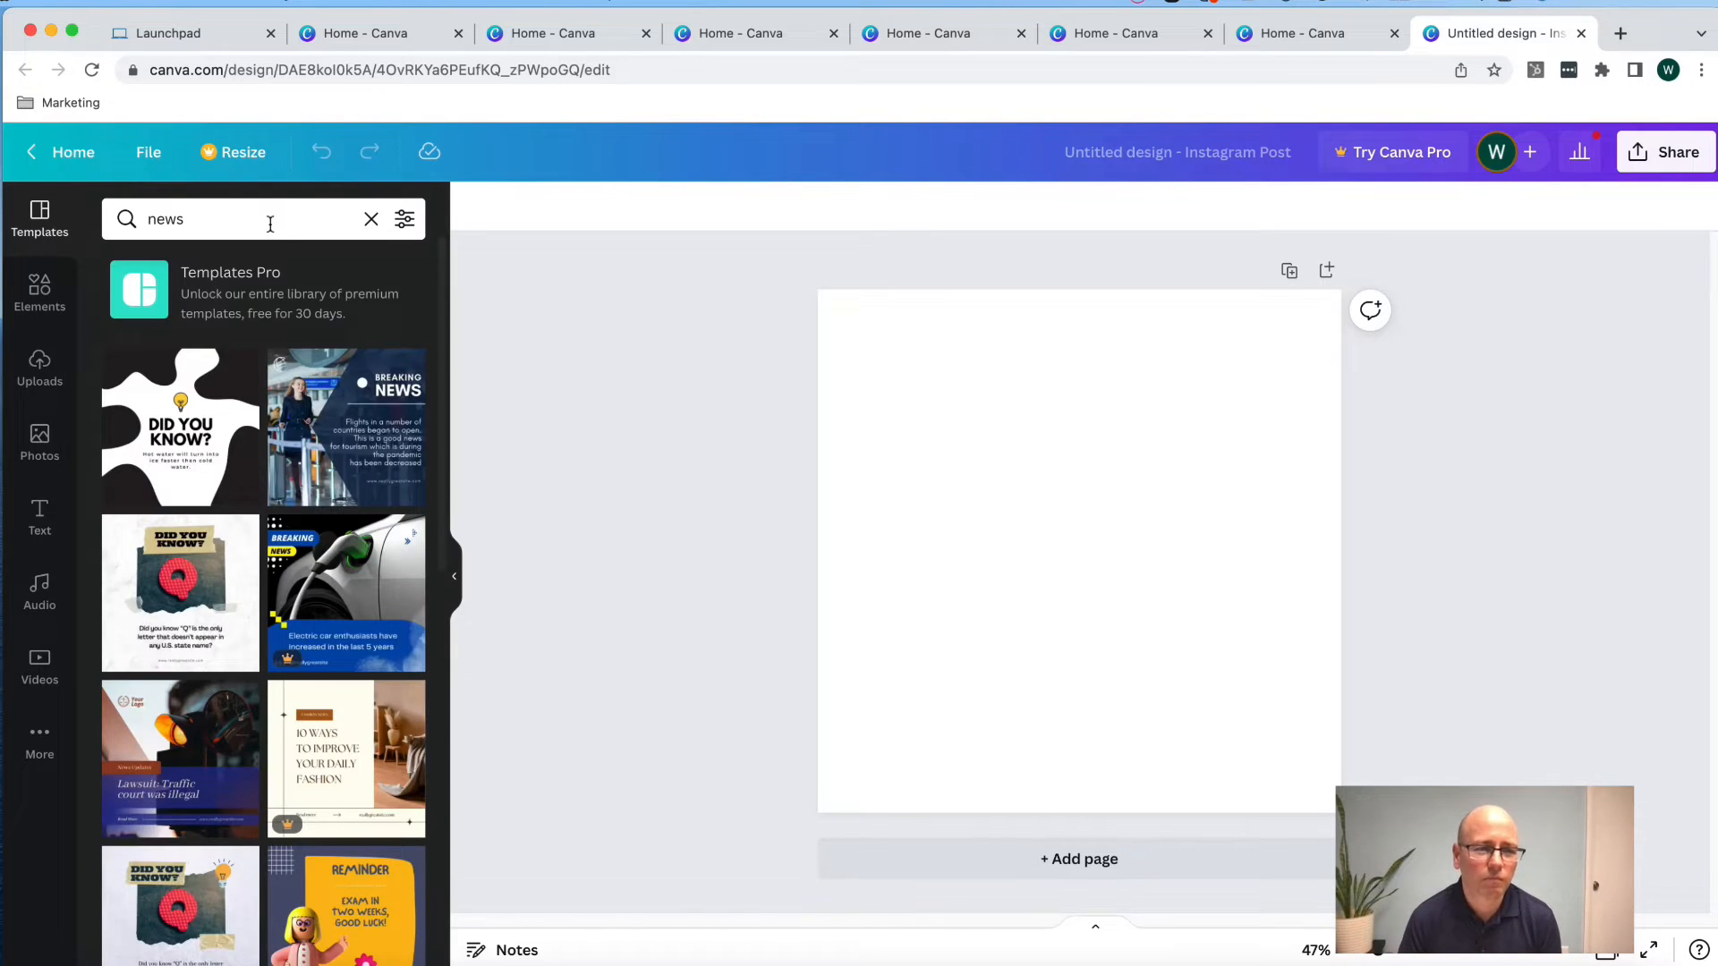
pyautogui.moveTo(342, 452)
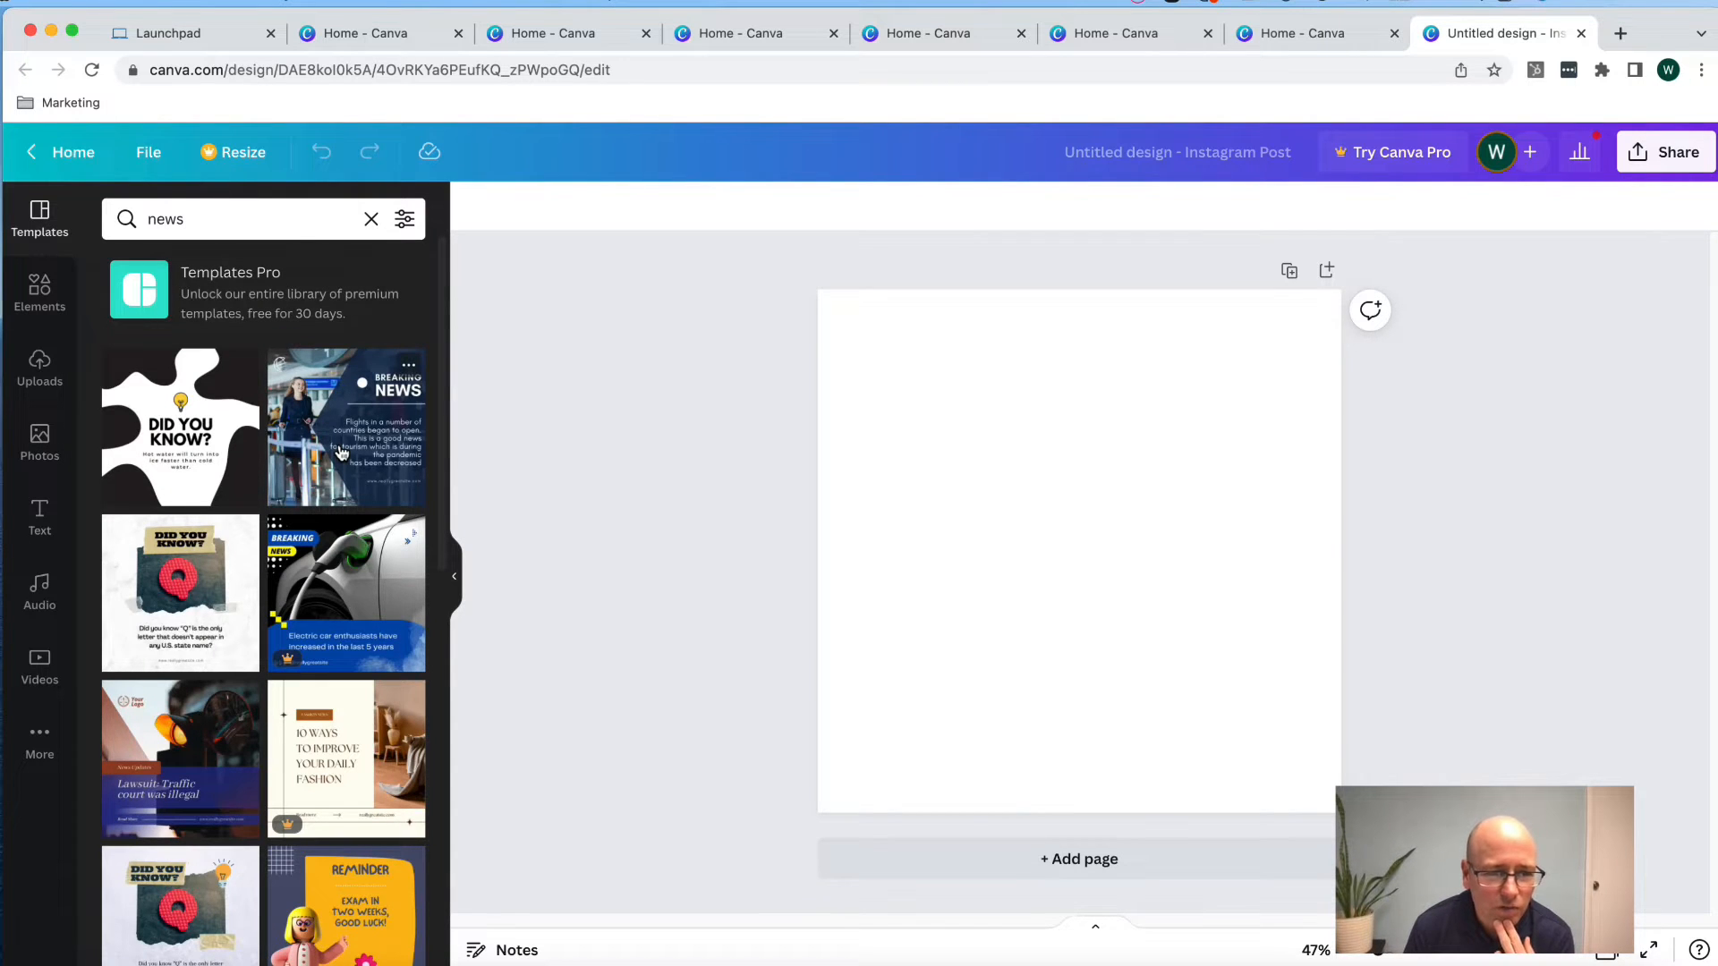
# Apply the Breaking News travel template to the Instagram post and return to the home page.
pyautogui.click(347, 428)
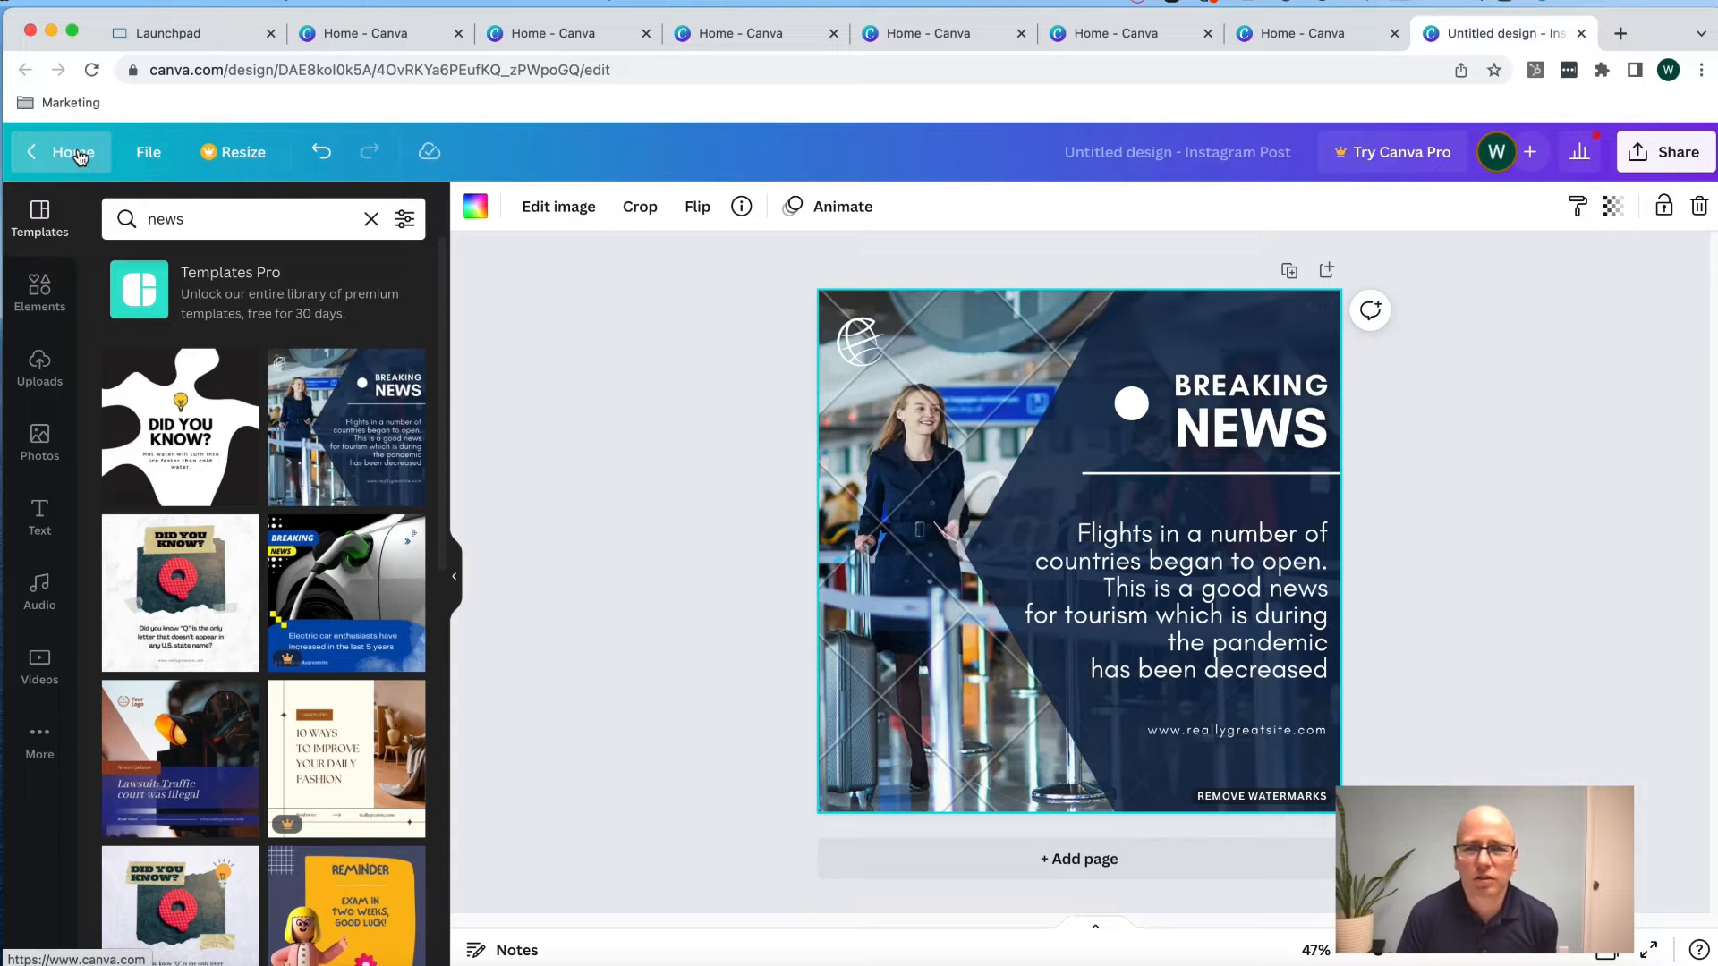
pyautogui.click(74, 152)
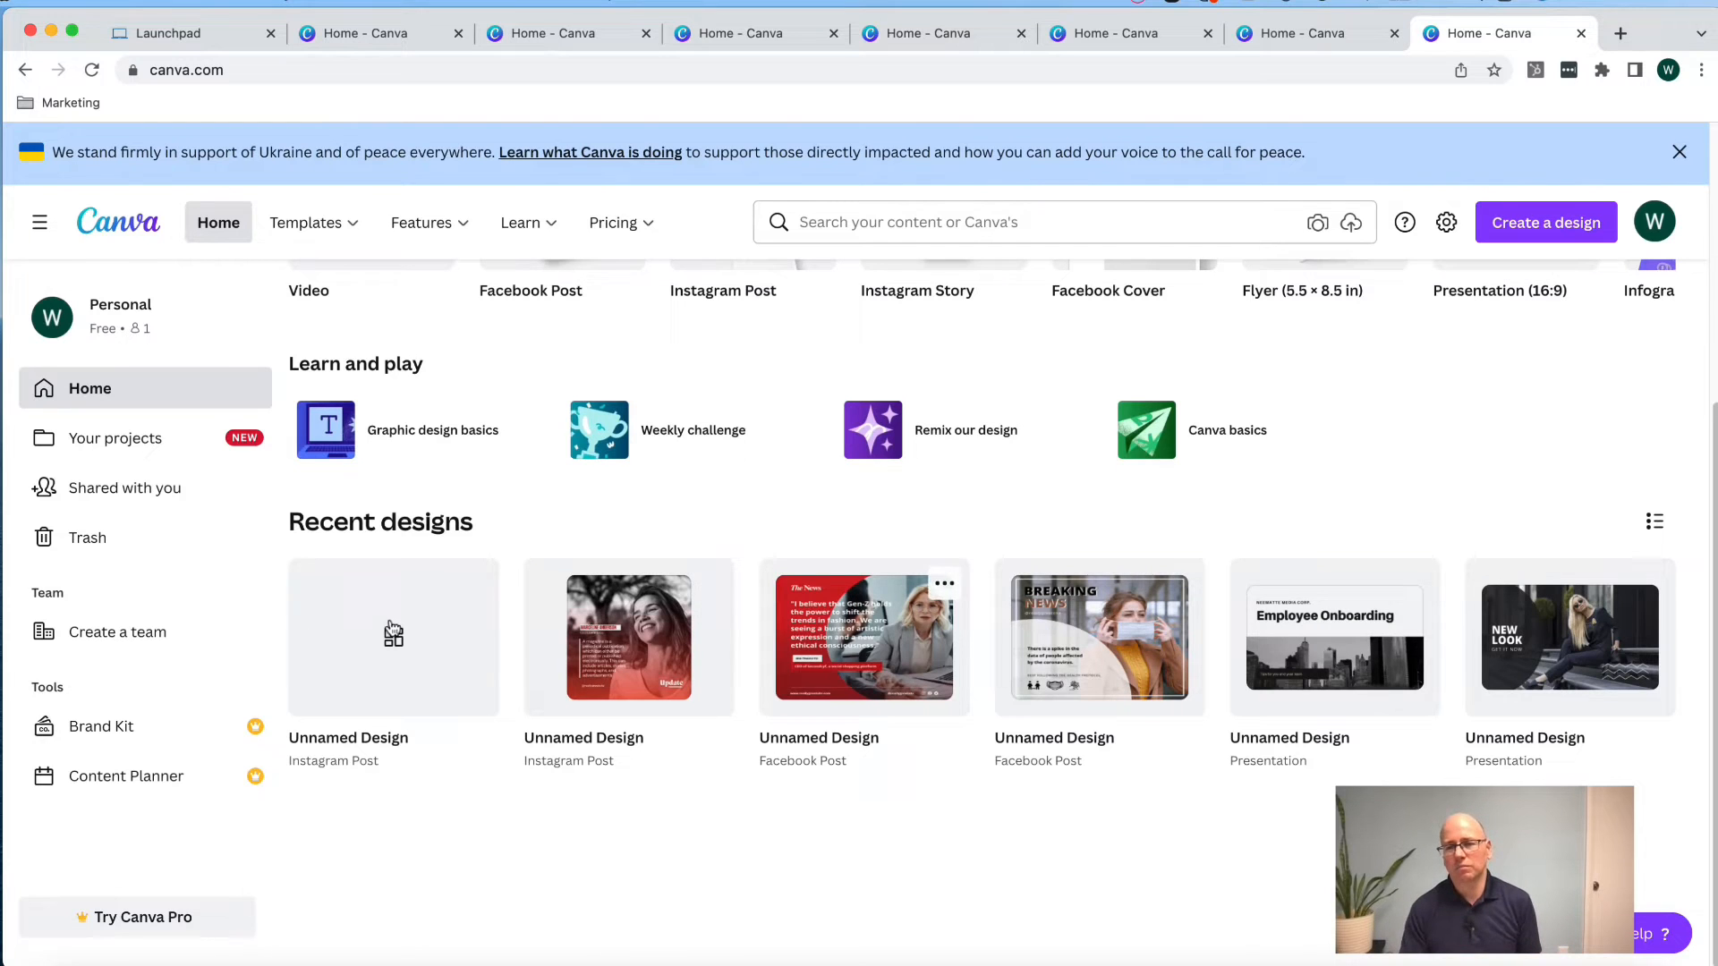
pyautogui.moveTo(915, 658)
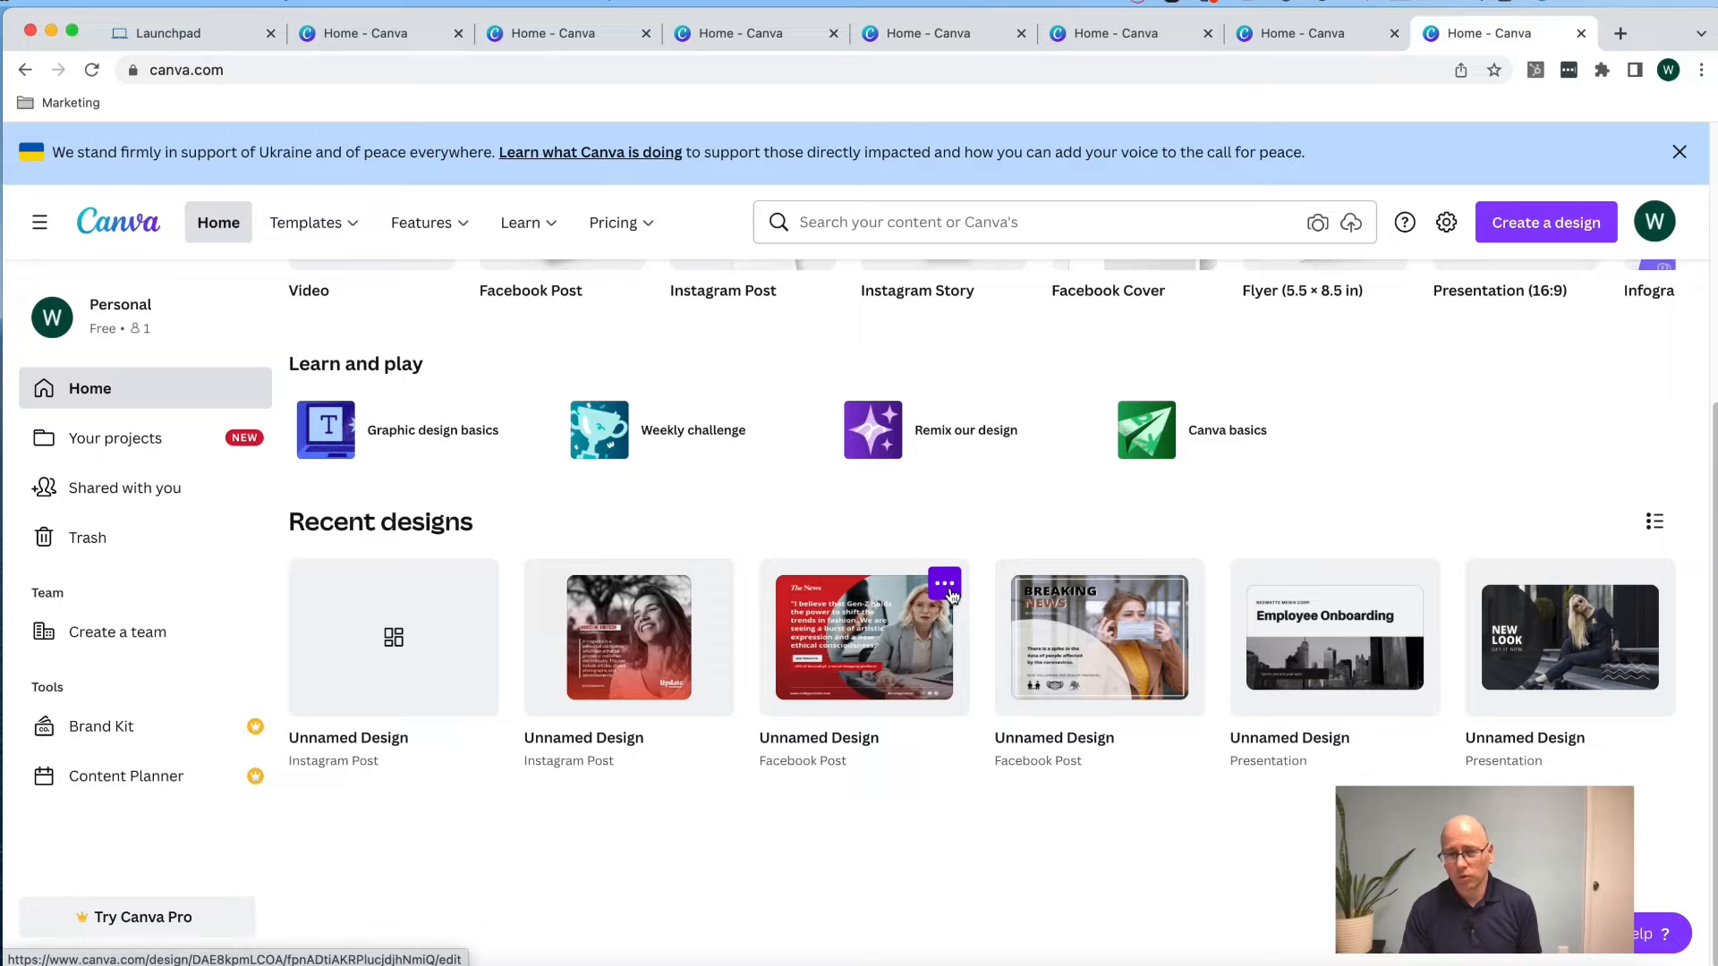
# Make a copy of the red The News Facebook post from Recent designs.
pyautogui.click(944, 583)
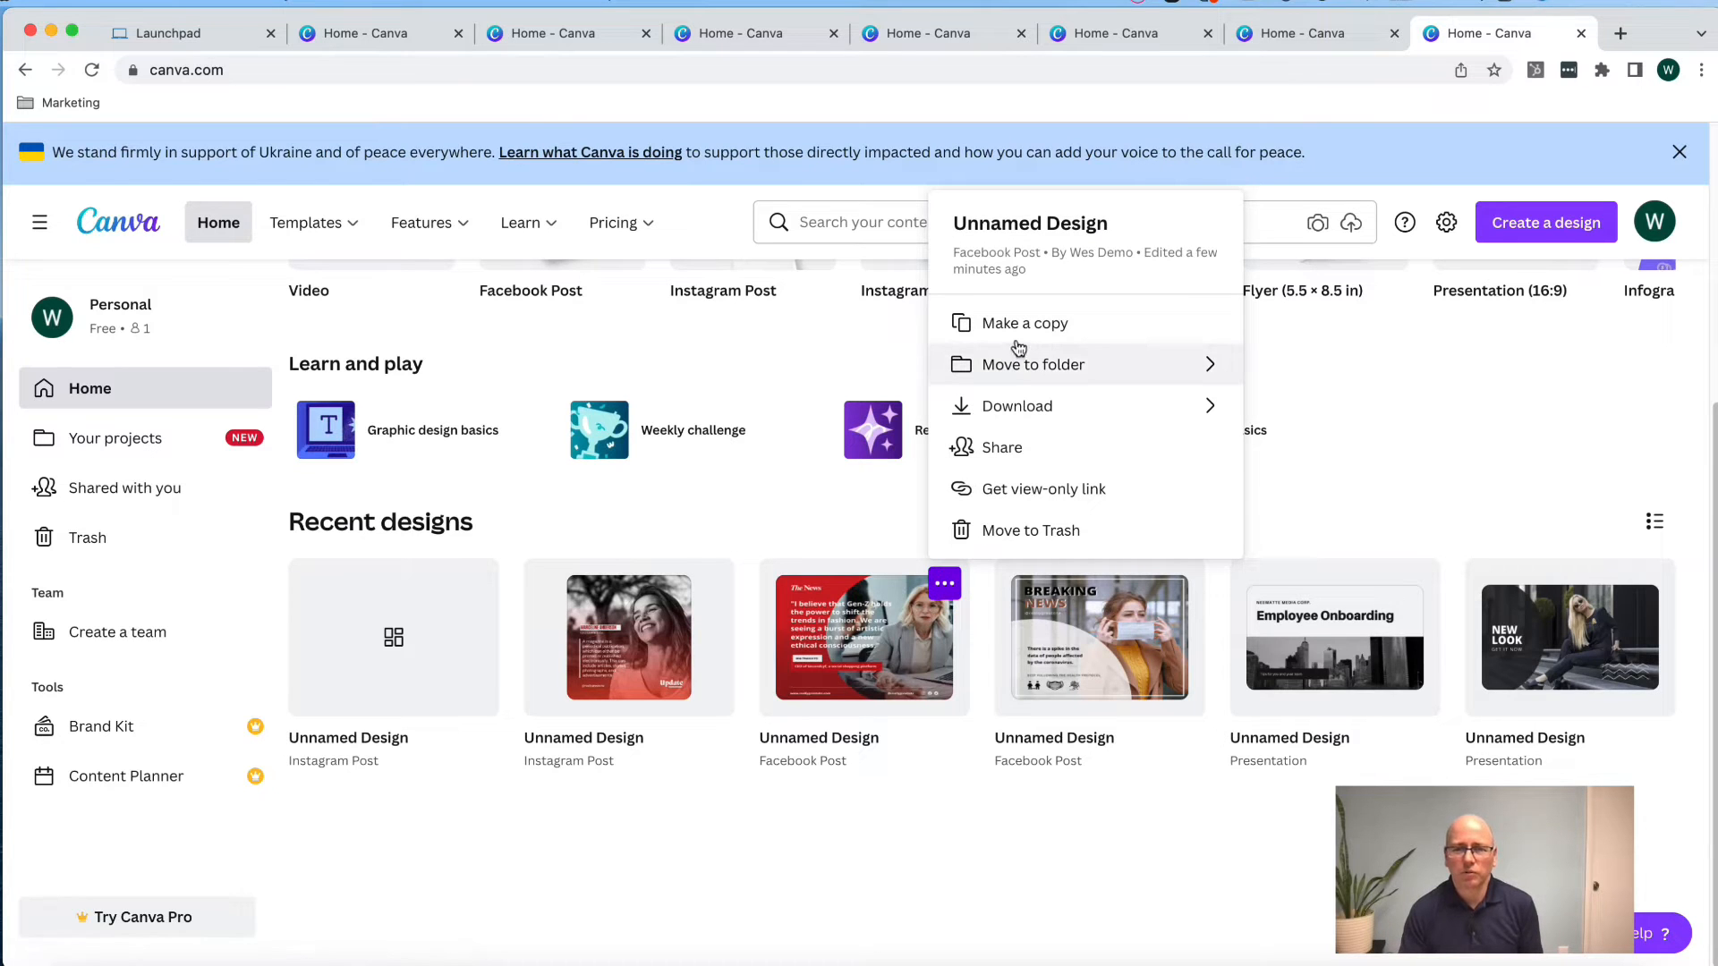
pyautogui.click(1024, 323)
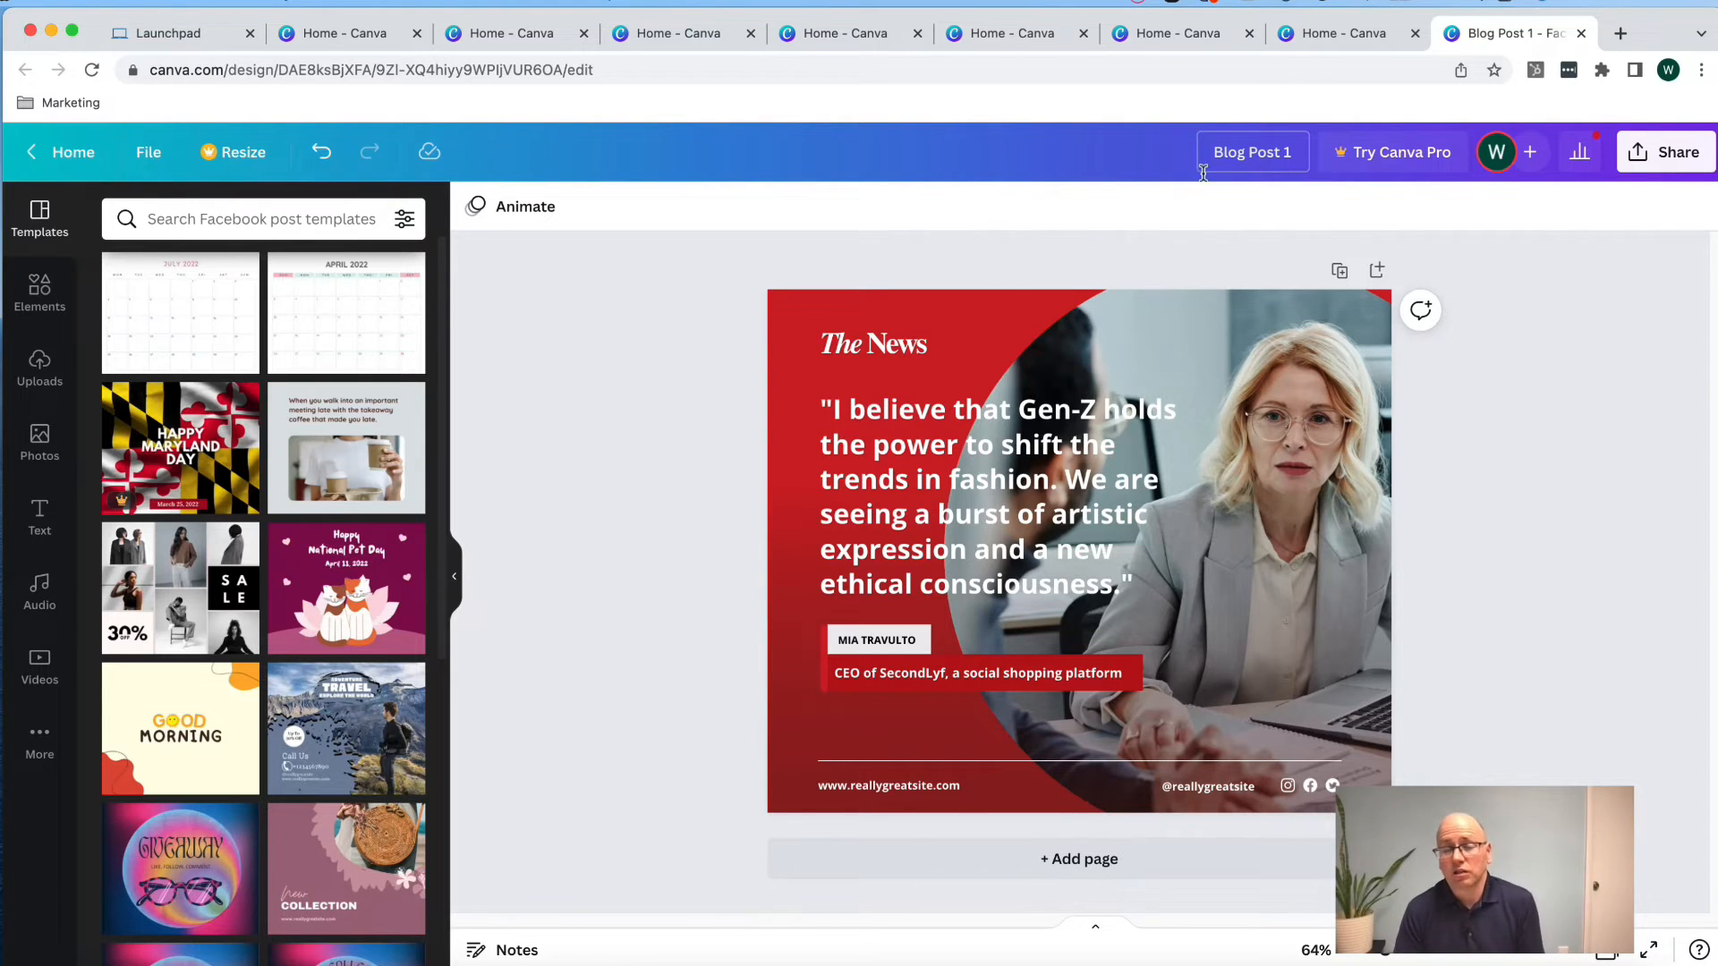
# Confirm the copied design's new title 'Blog Post 1'.
pyautogui.click(872, 342)
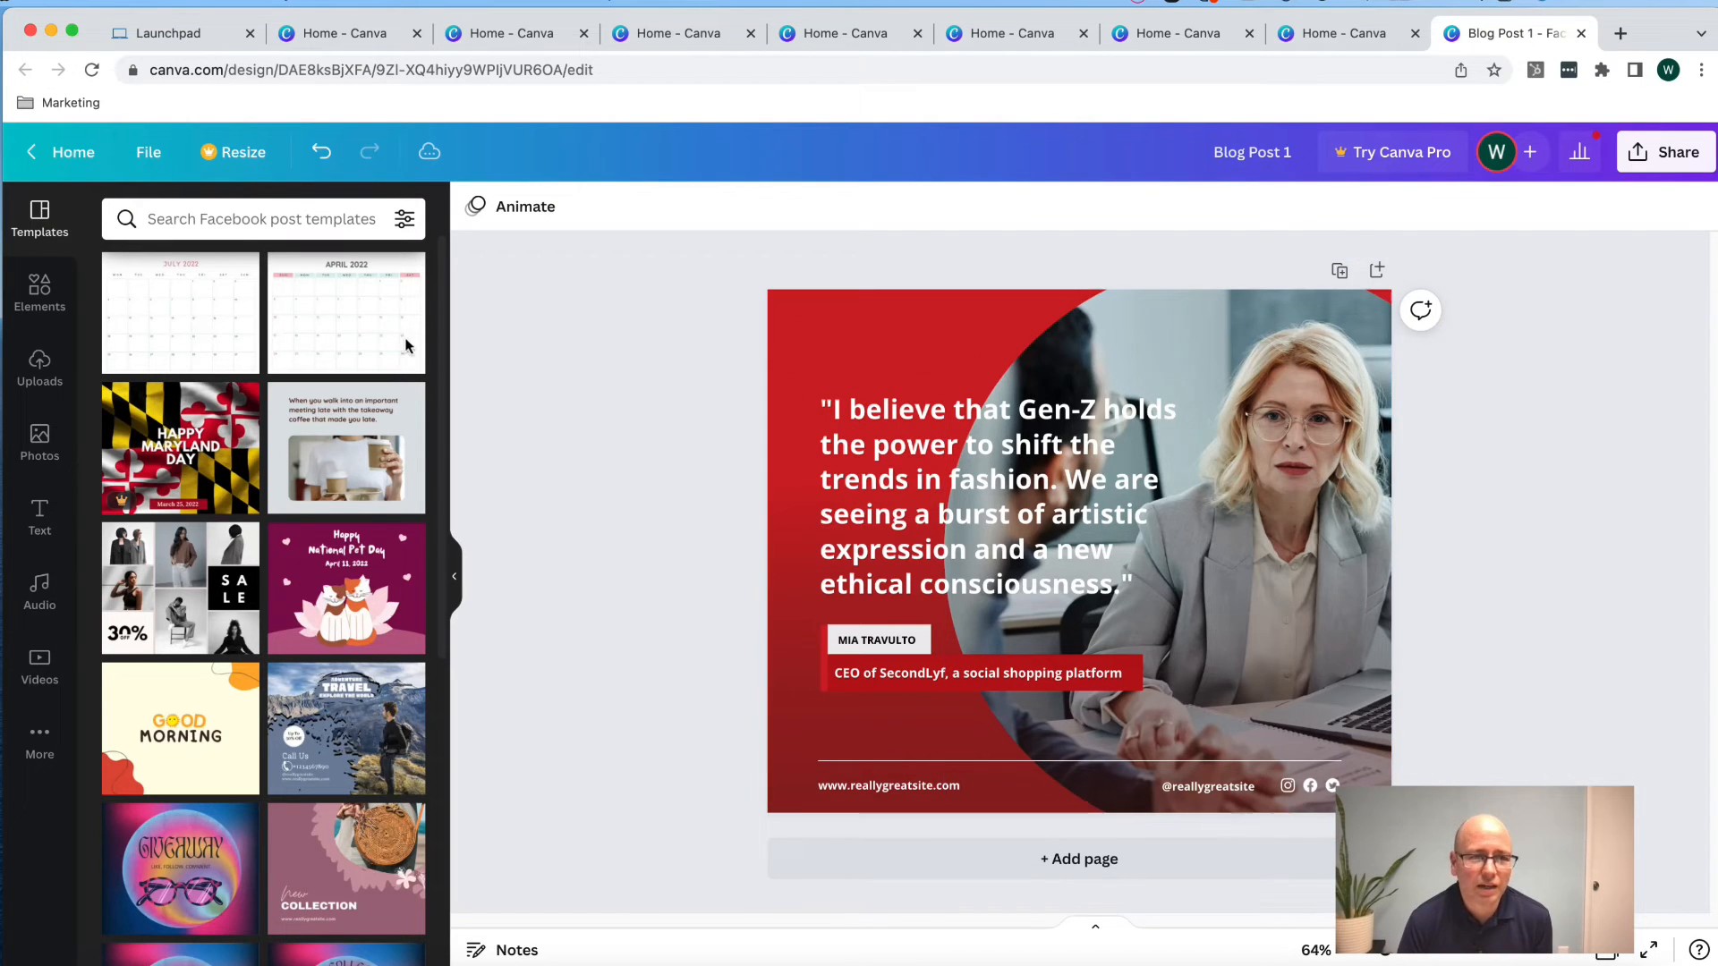
pyautogui.moveTo(50, 436)
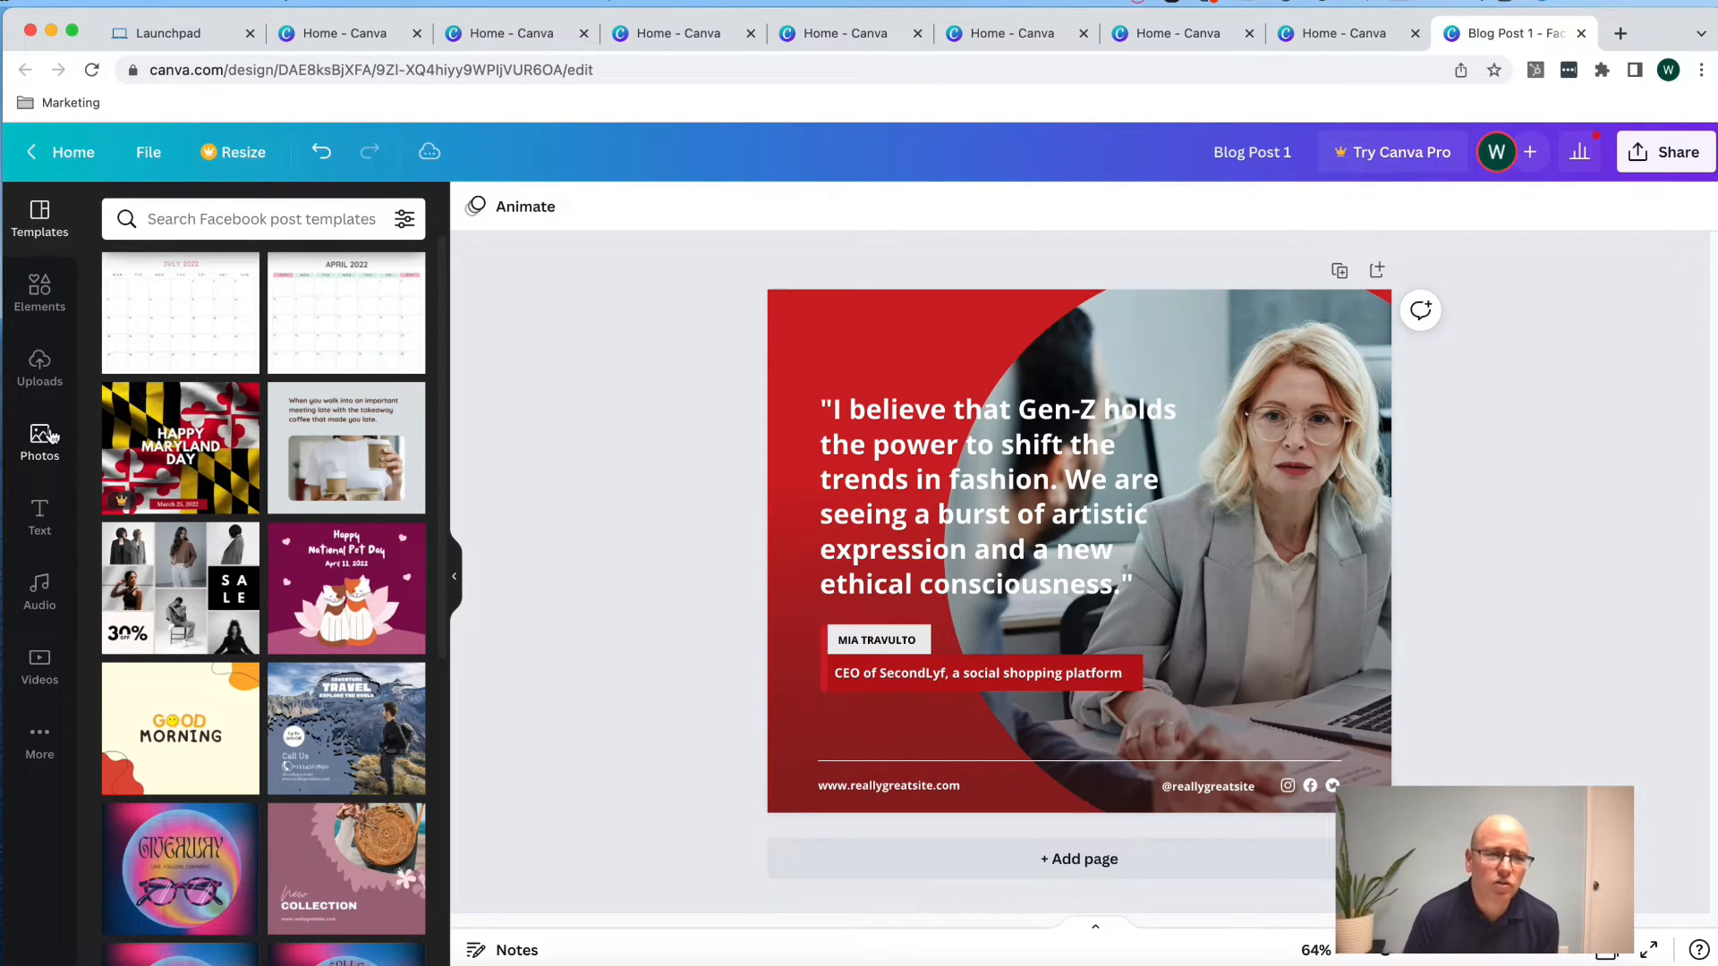
# Search Photos for 'happy people' and swap the businesswoman image for the family photo.
pyautogui.click(39, 434)
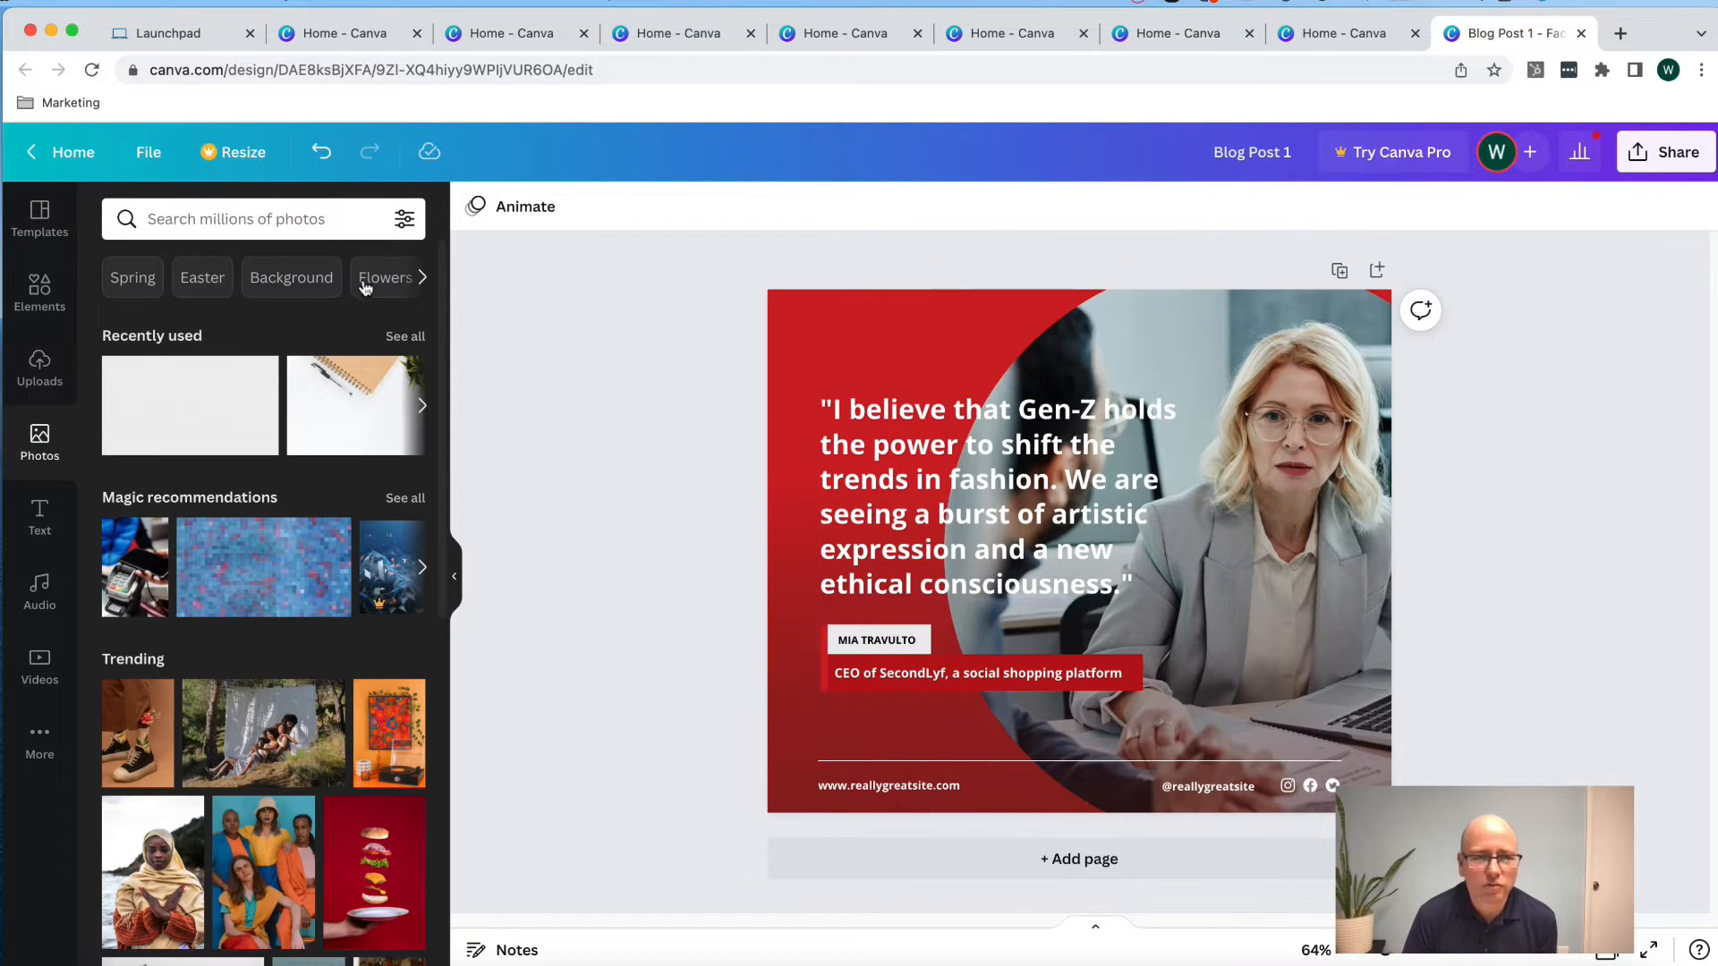
pyautogui.click(260, 218)
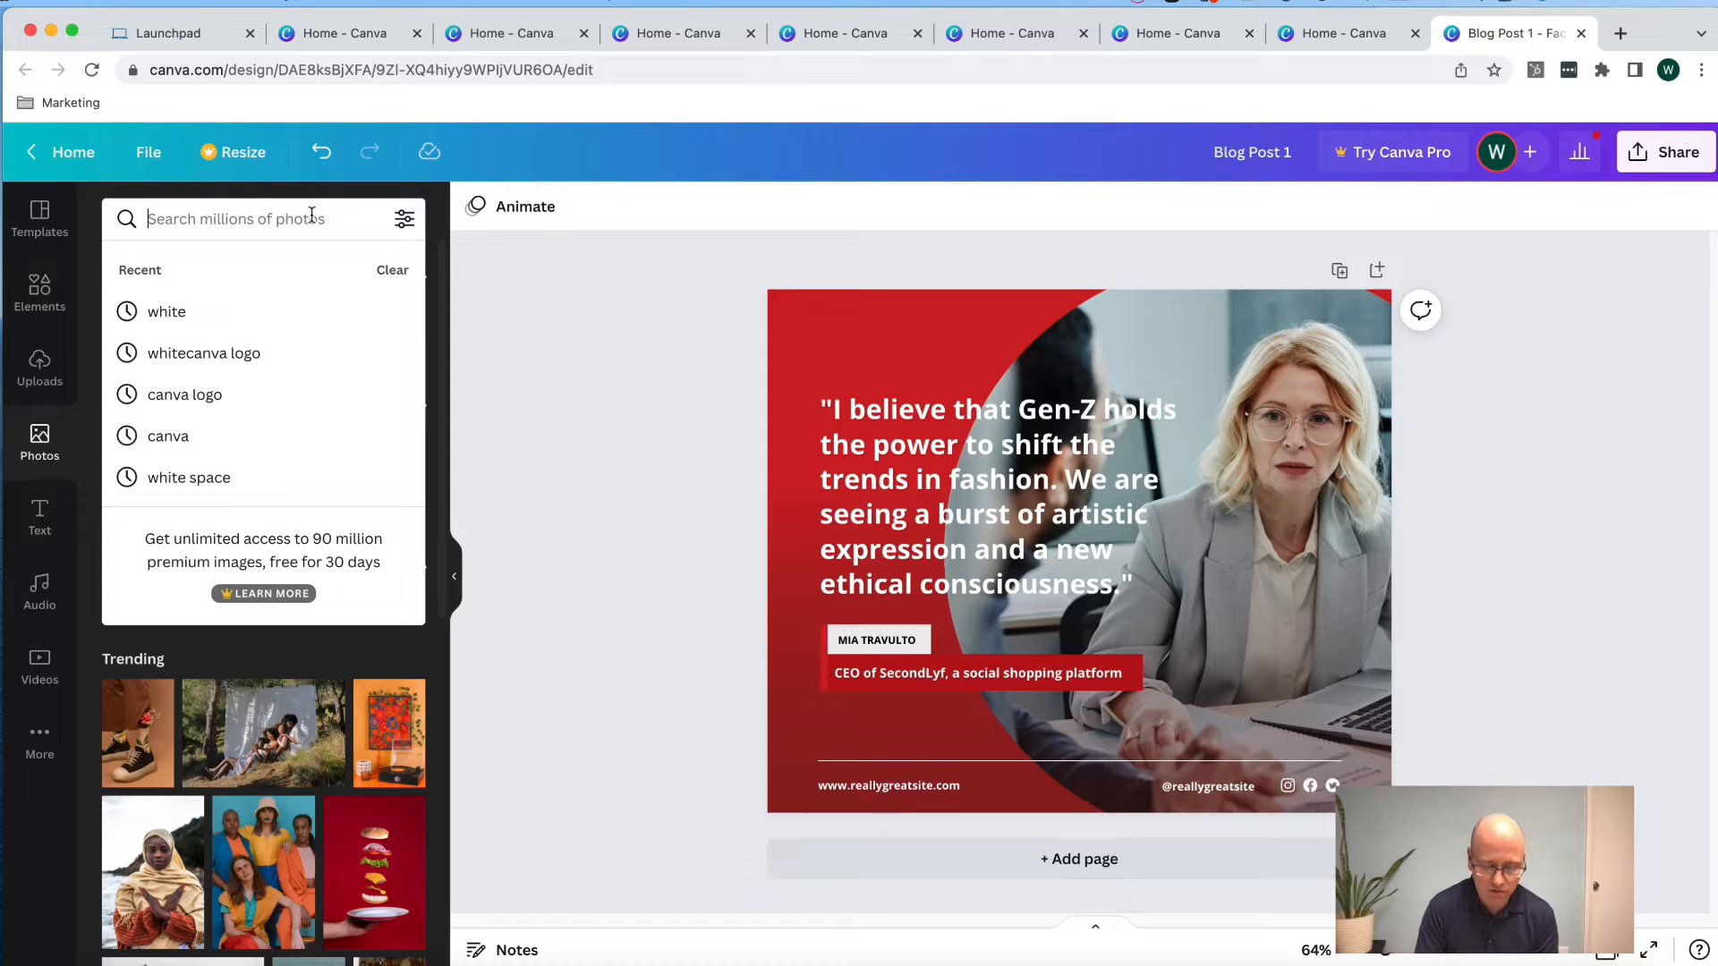
pyautogui.write('happy peop')
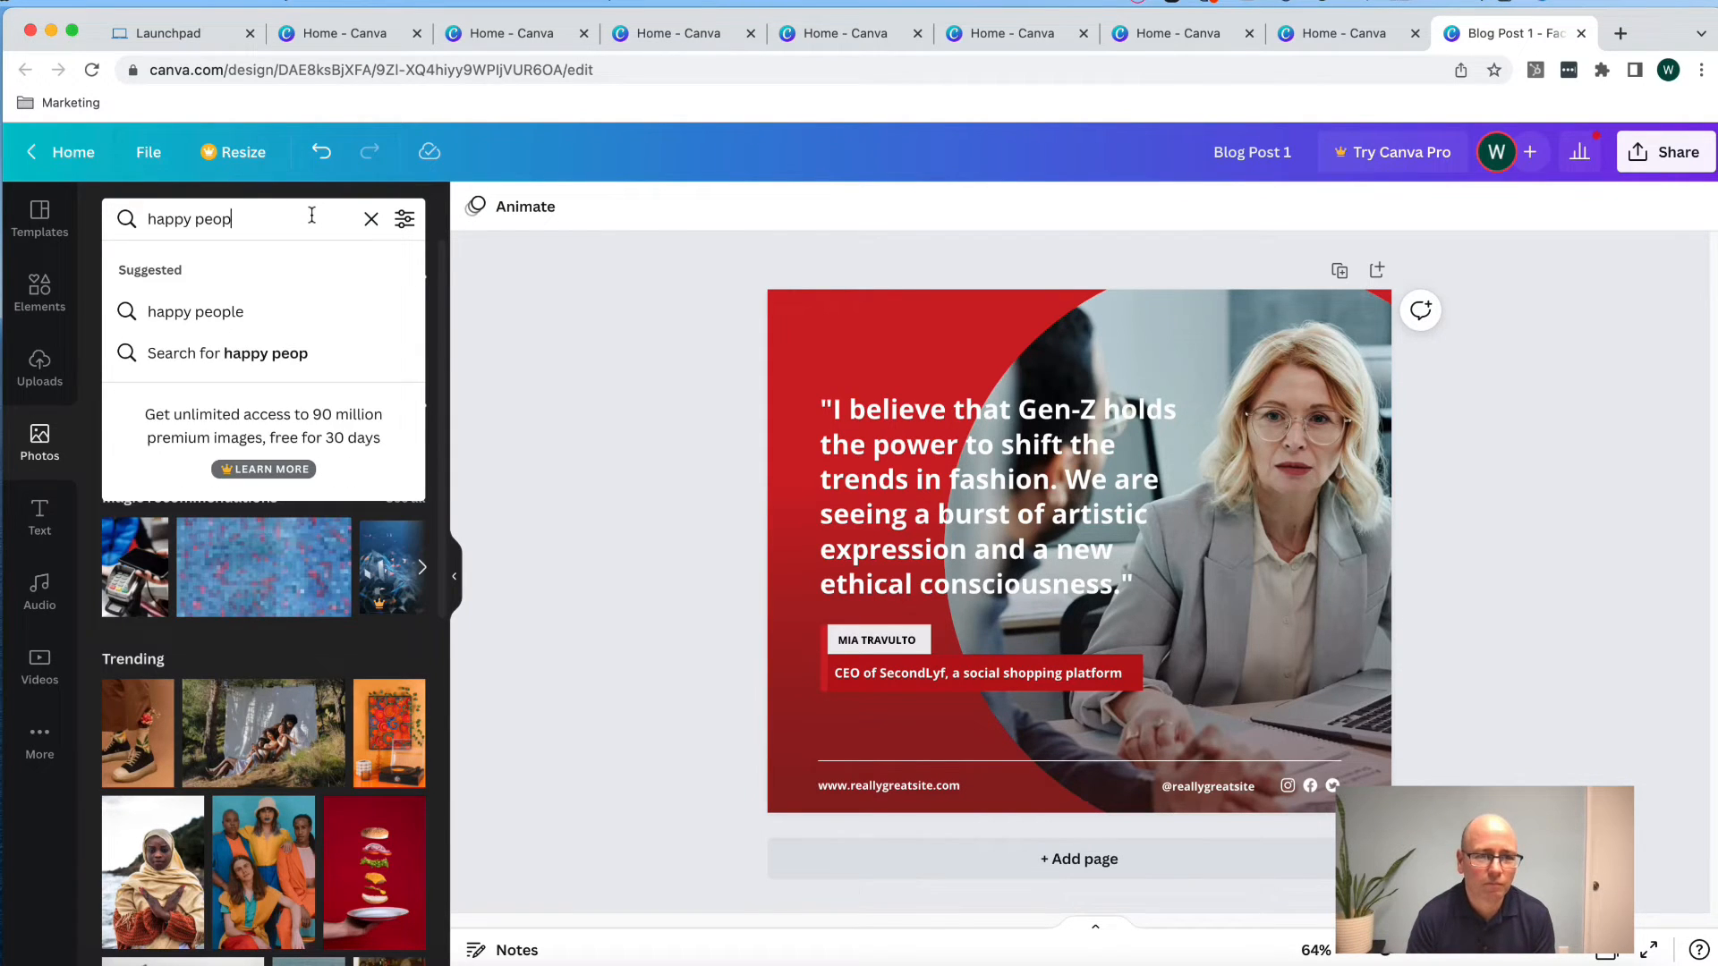
pyautogui.click(195, 311)
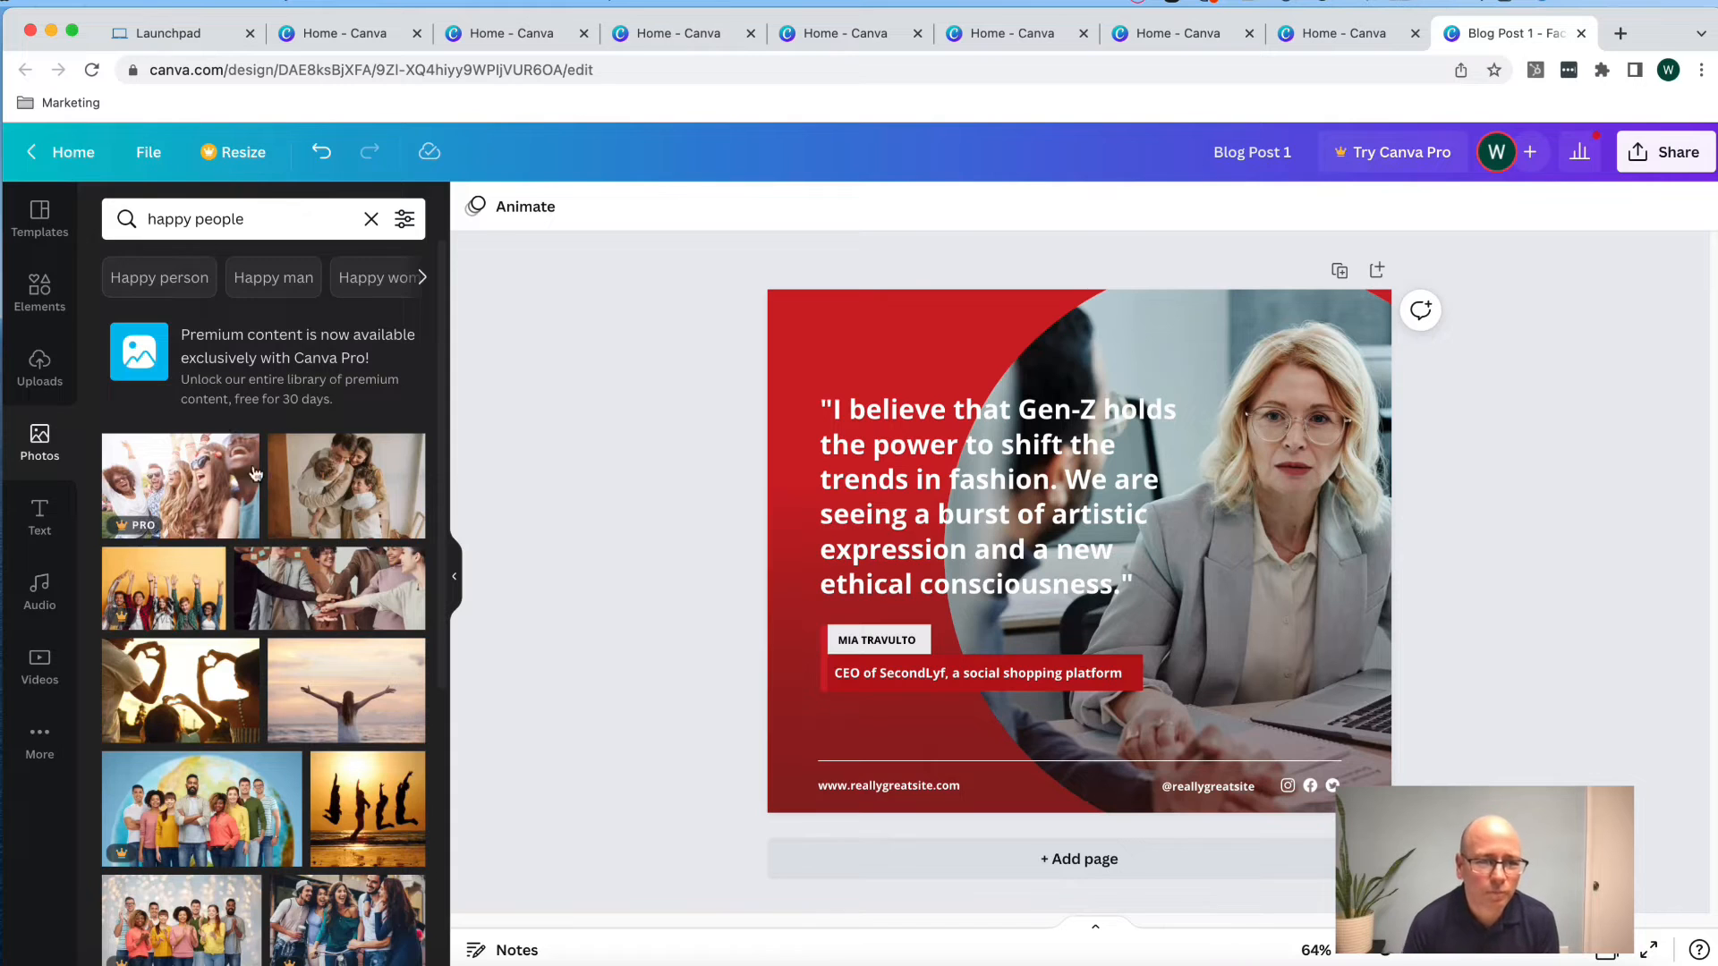
pyautogui.moveTo(340, 504)
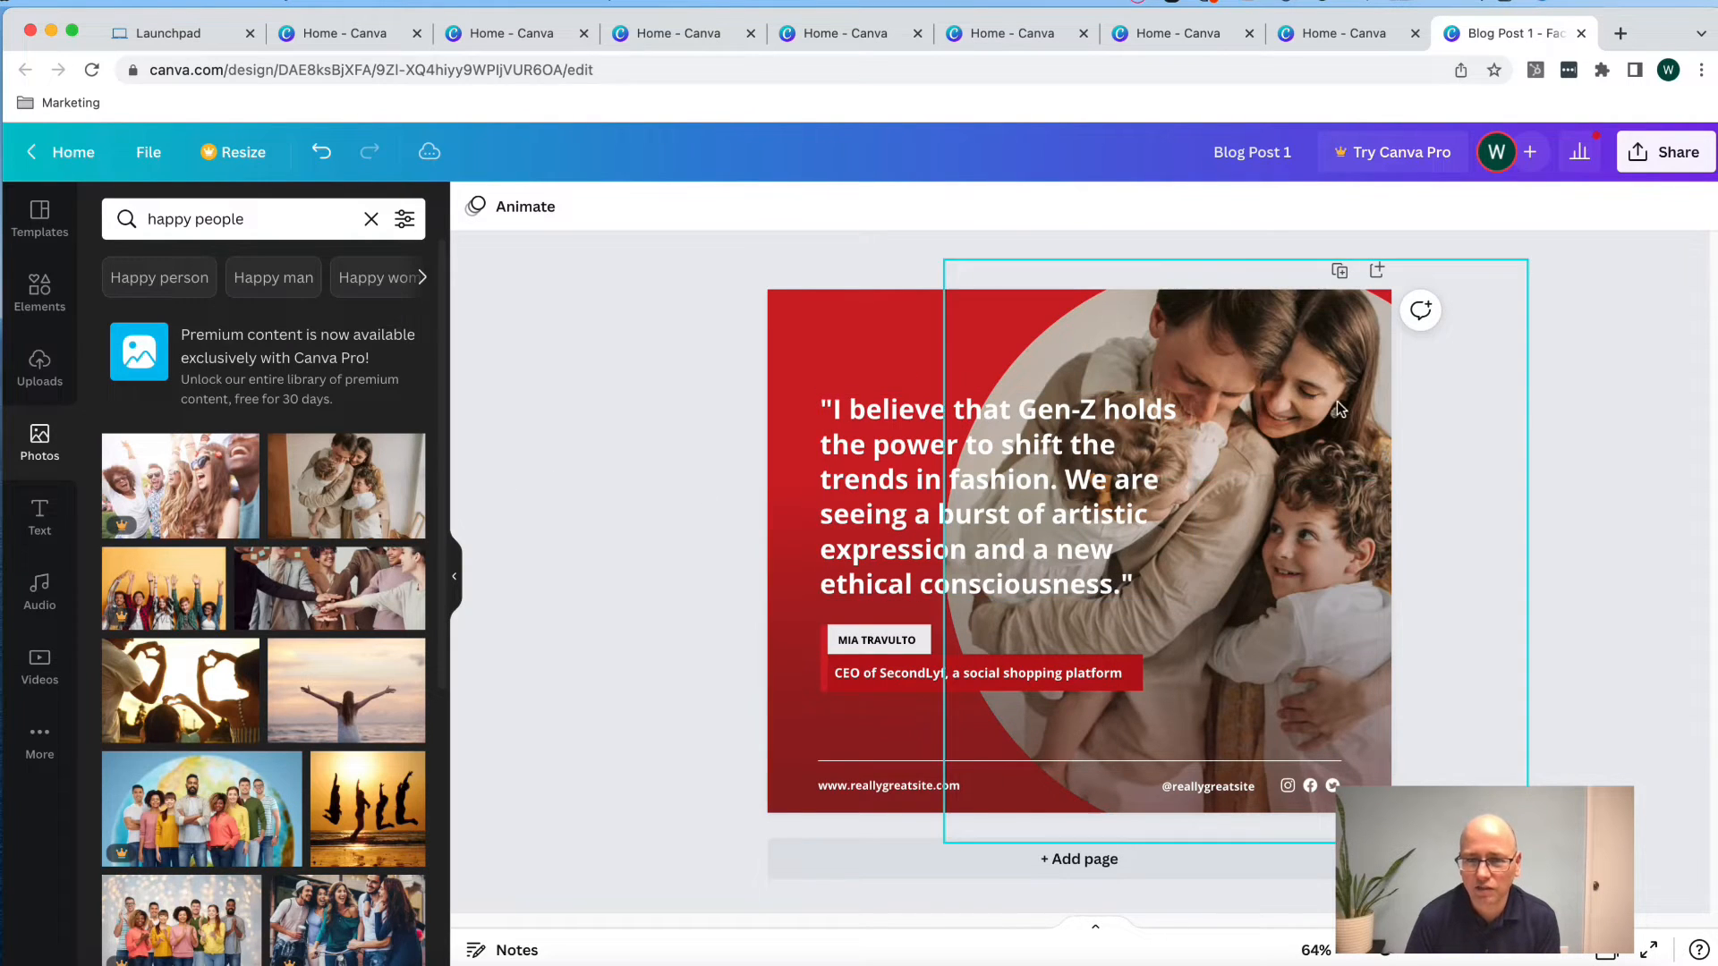
pyautogui.click(972, 459)
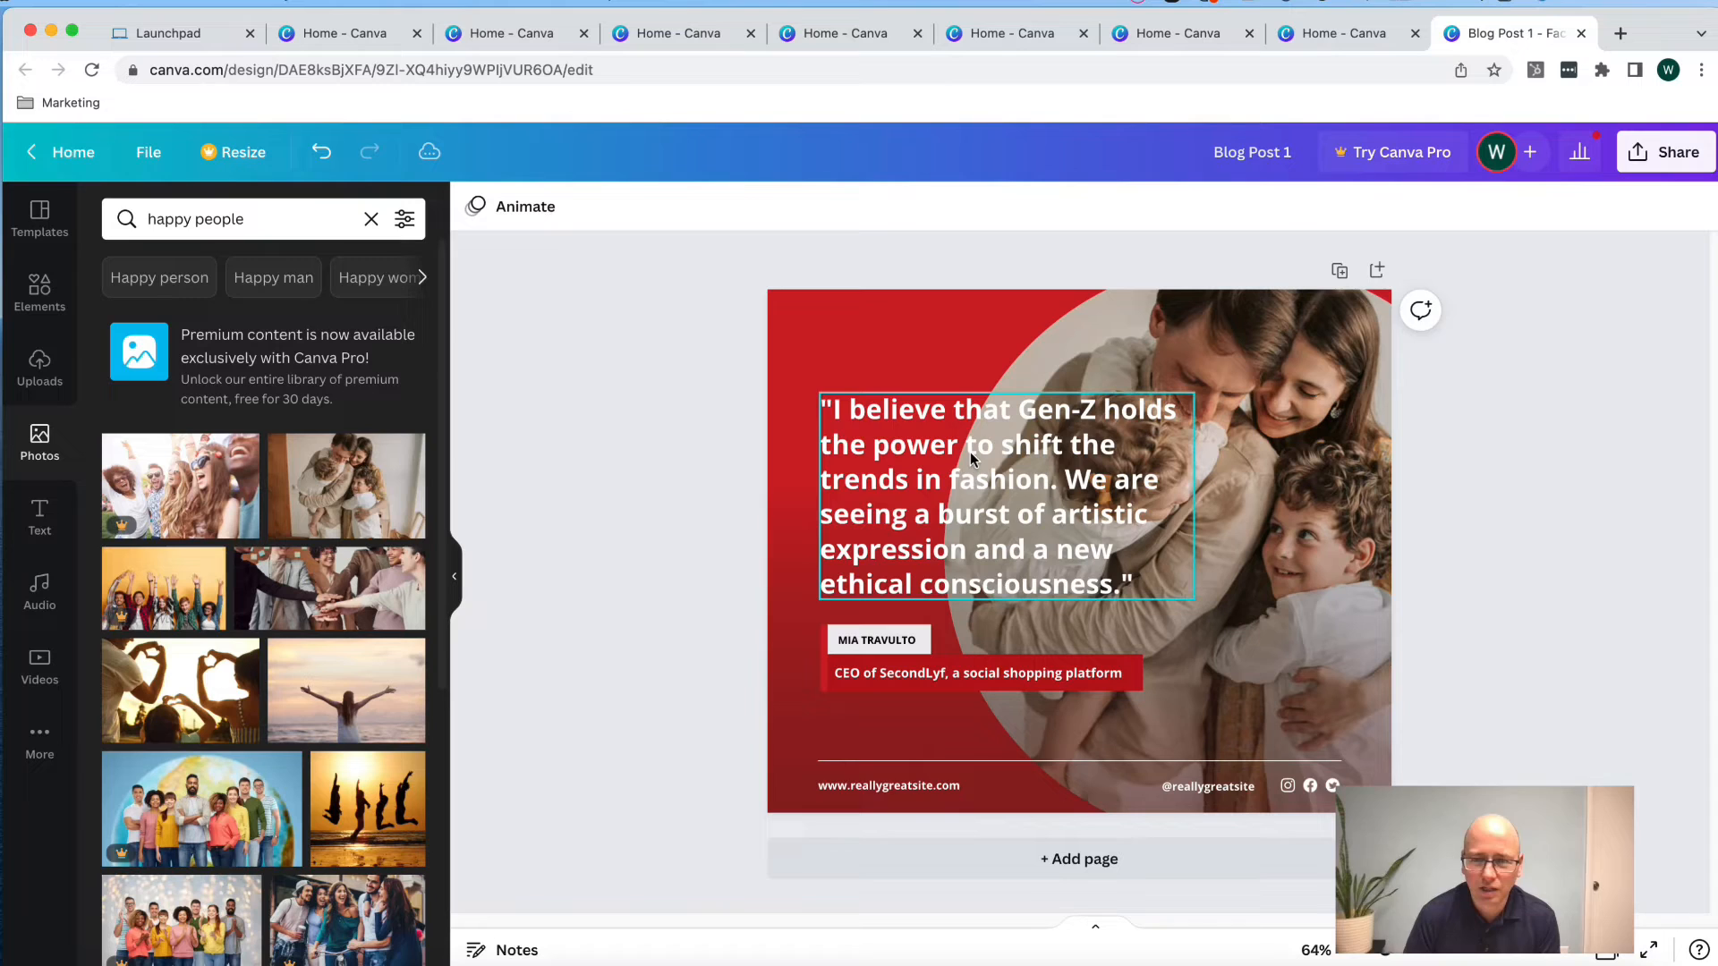
pyautogui.click(970, 459)
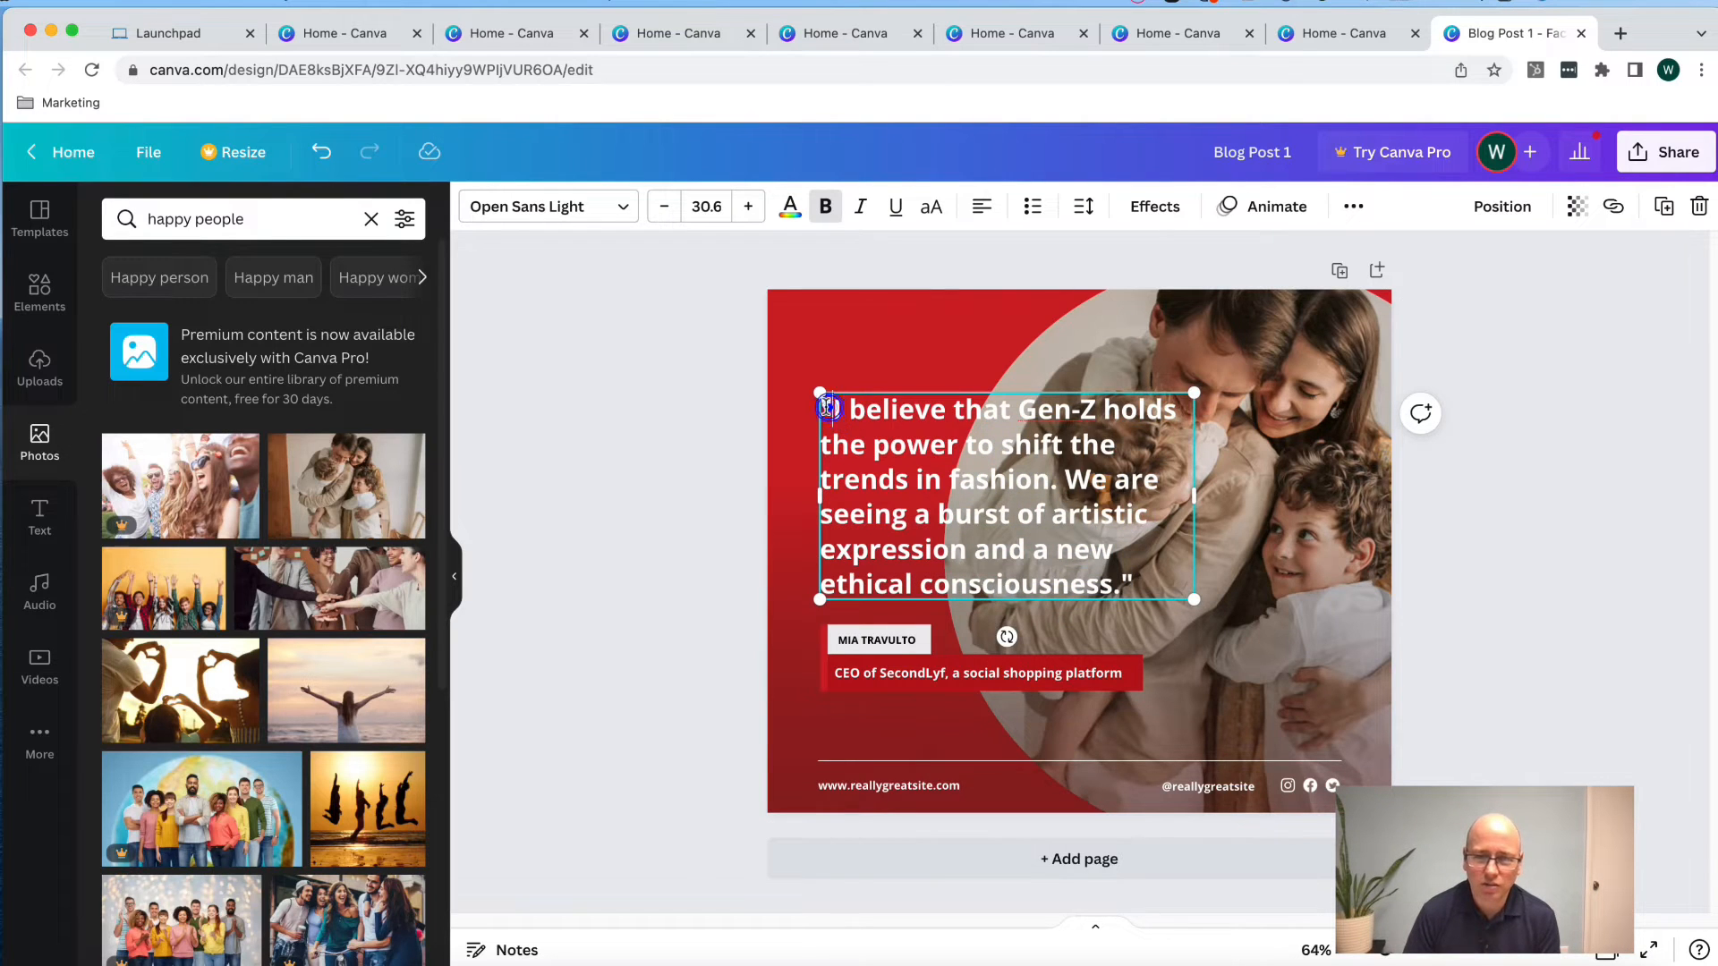
pyautogui.tripleClick(986, 493)
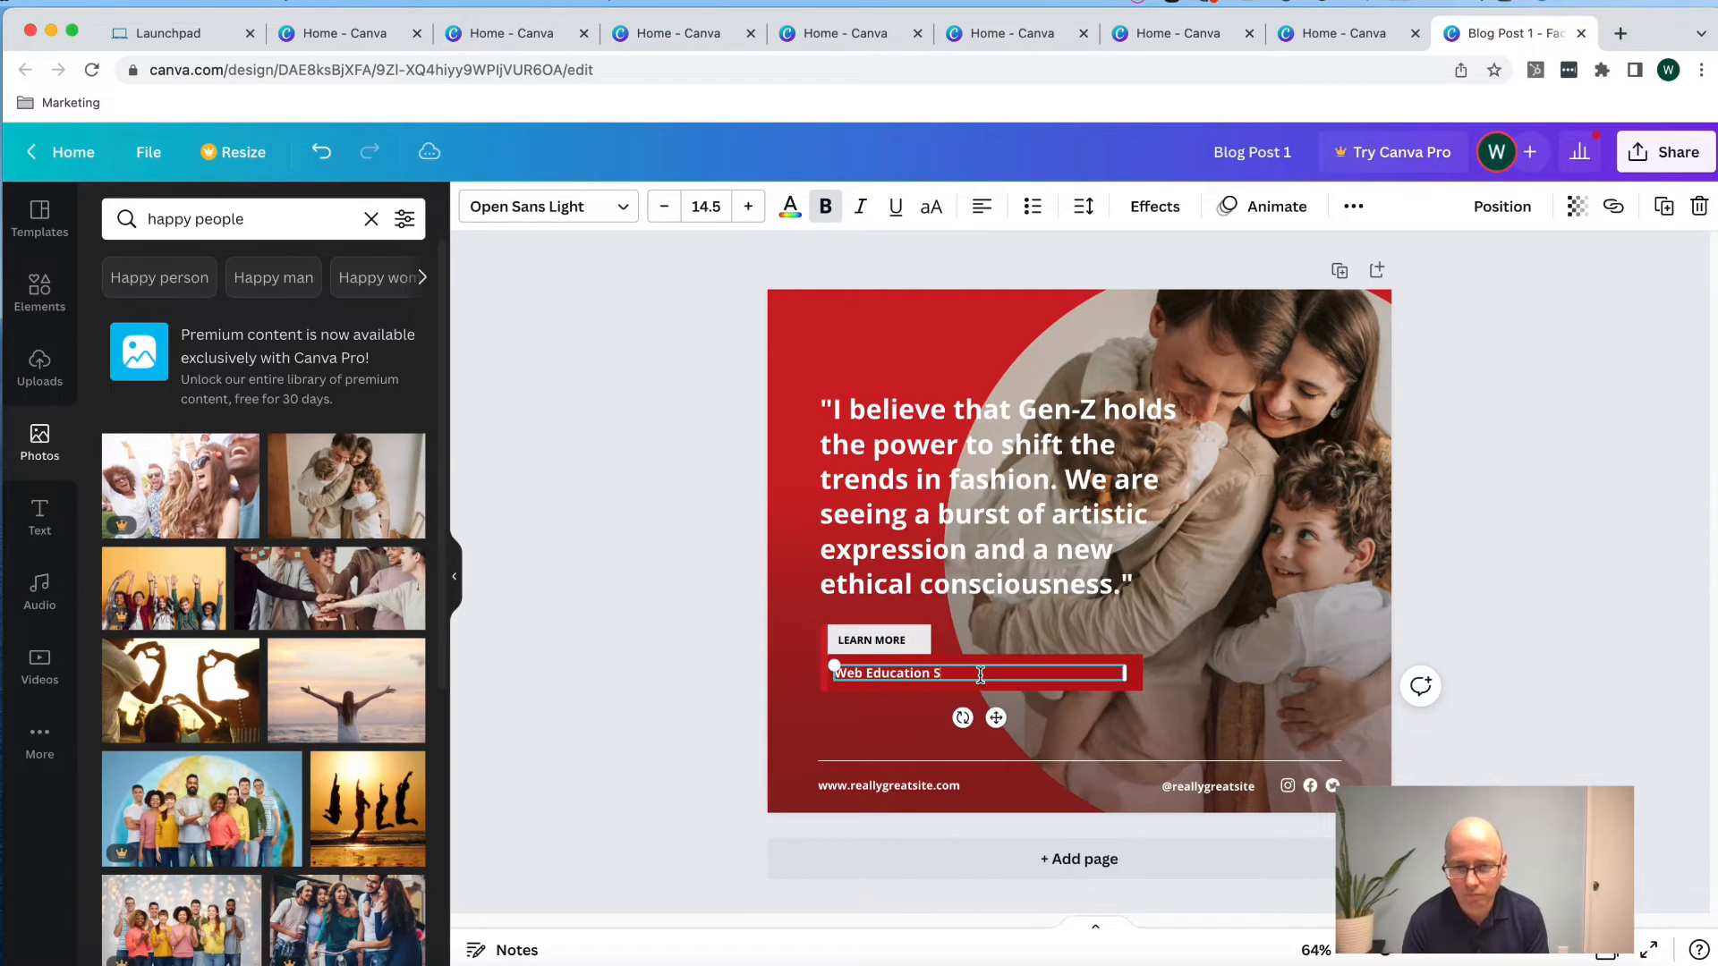
pyautogui.click(888, 785)
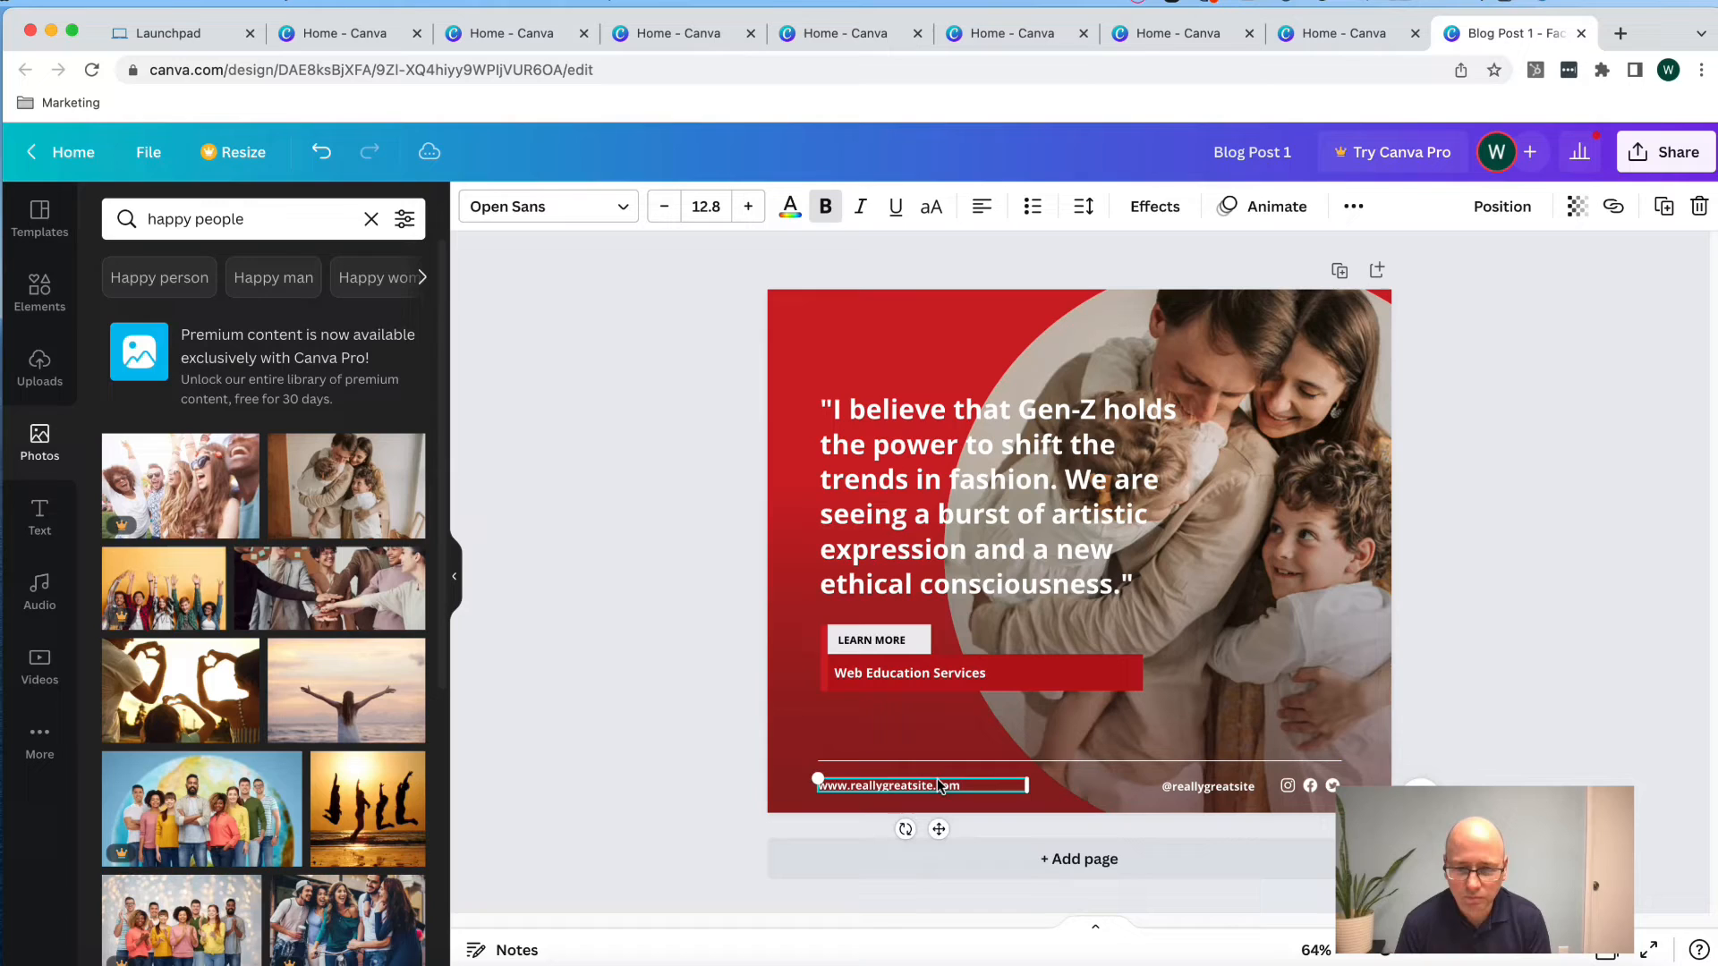
pyautogui.press('Backspace')
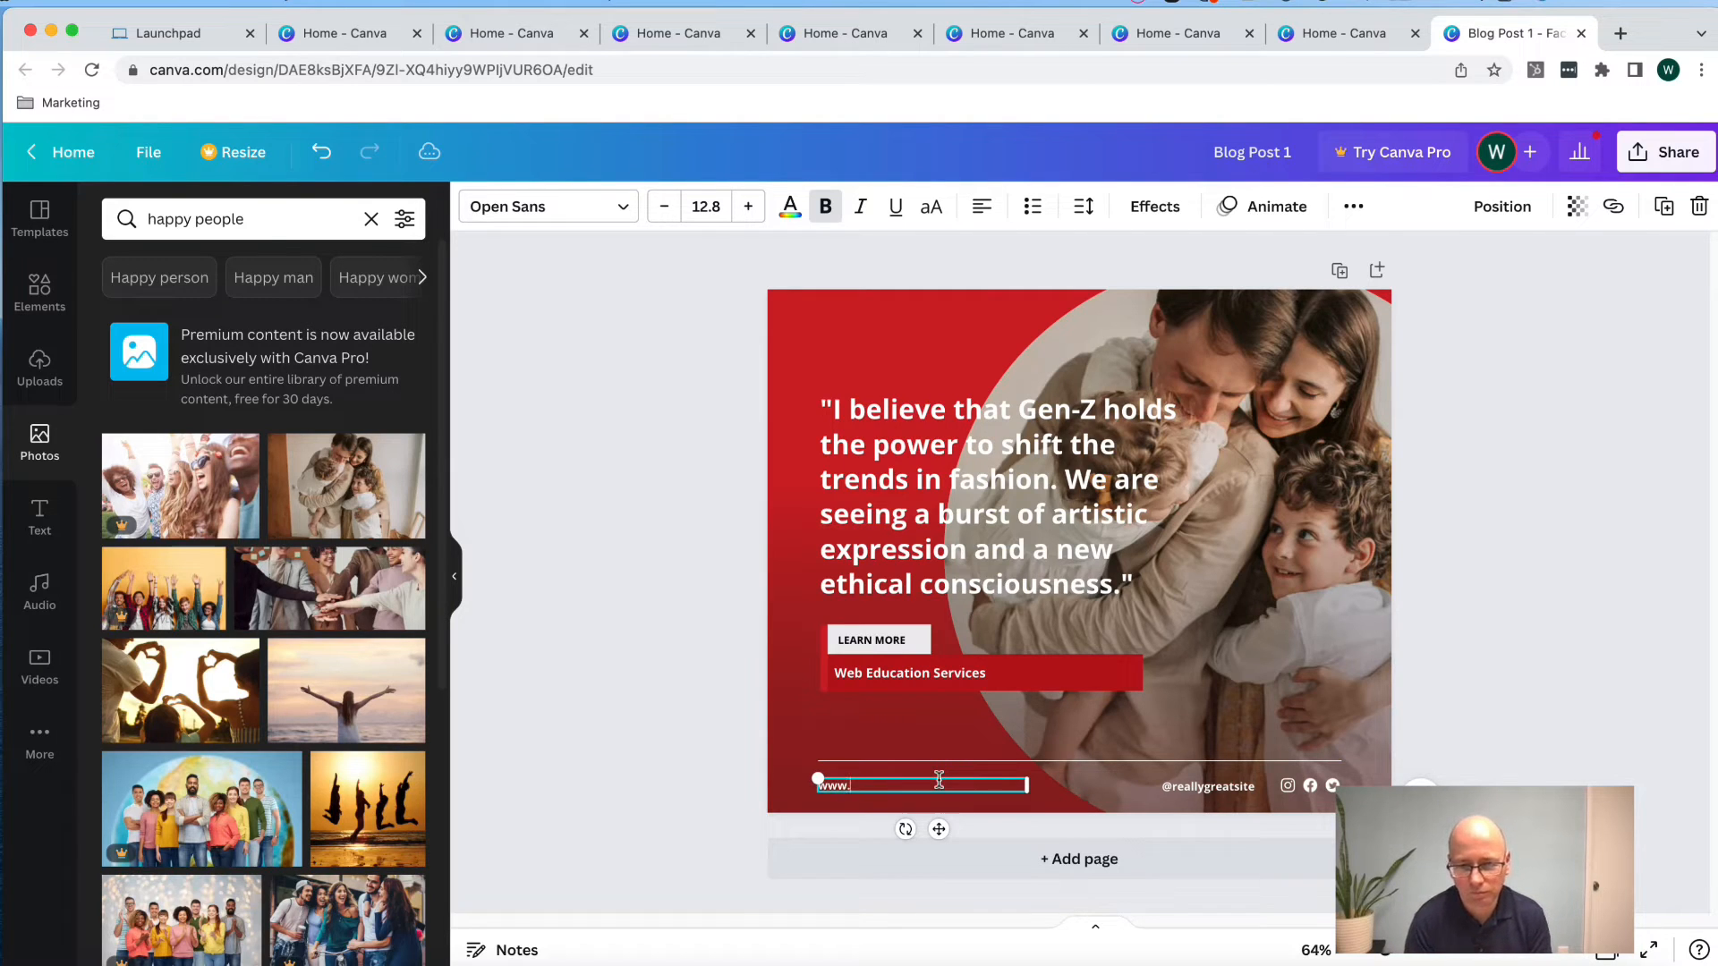
pyautogui.write('WebEducation')
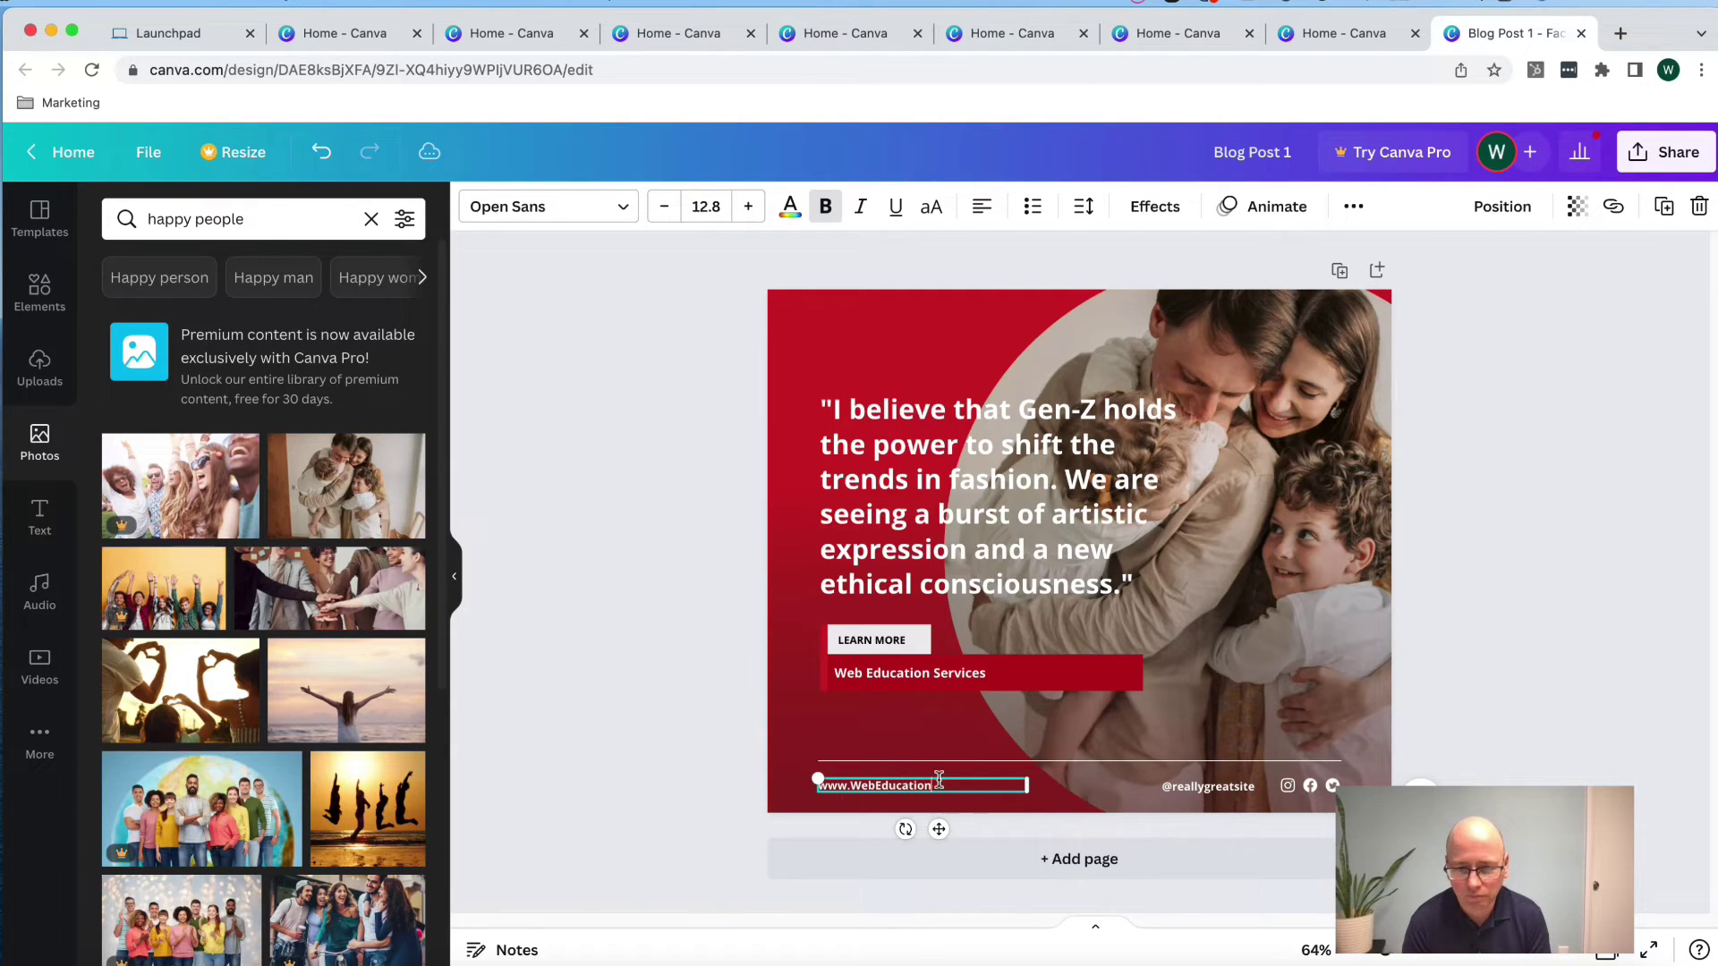
pyautogui.write('Servicee')
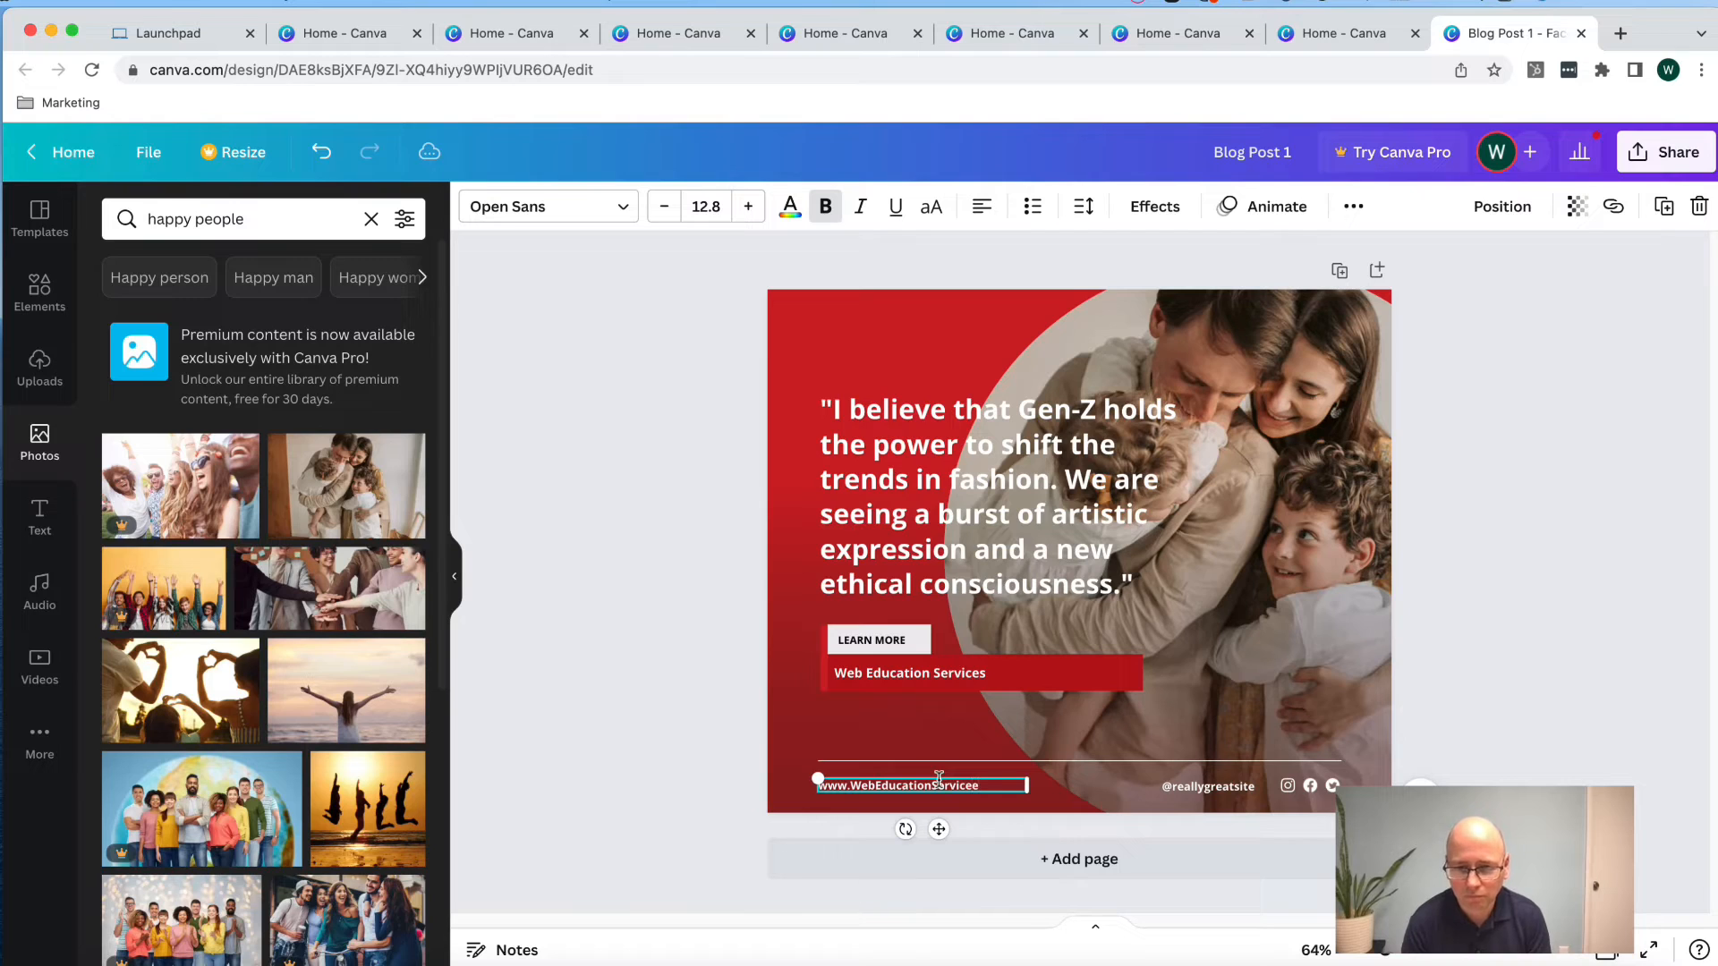
pyautogui.click(1211, 786)
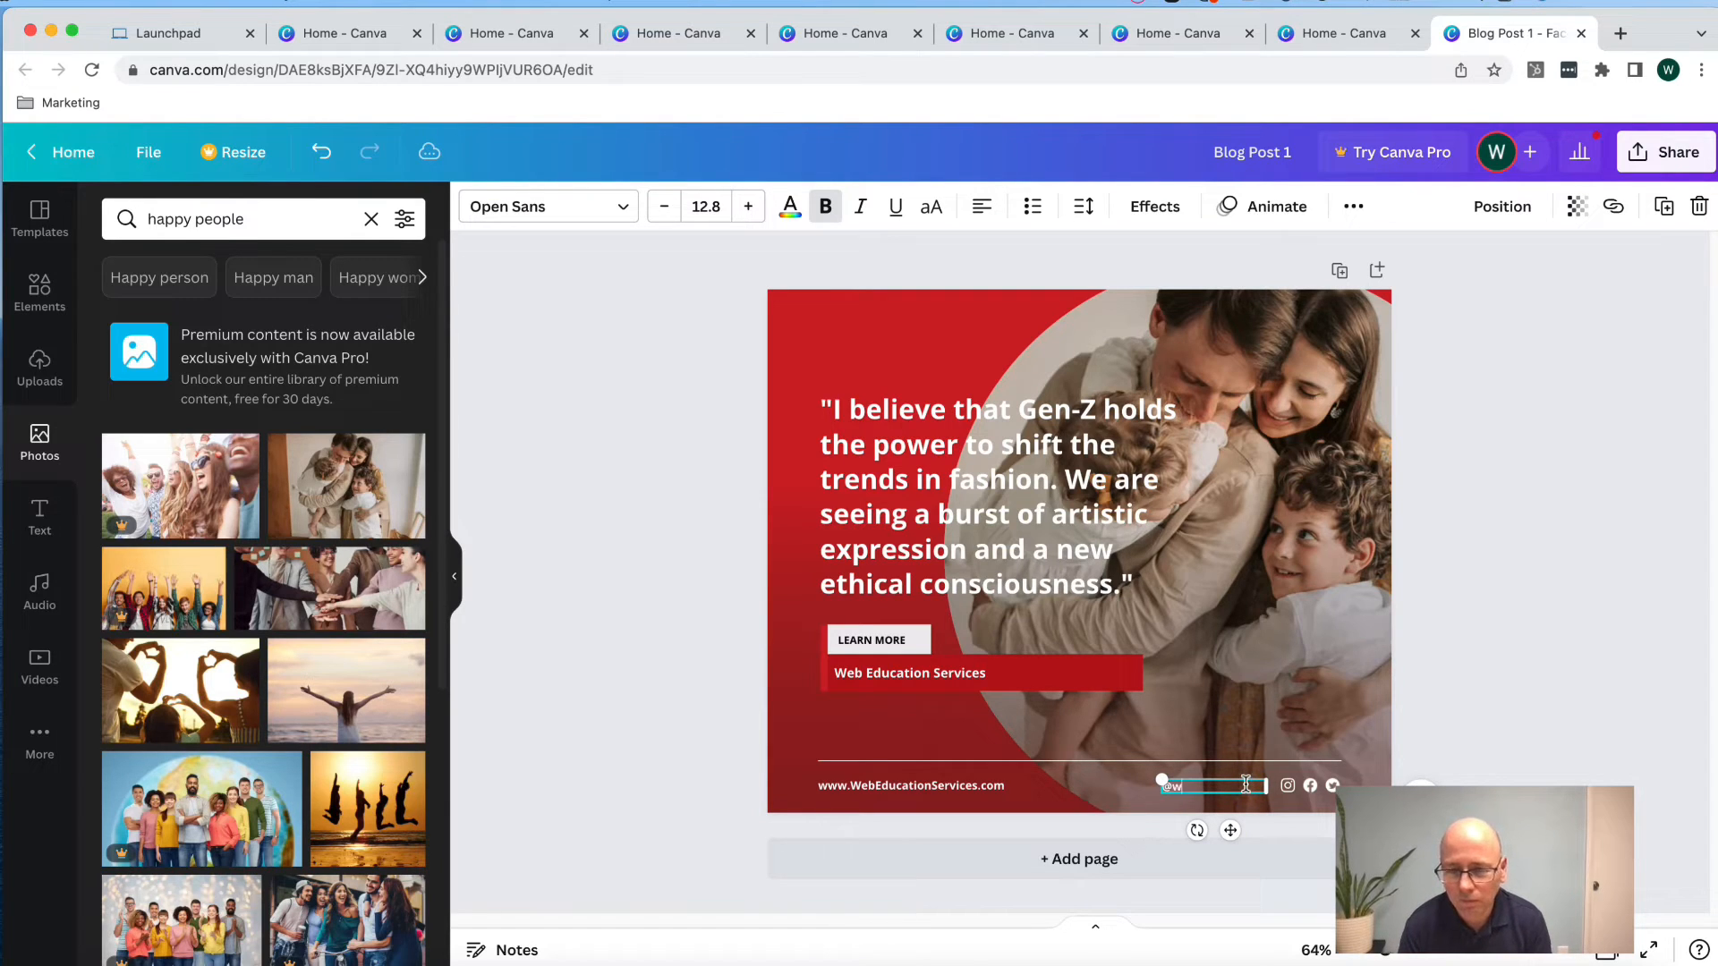
pyautogui.write('@webeducatidn')
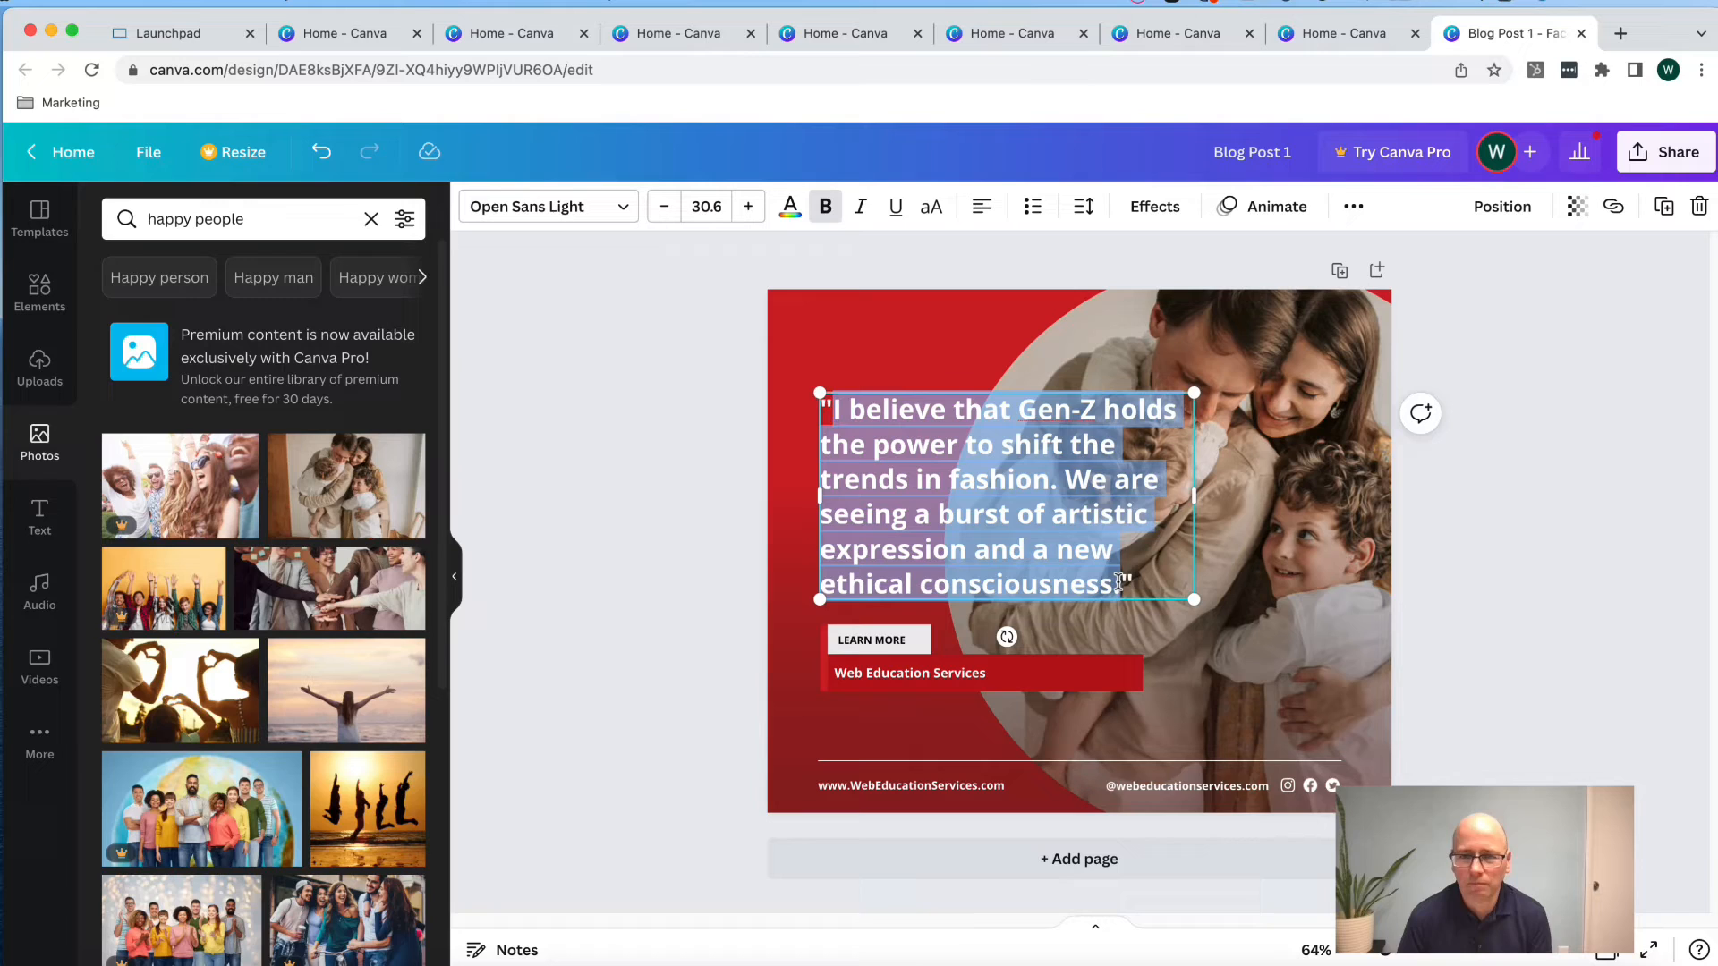
# Write the quote 'Making Marketing Super Easy for Business Owners and Entreprenuers!' and move it higher on the post.
pyautogui.write('Making "')
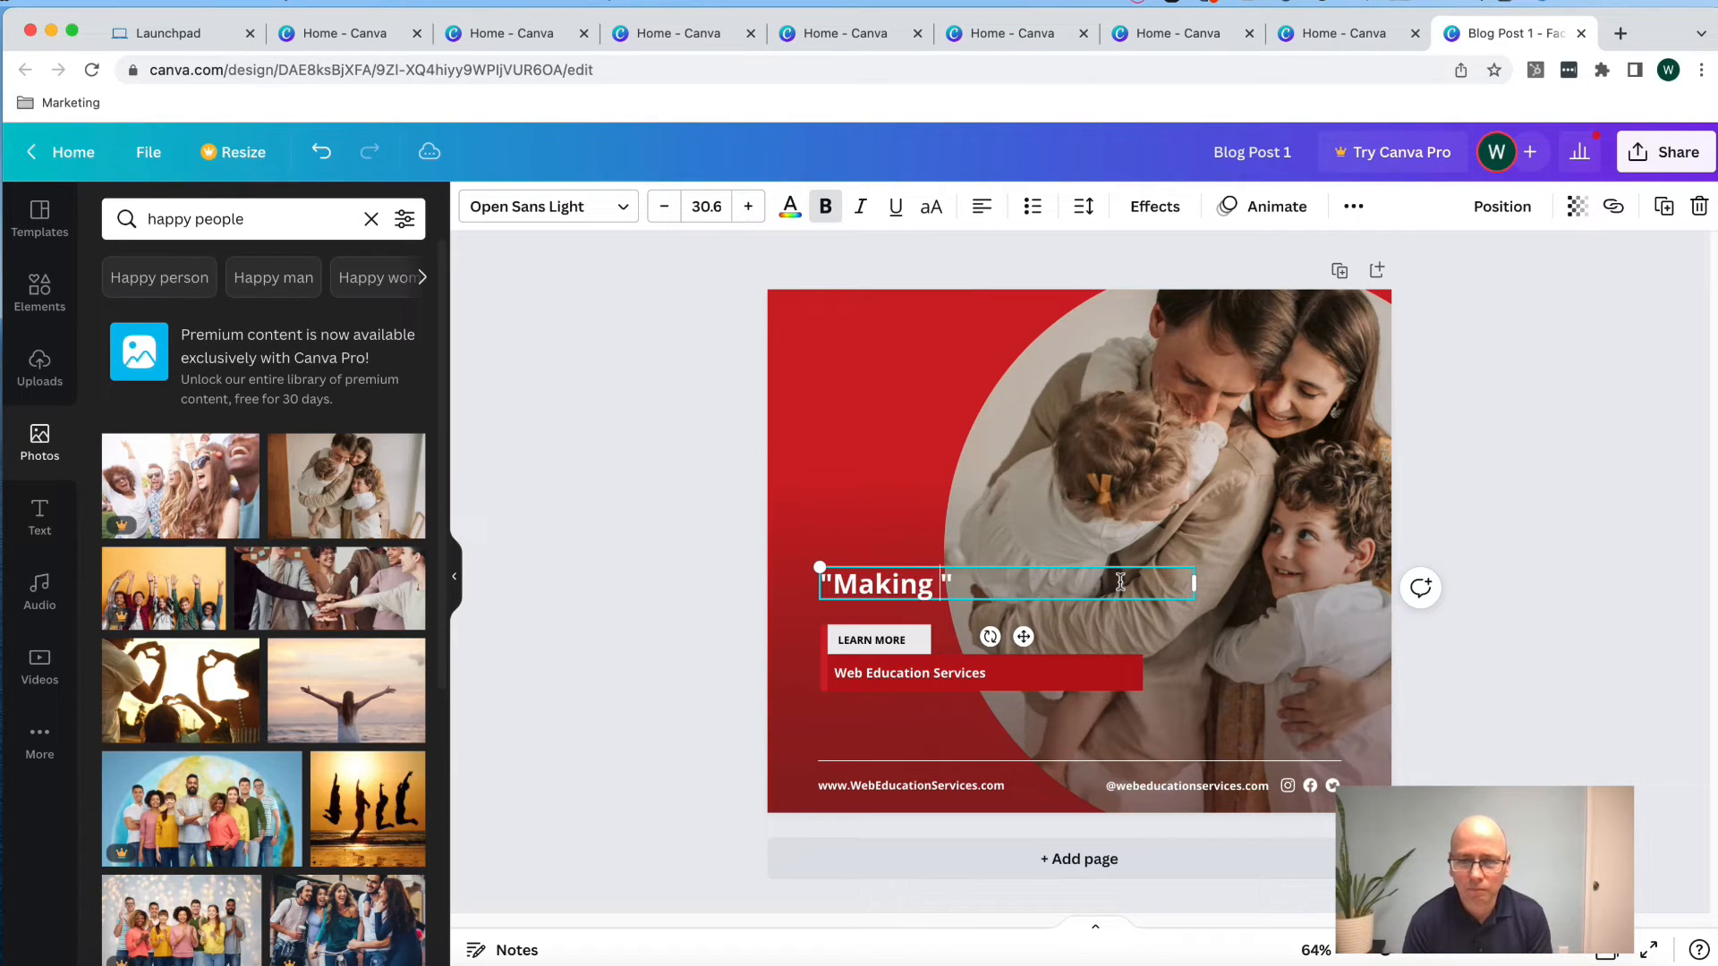
pyautogui.write('Marketing Super E')
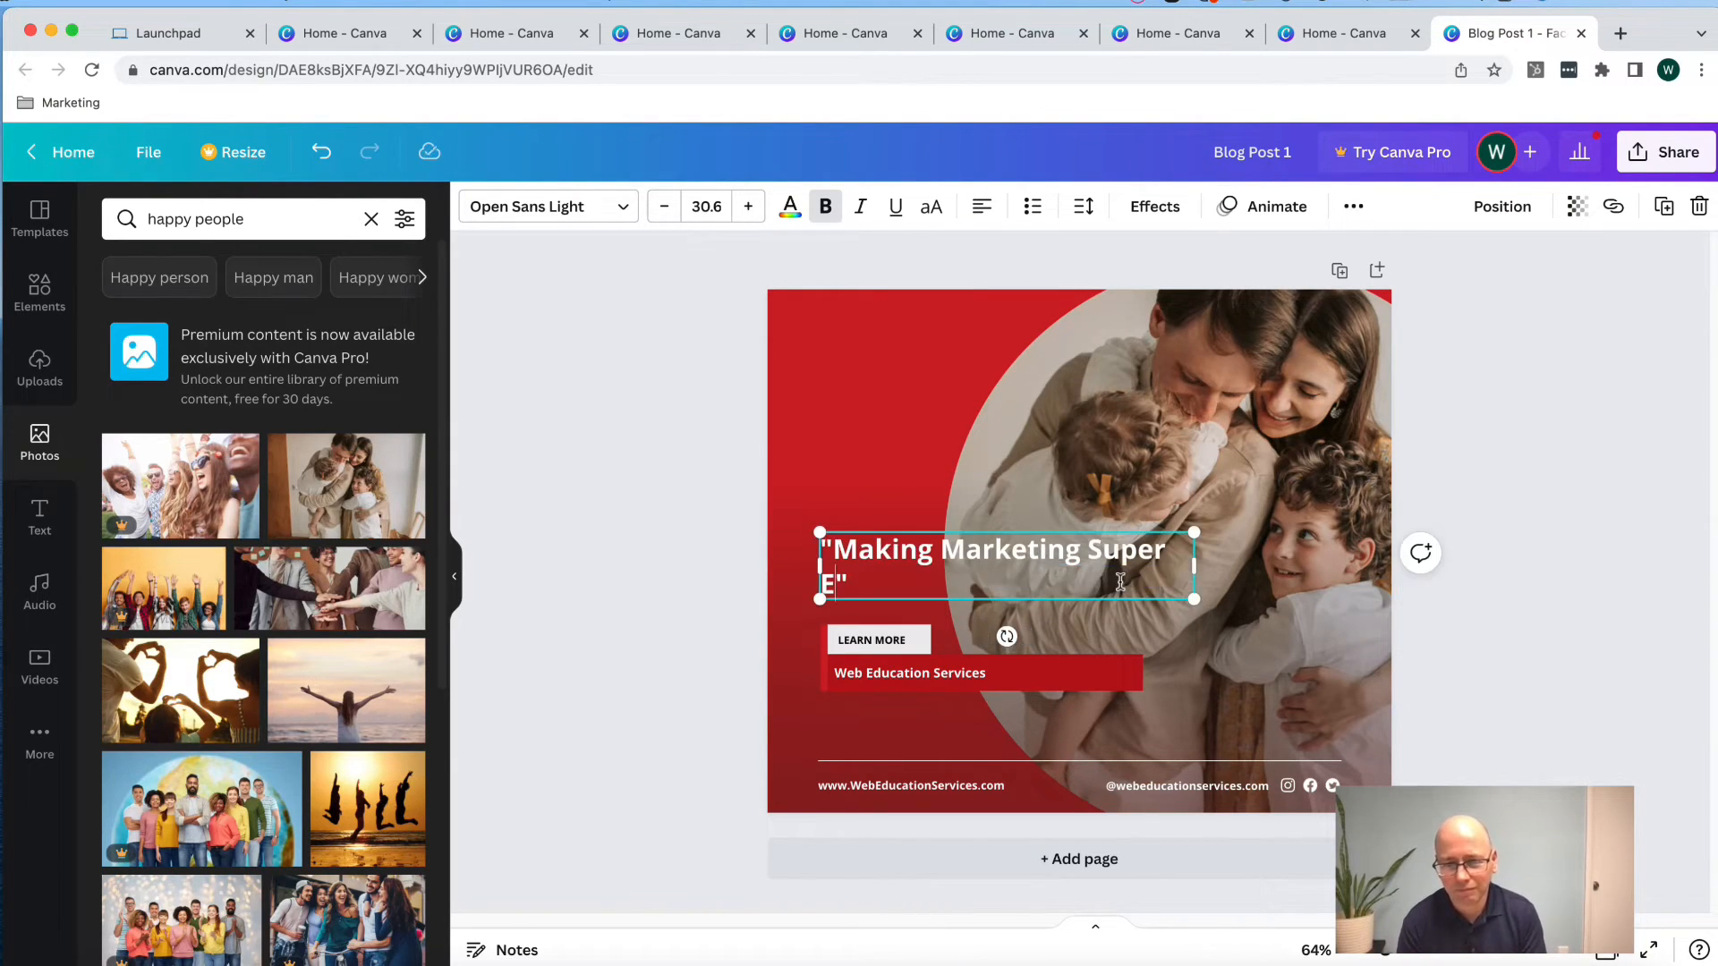
pyautogui.write('Easy for B')
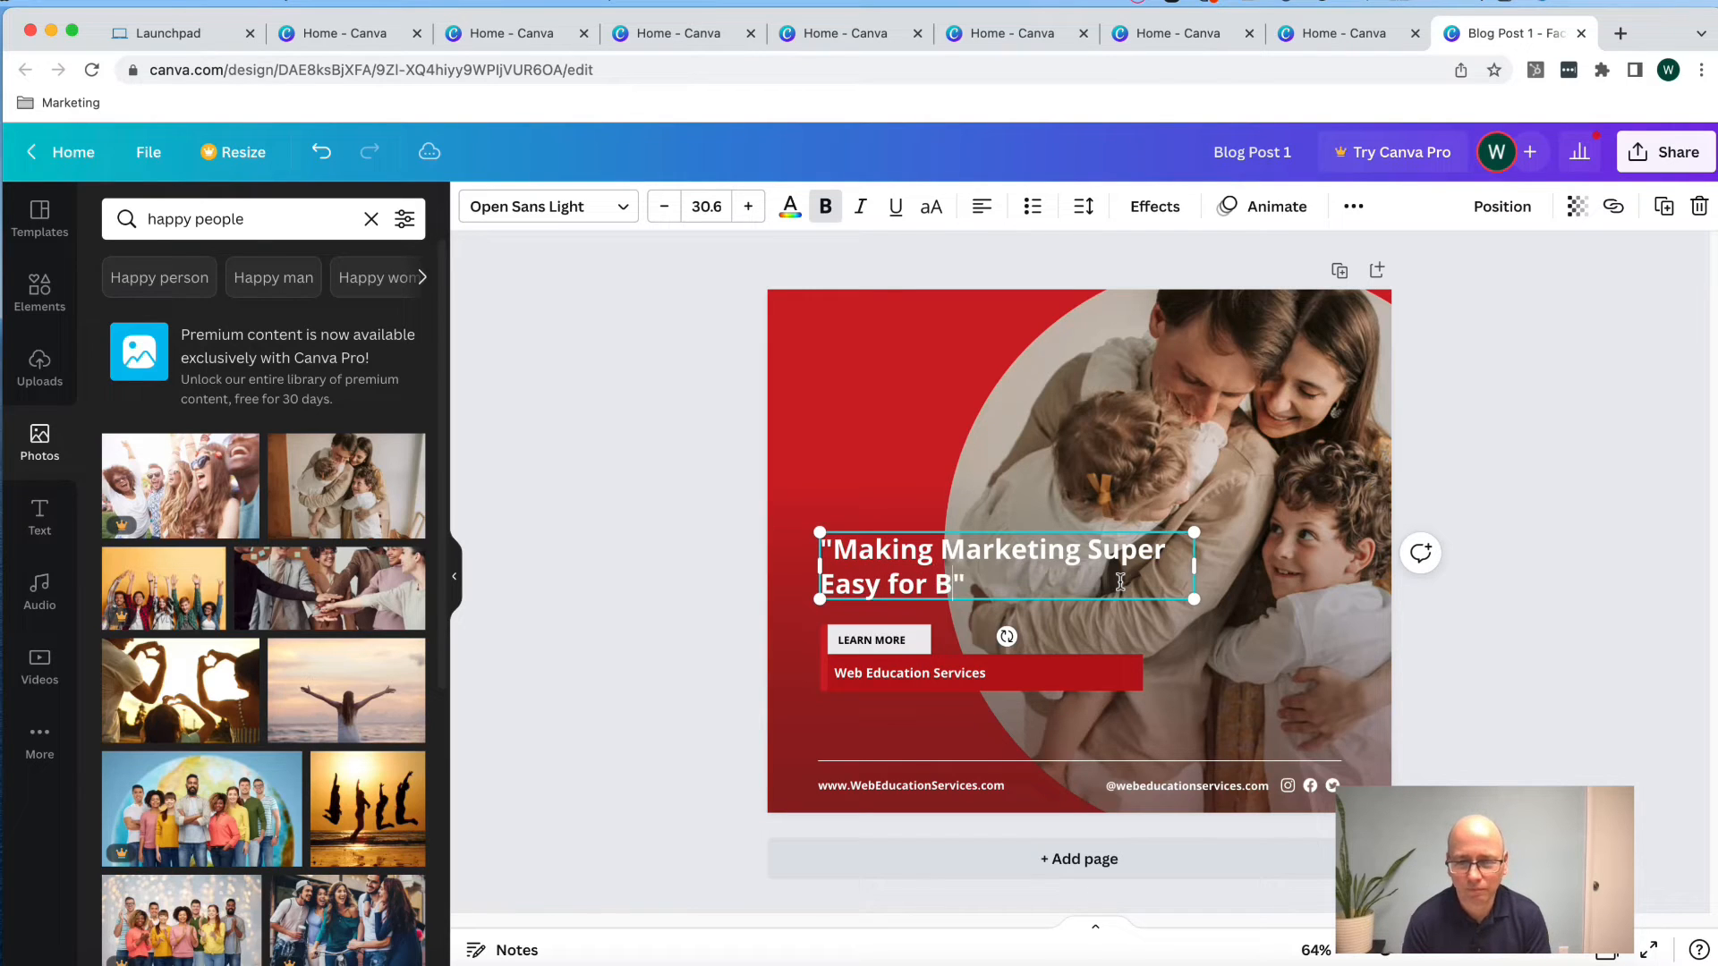
pyautogui.write('usiness Owners"')
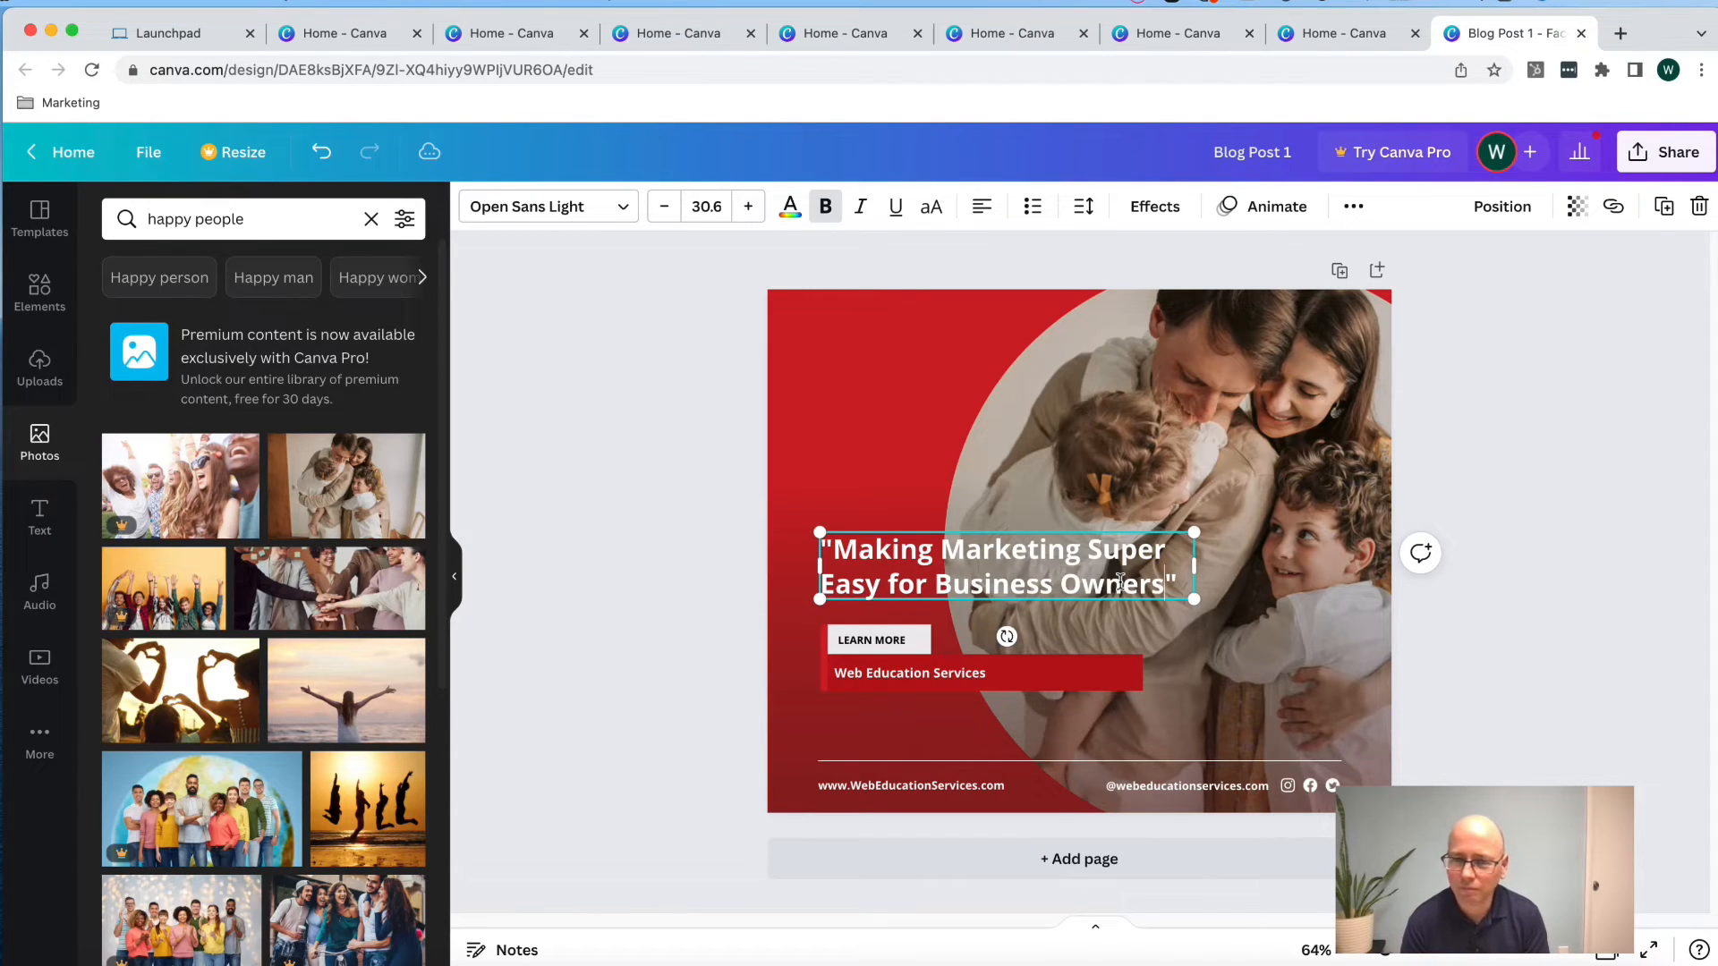
pyautogui.write('and')
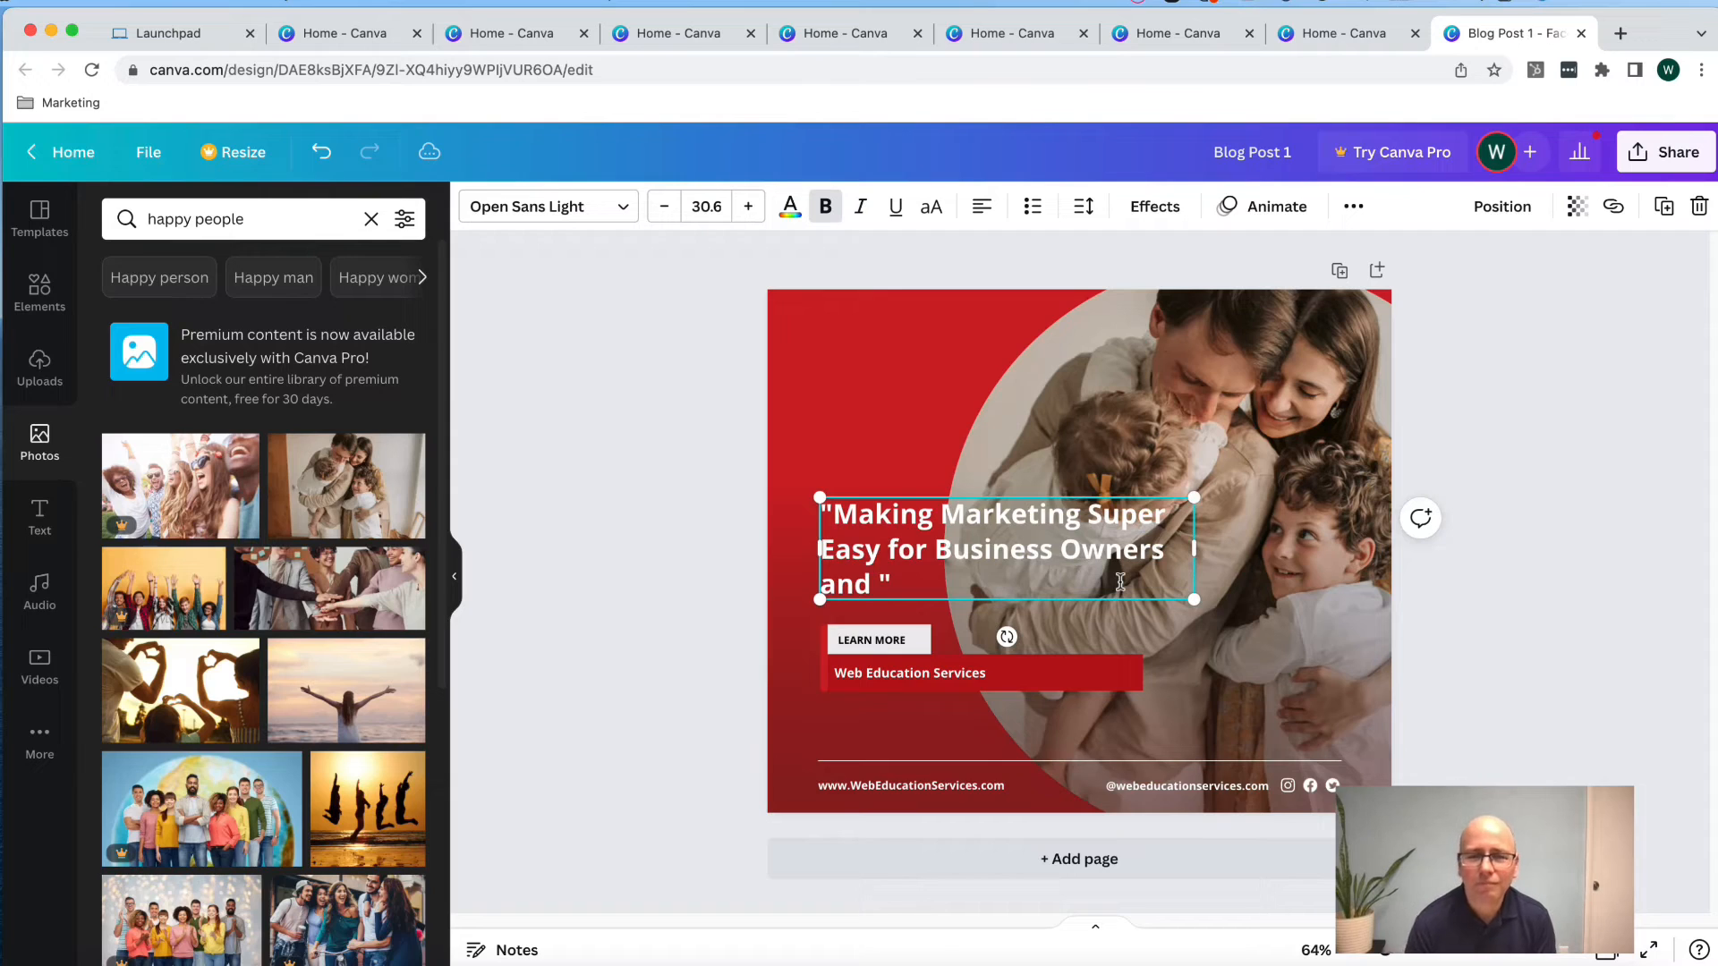
pyautogui.write('Entre')
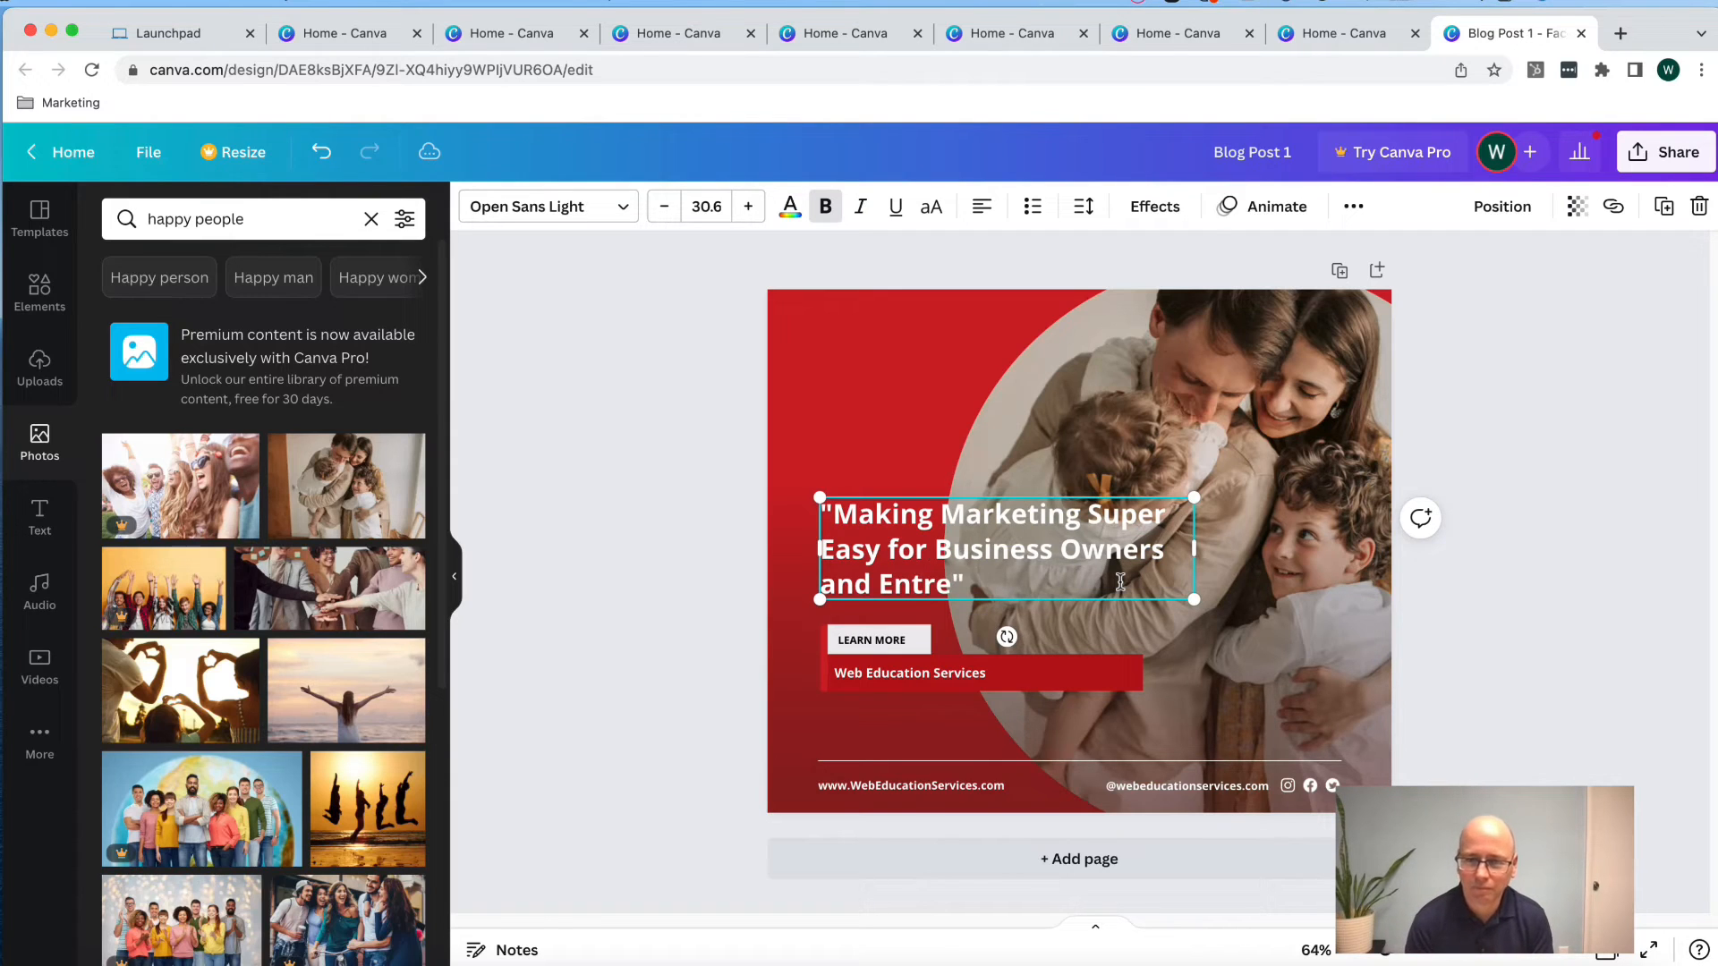
pyautogui.write('prenuers!')
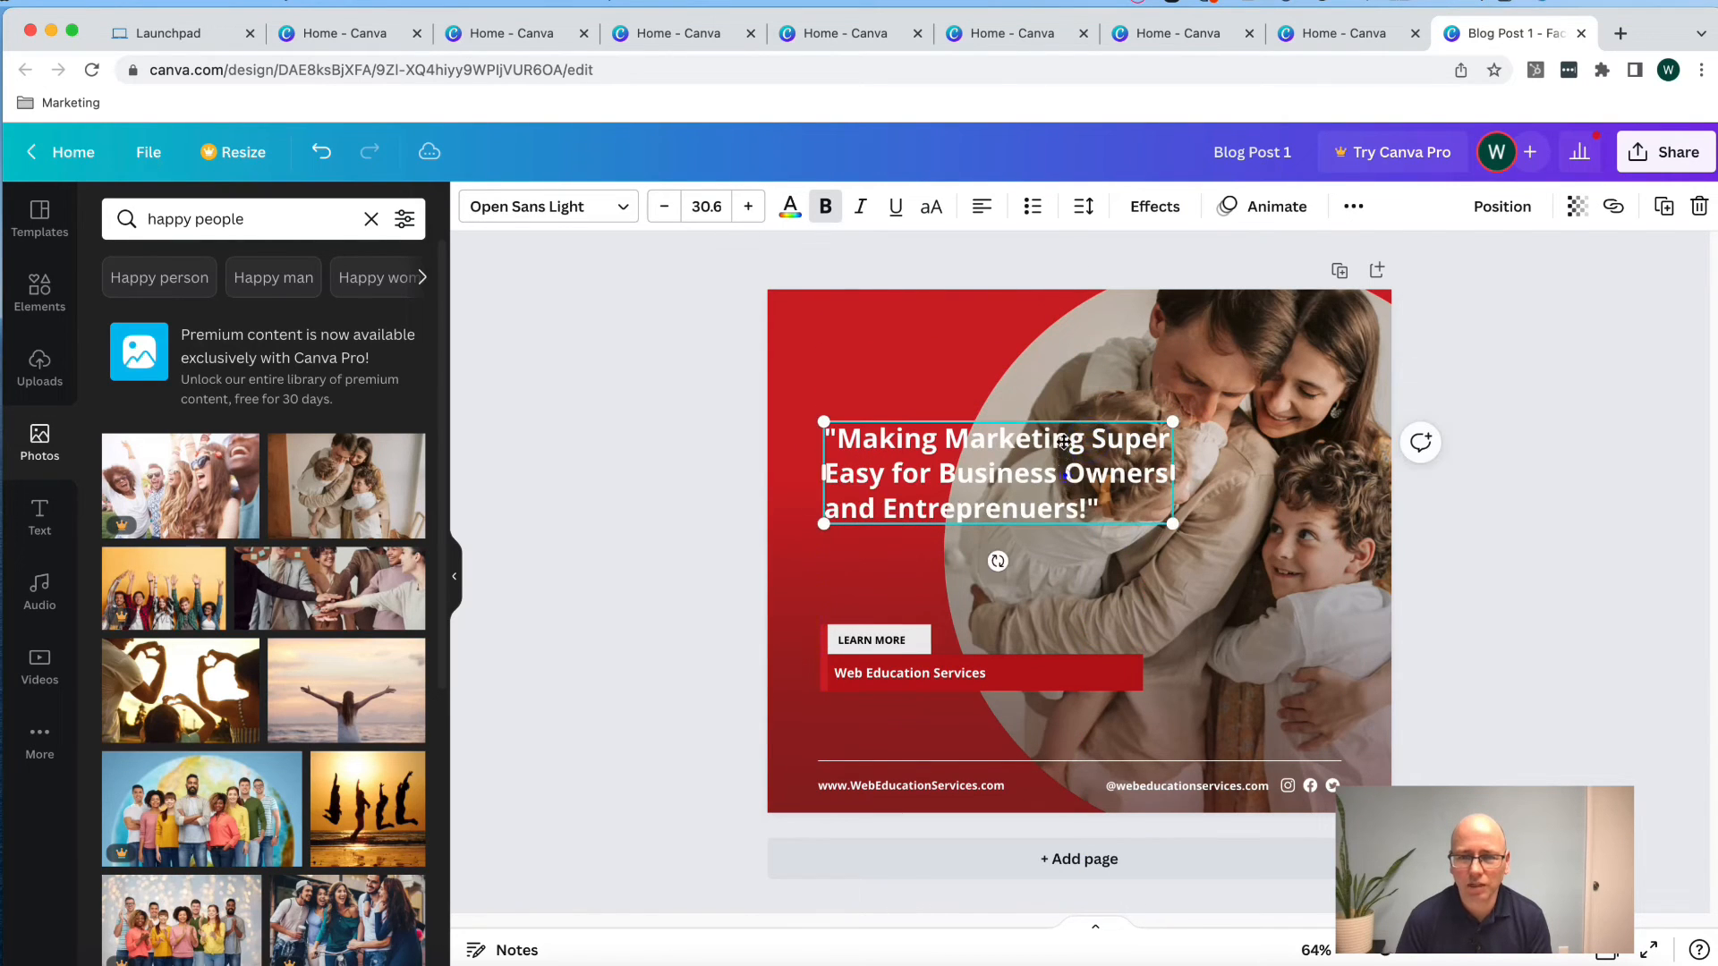
pyautogui.moveTo(996, 473); pyautogui.dragTo(997, 428)
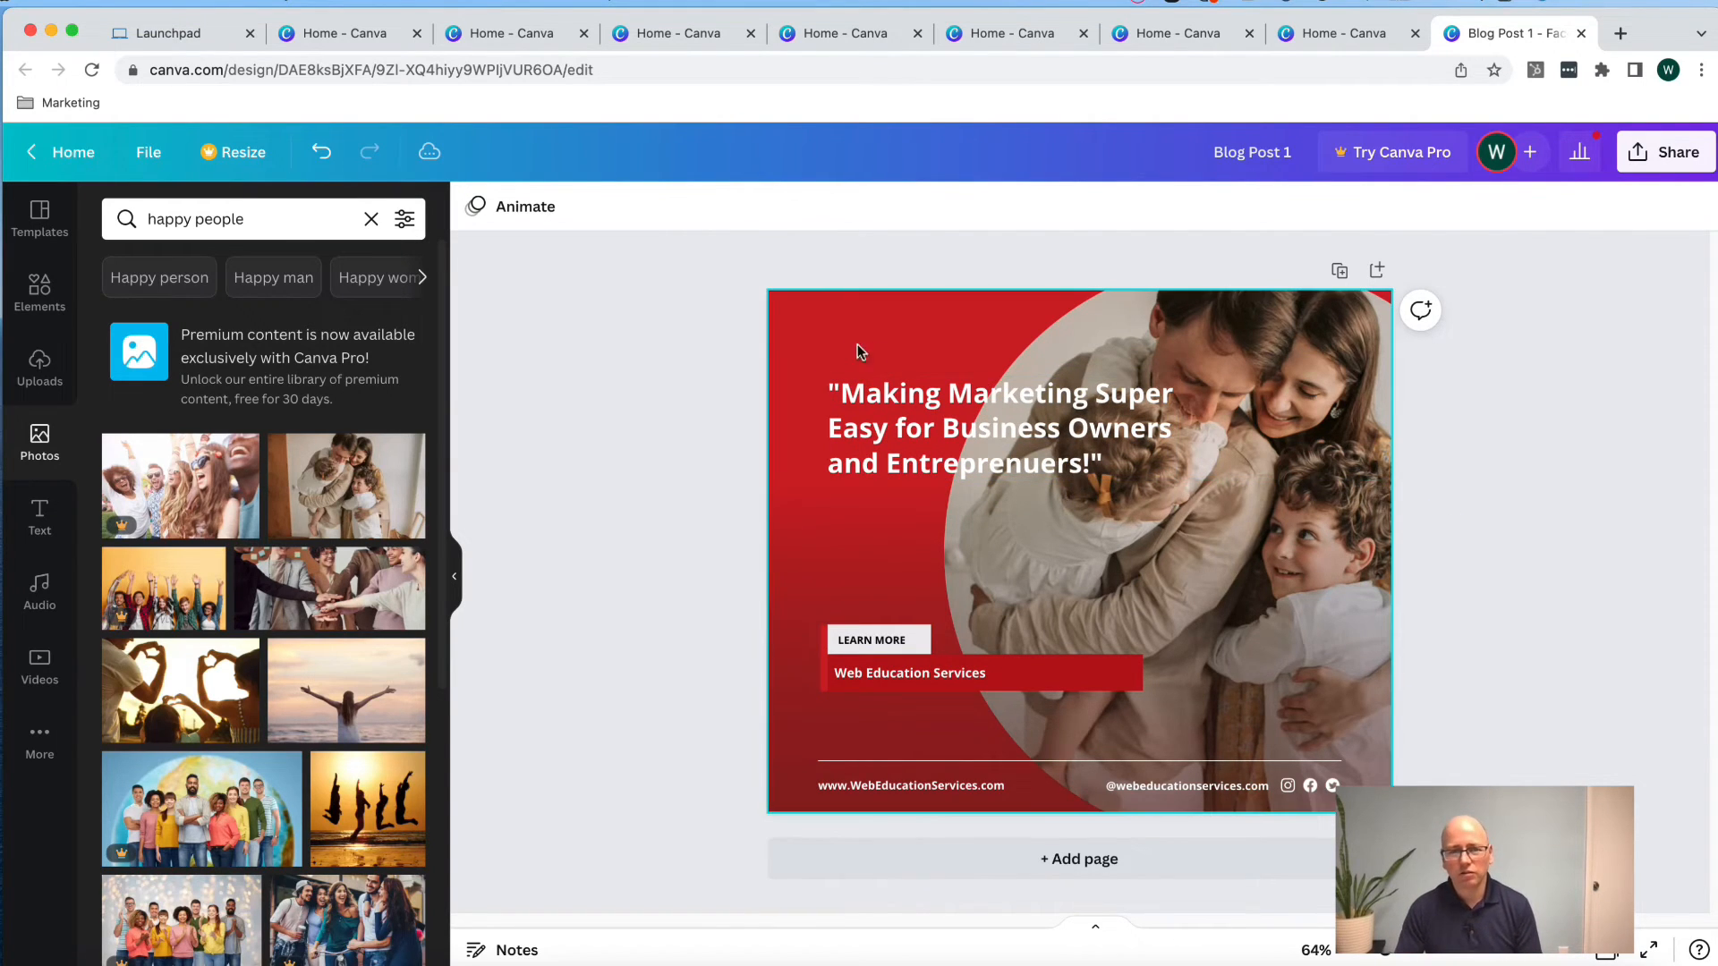
# Recolour the red post background to dark blue and the Web Education Services bar to gold.
pyautogui.click(471, 207)
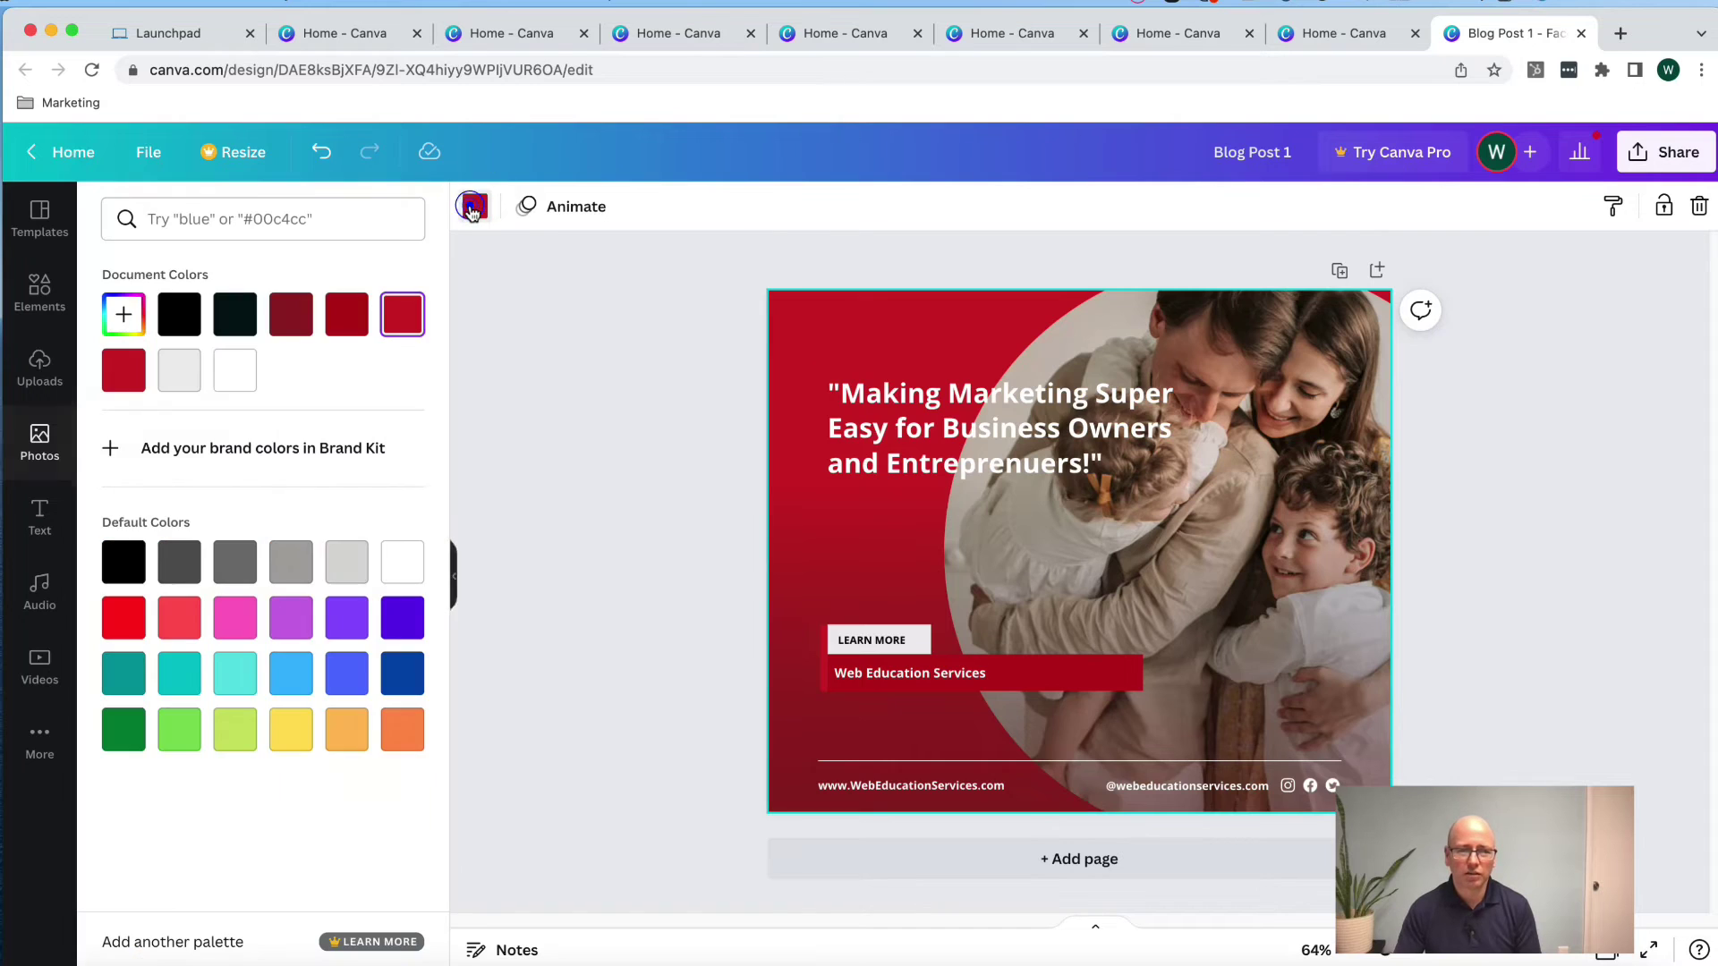
pyautogui.click(401, 672)
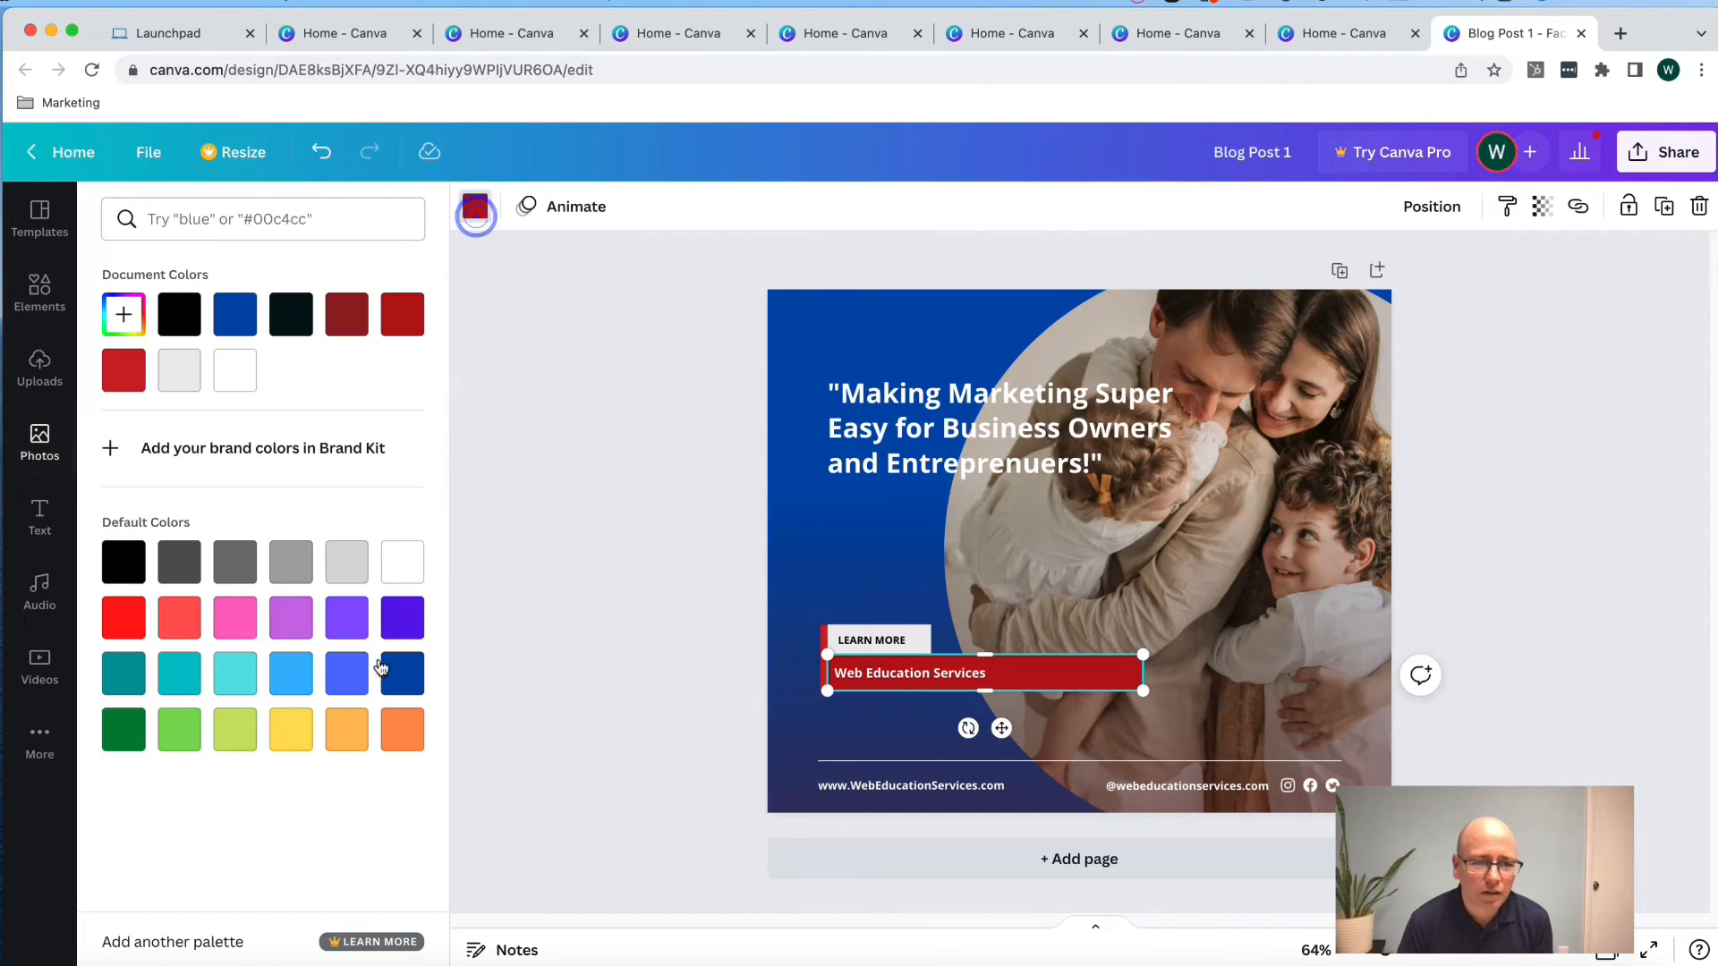
pyautogui.click(347, 729)
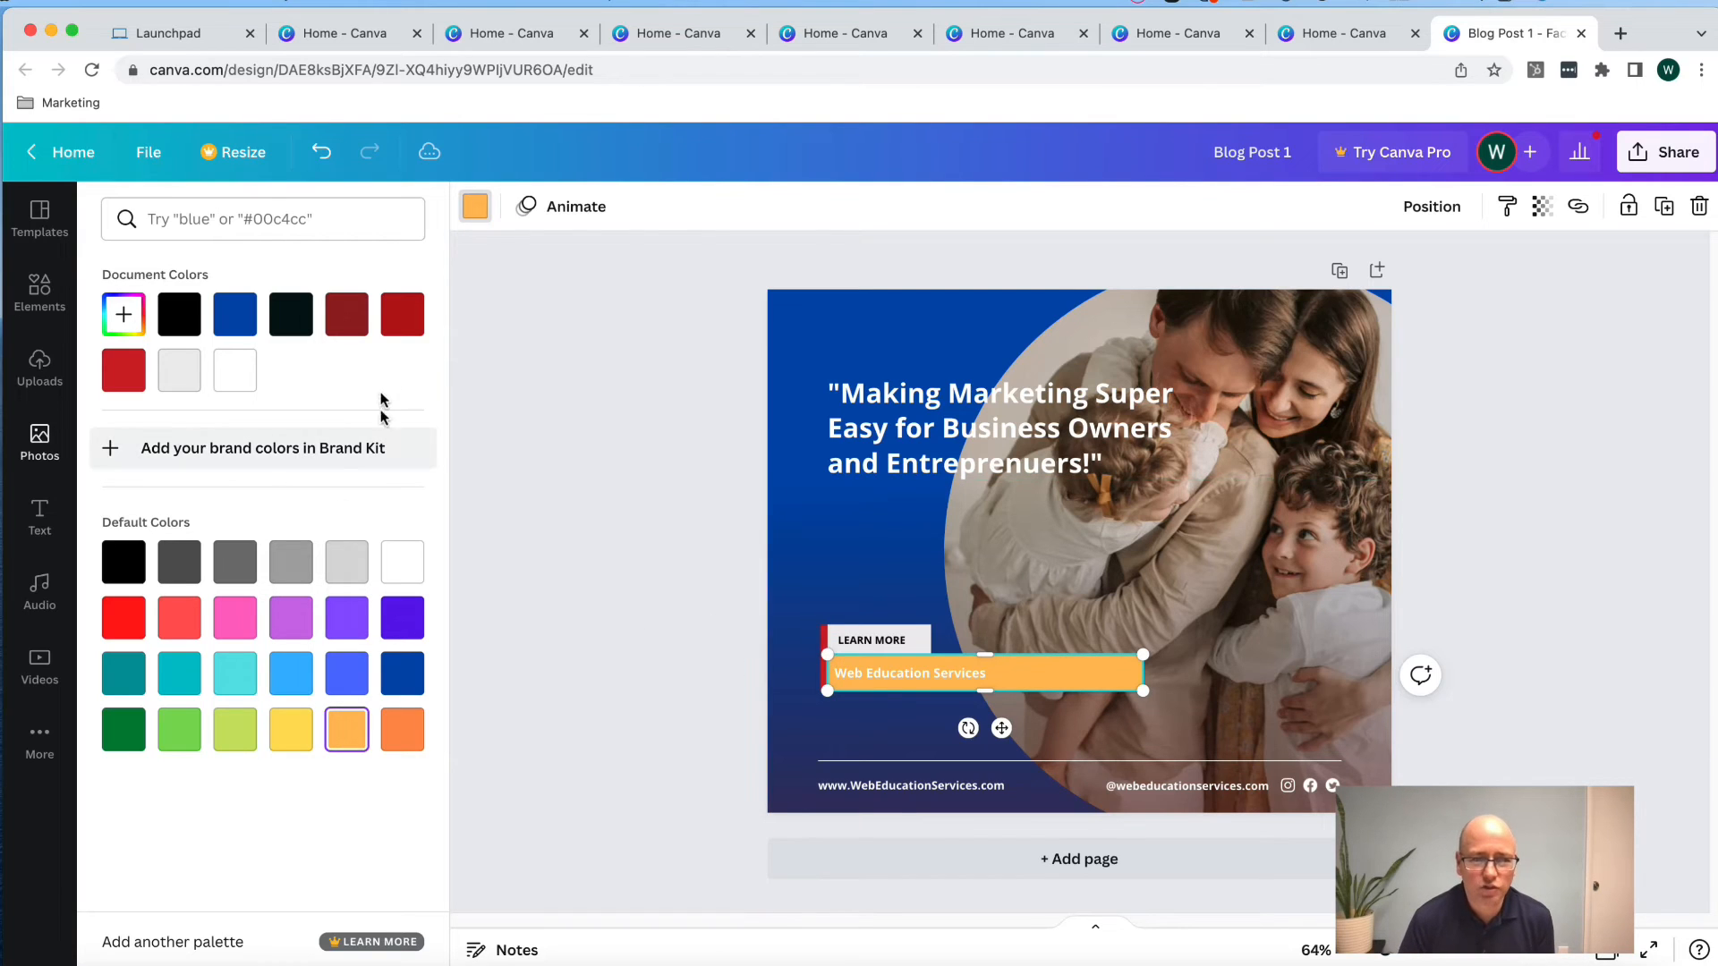
pyautogui.moveTo(123, 313)
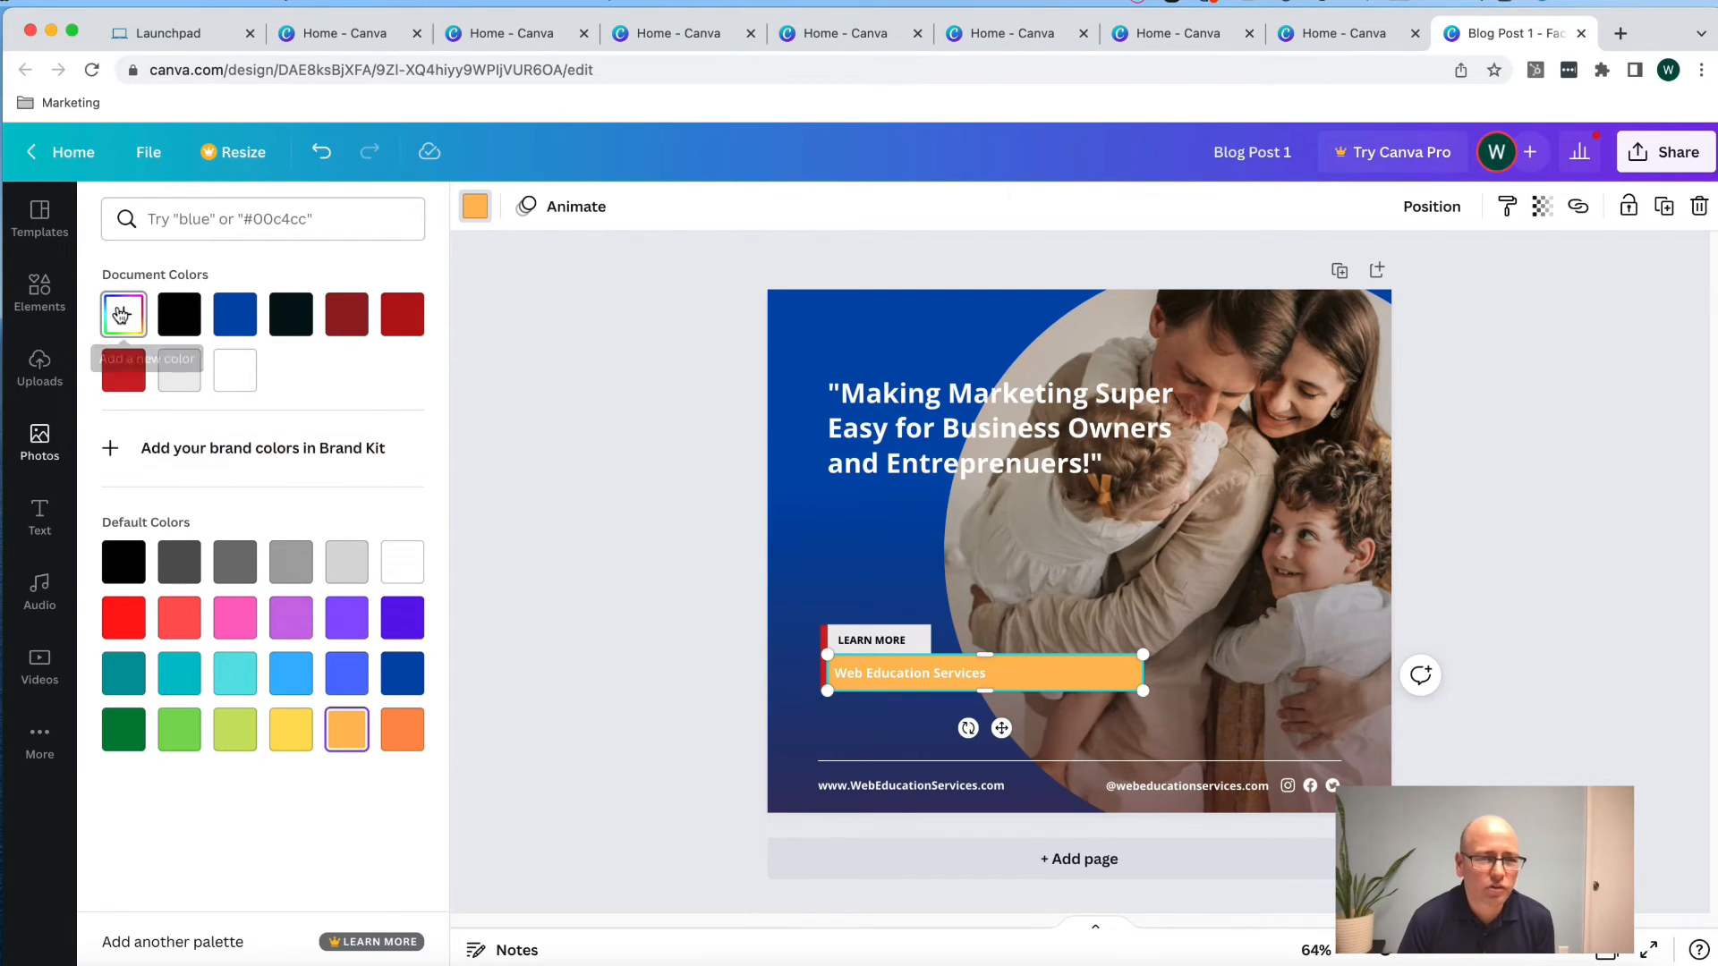
pyautogui.click(124, 313)
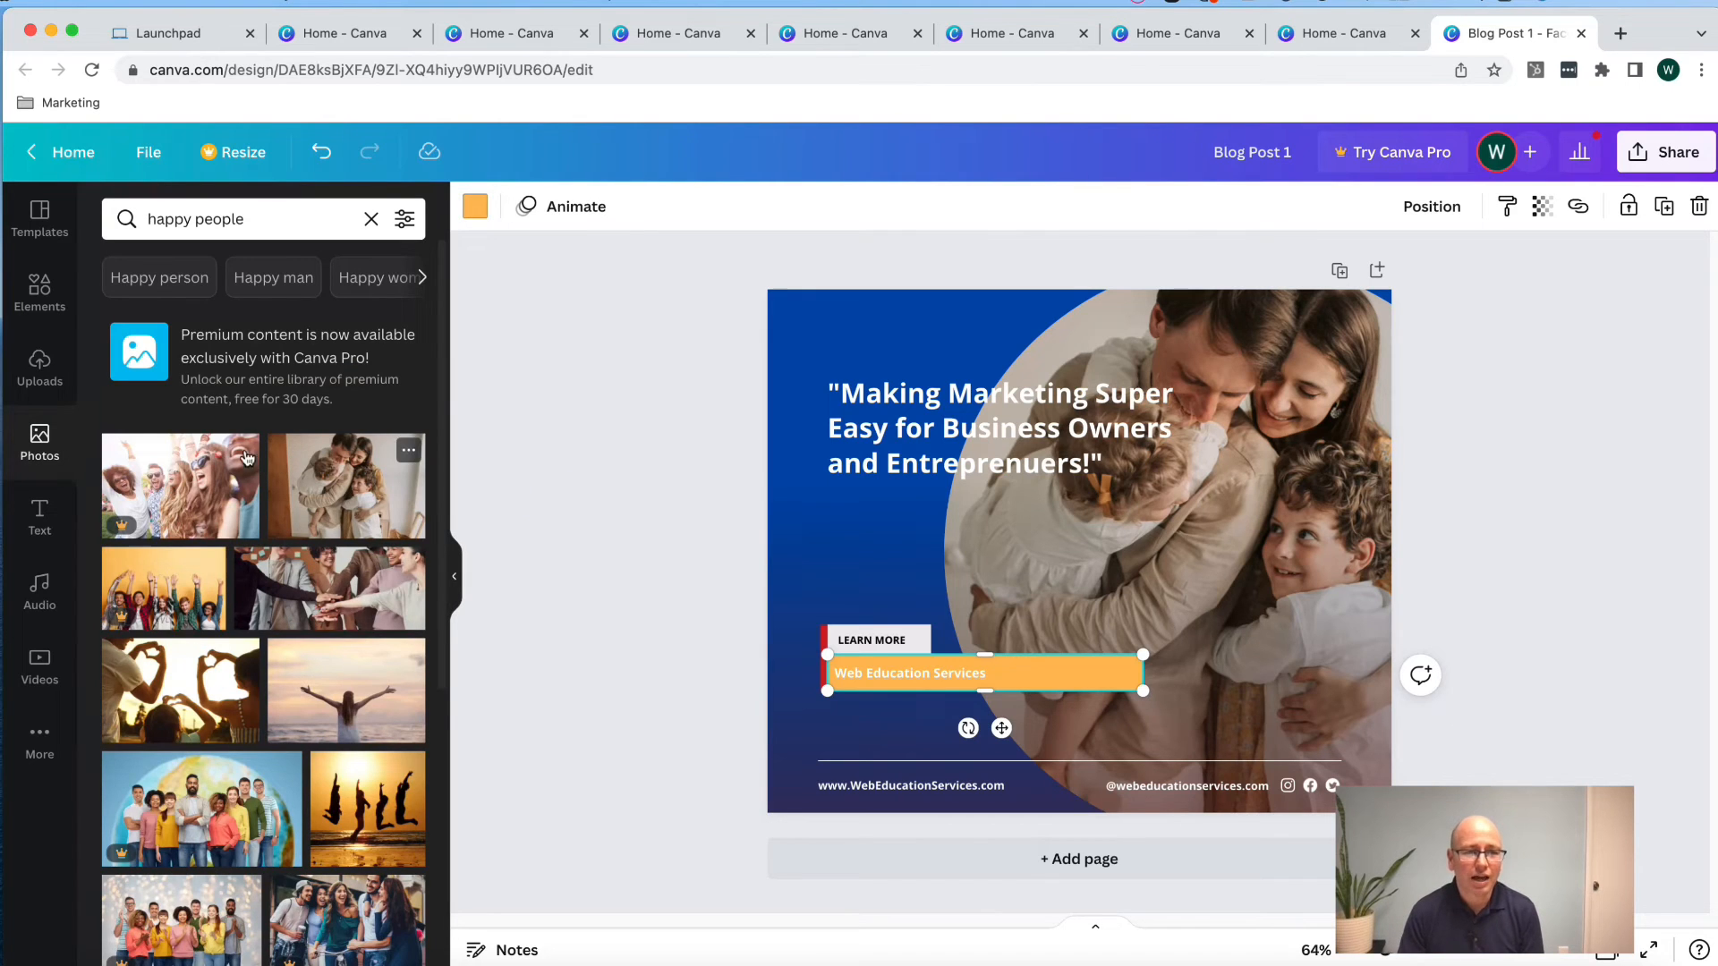
# Insert the Web Education Services logo from Uploads at the top-left of the post.
pyautogui.click(39, 362)
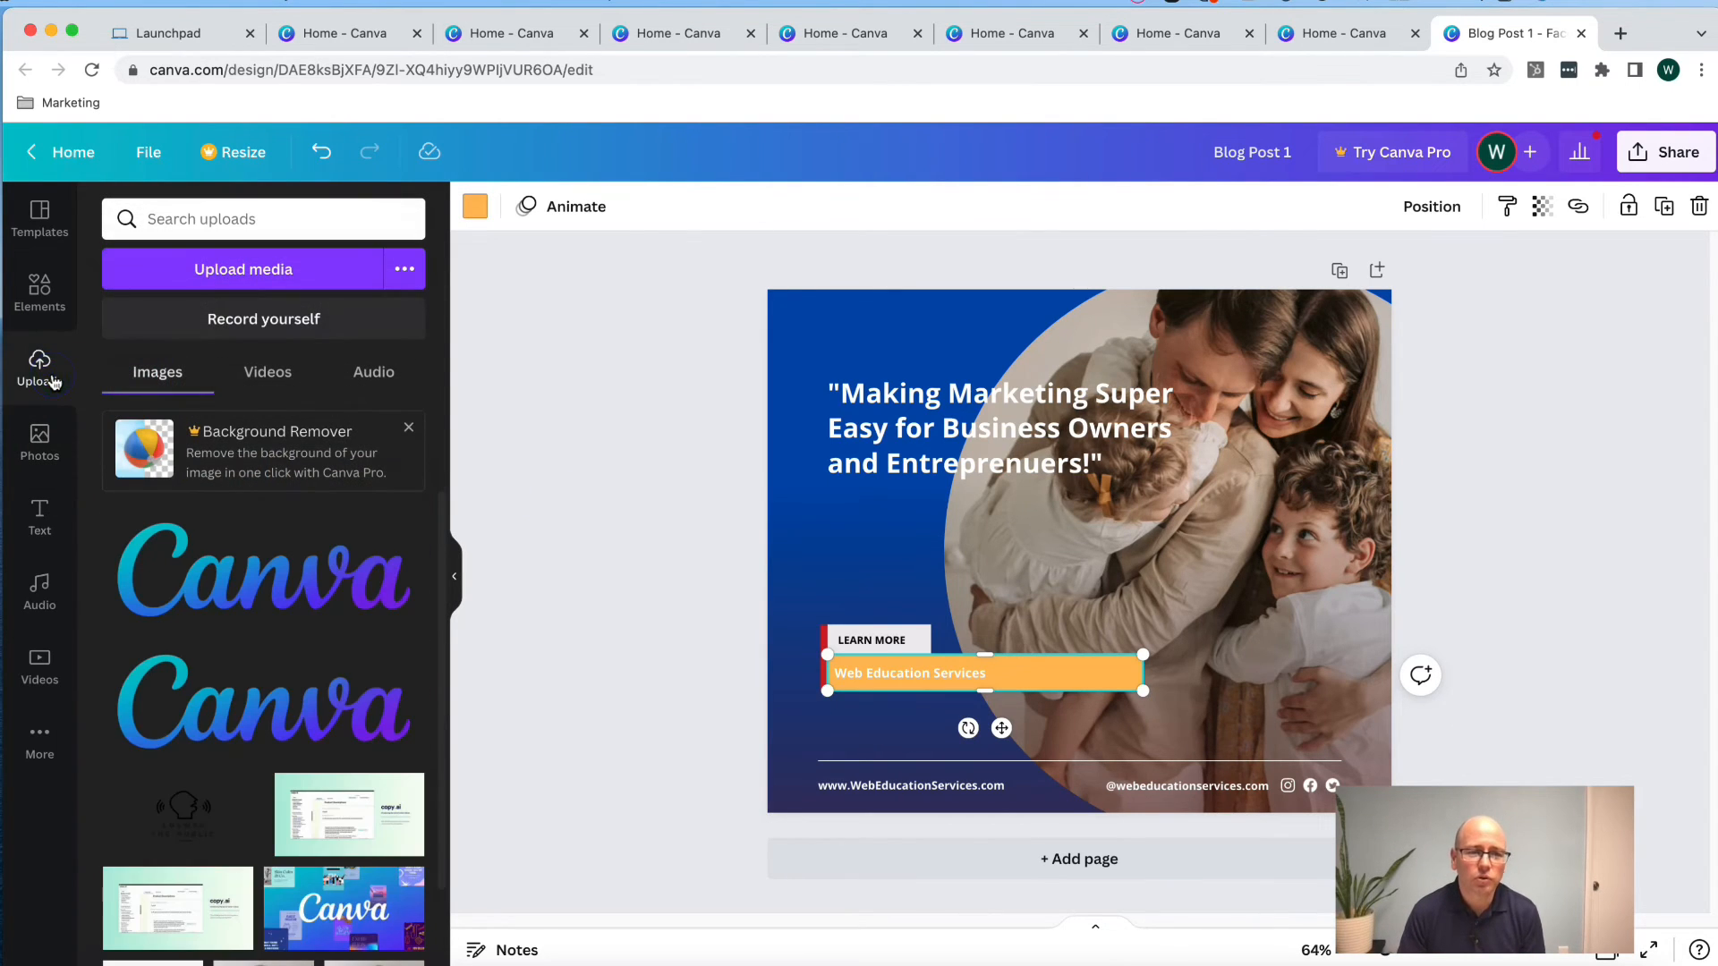
pyautogui.scroll(-3)
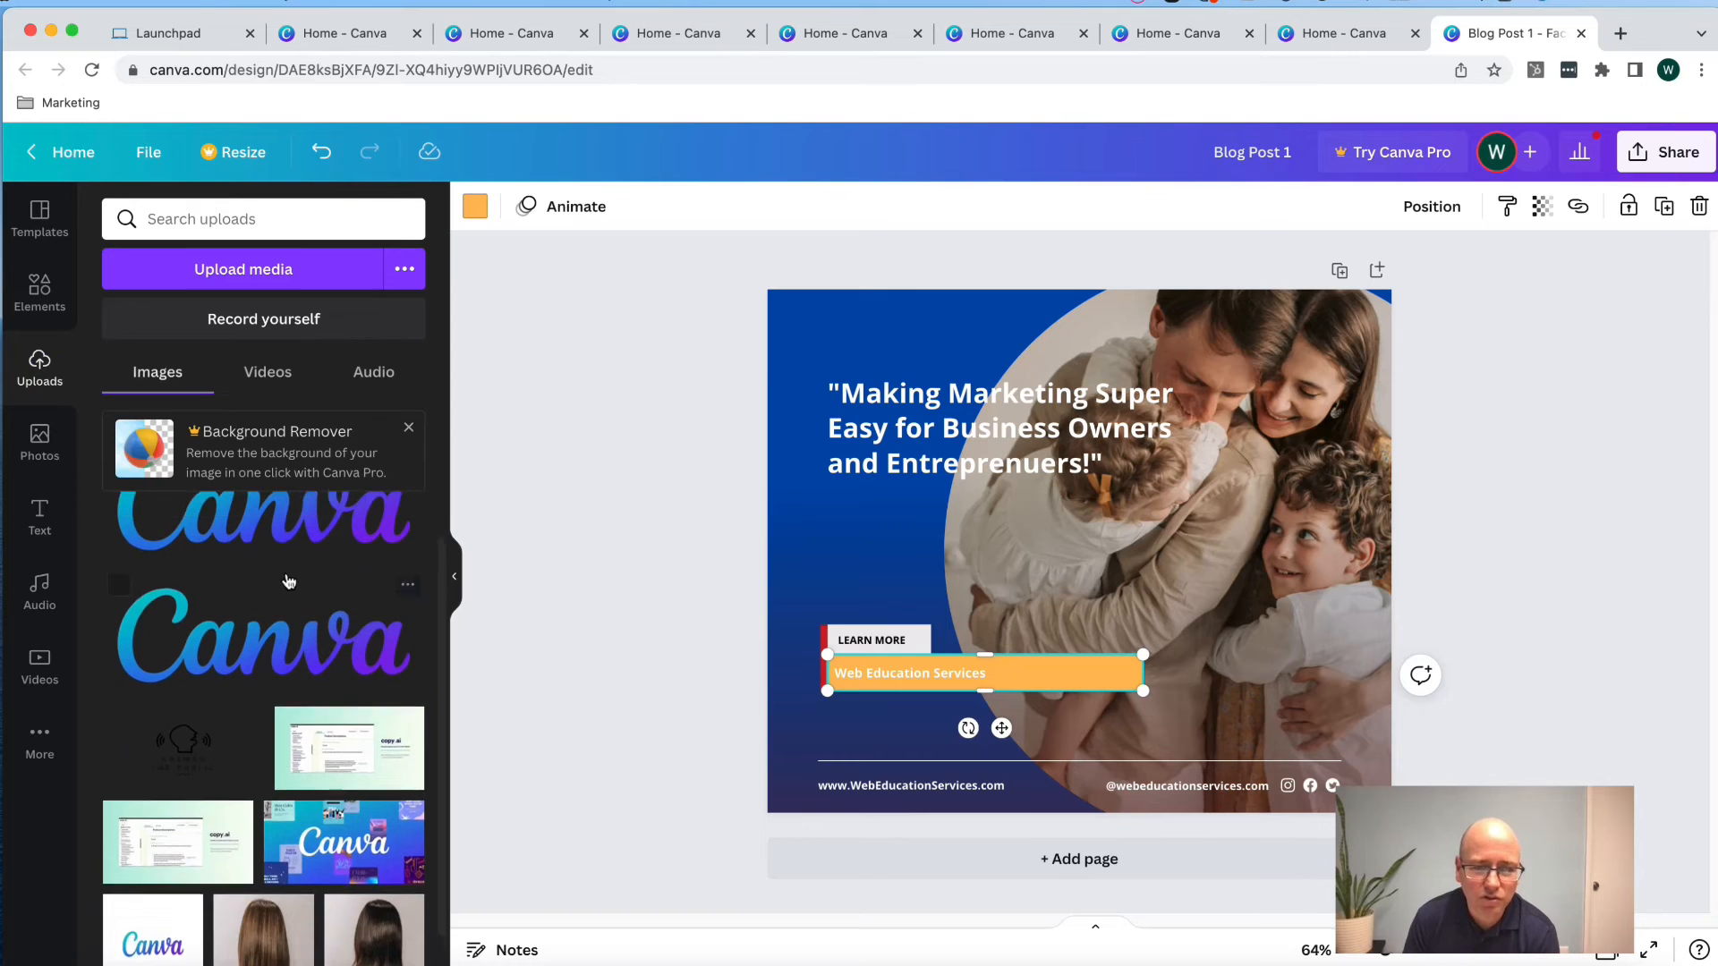
pyautogui.scroll(-3)
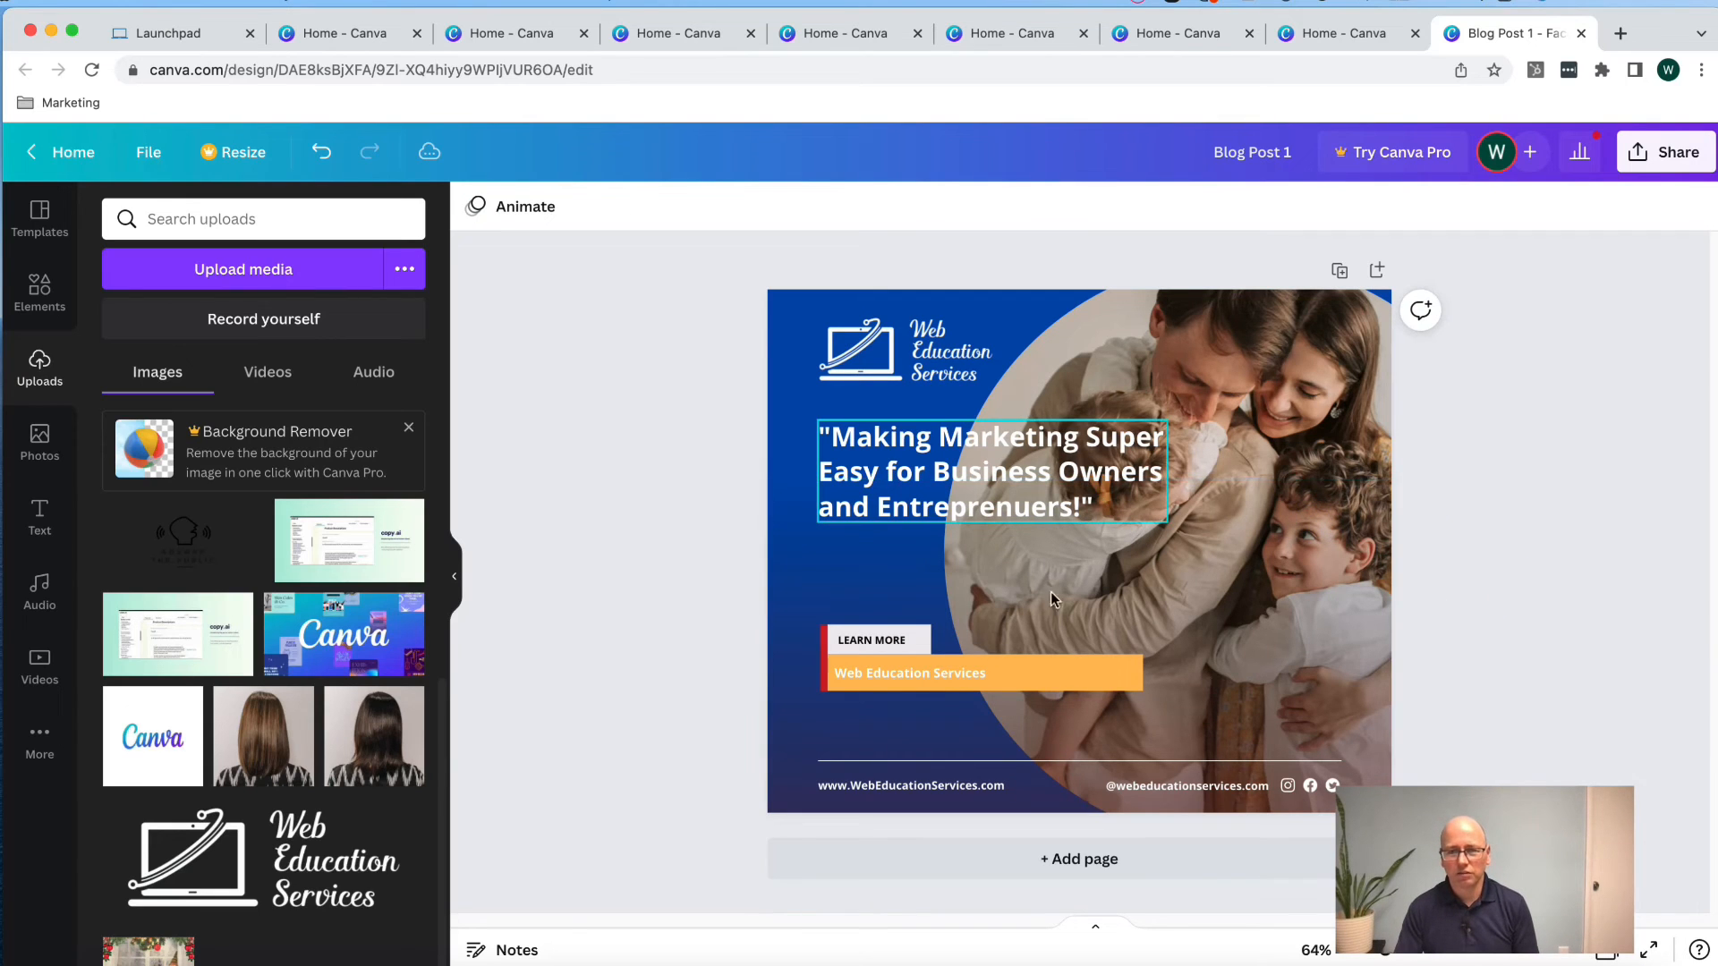
# Shift the family photo right and narrow the quote box beside it.
pyautogui.click(1275, 398)
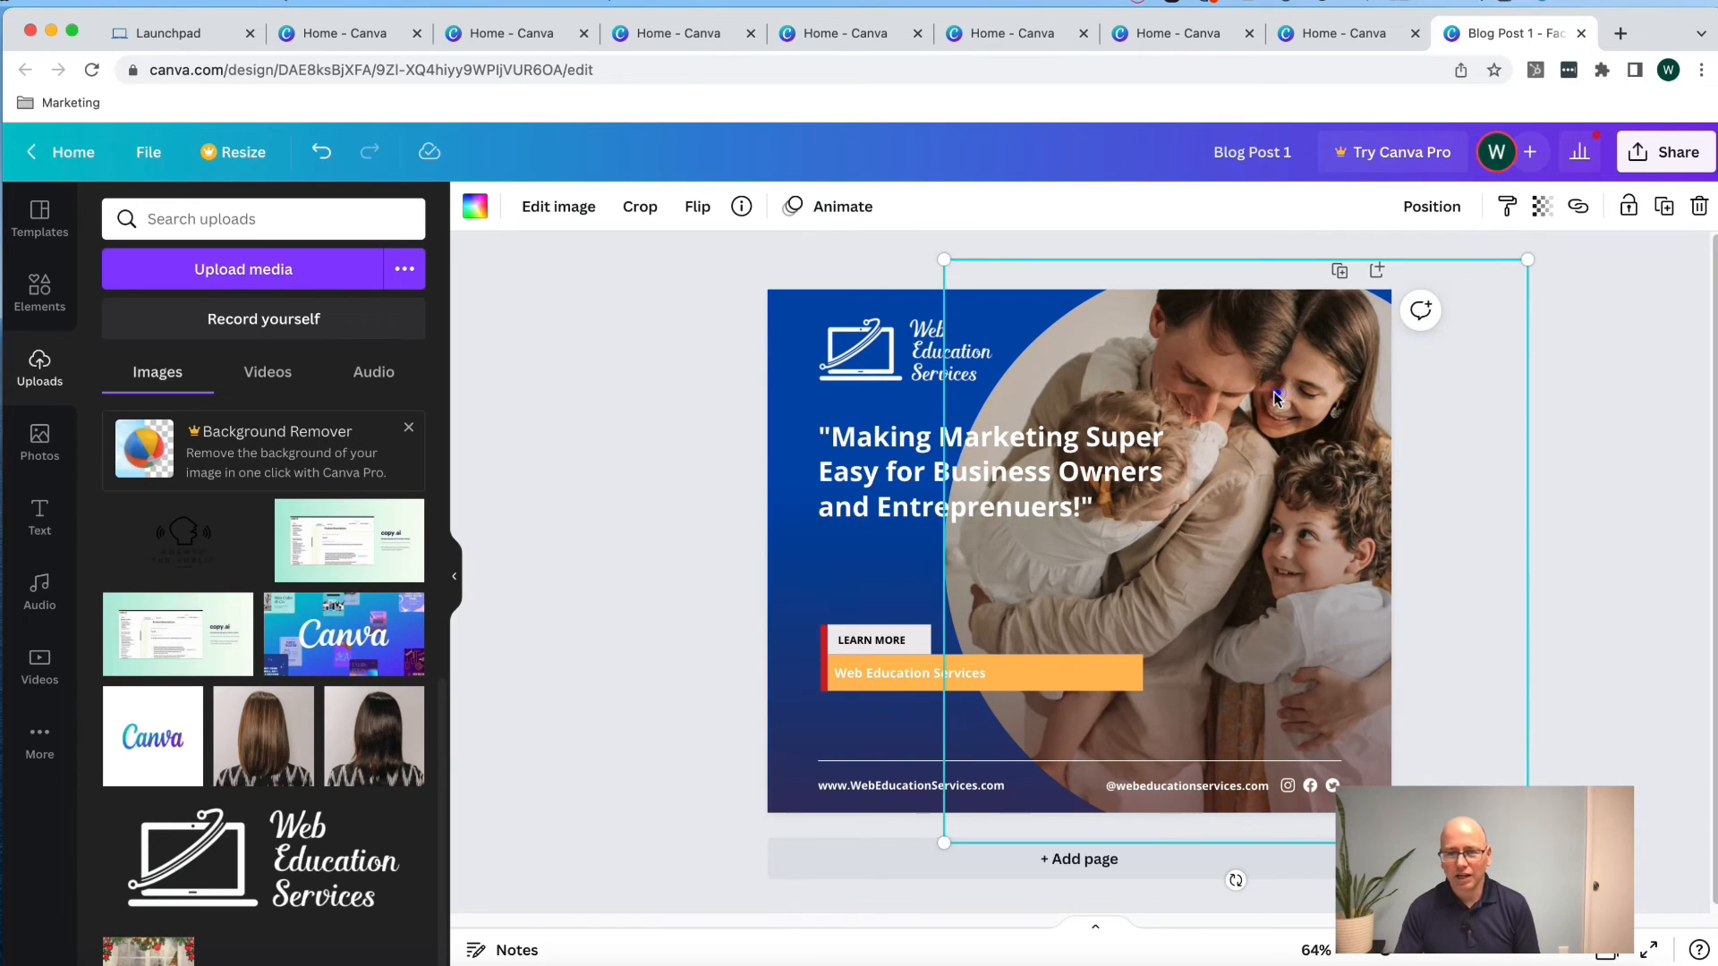
pyautogui.click(988, 471)
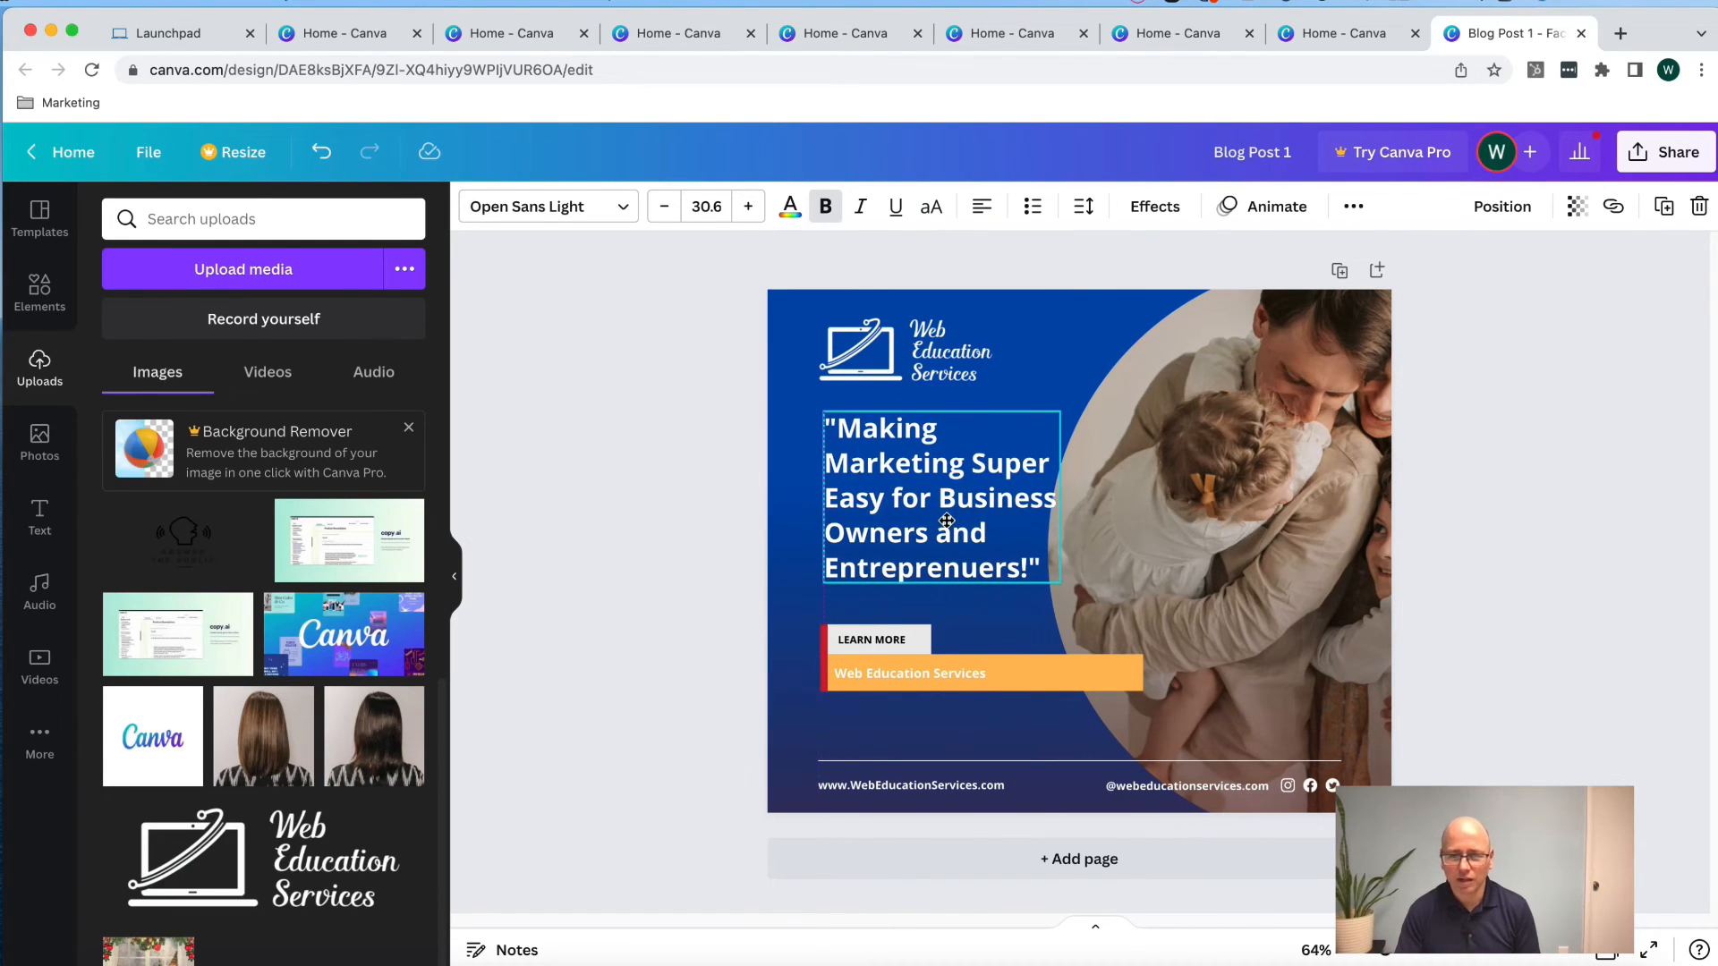
pyautogui.click(939, 521)
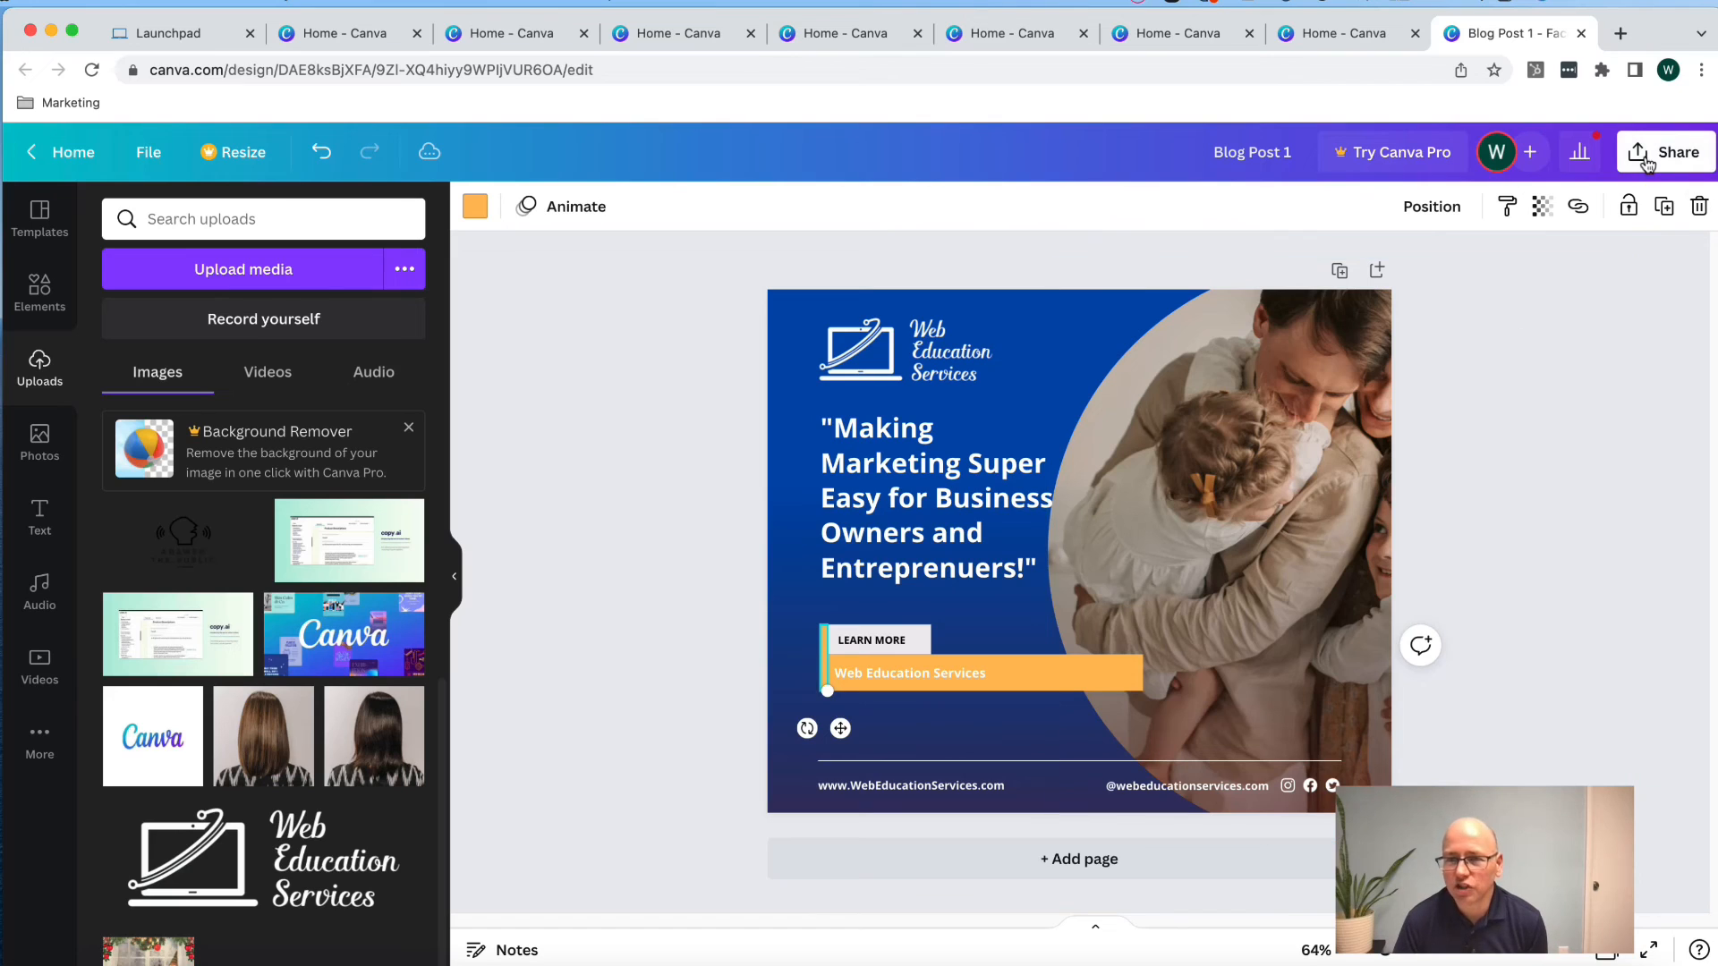
# Download Blog Post 1 via Share as a PNG image.
pyautogui.click(1664, 151)
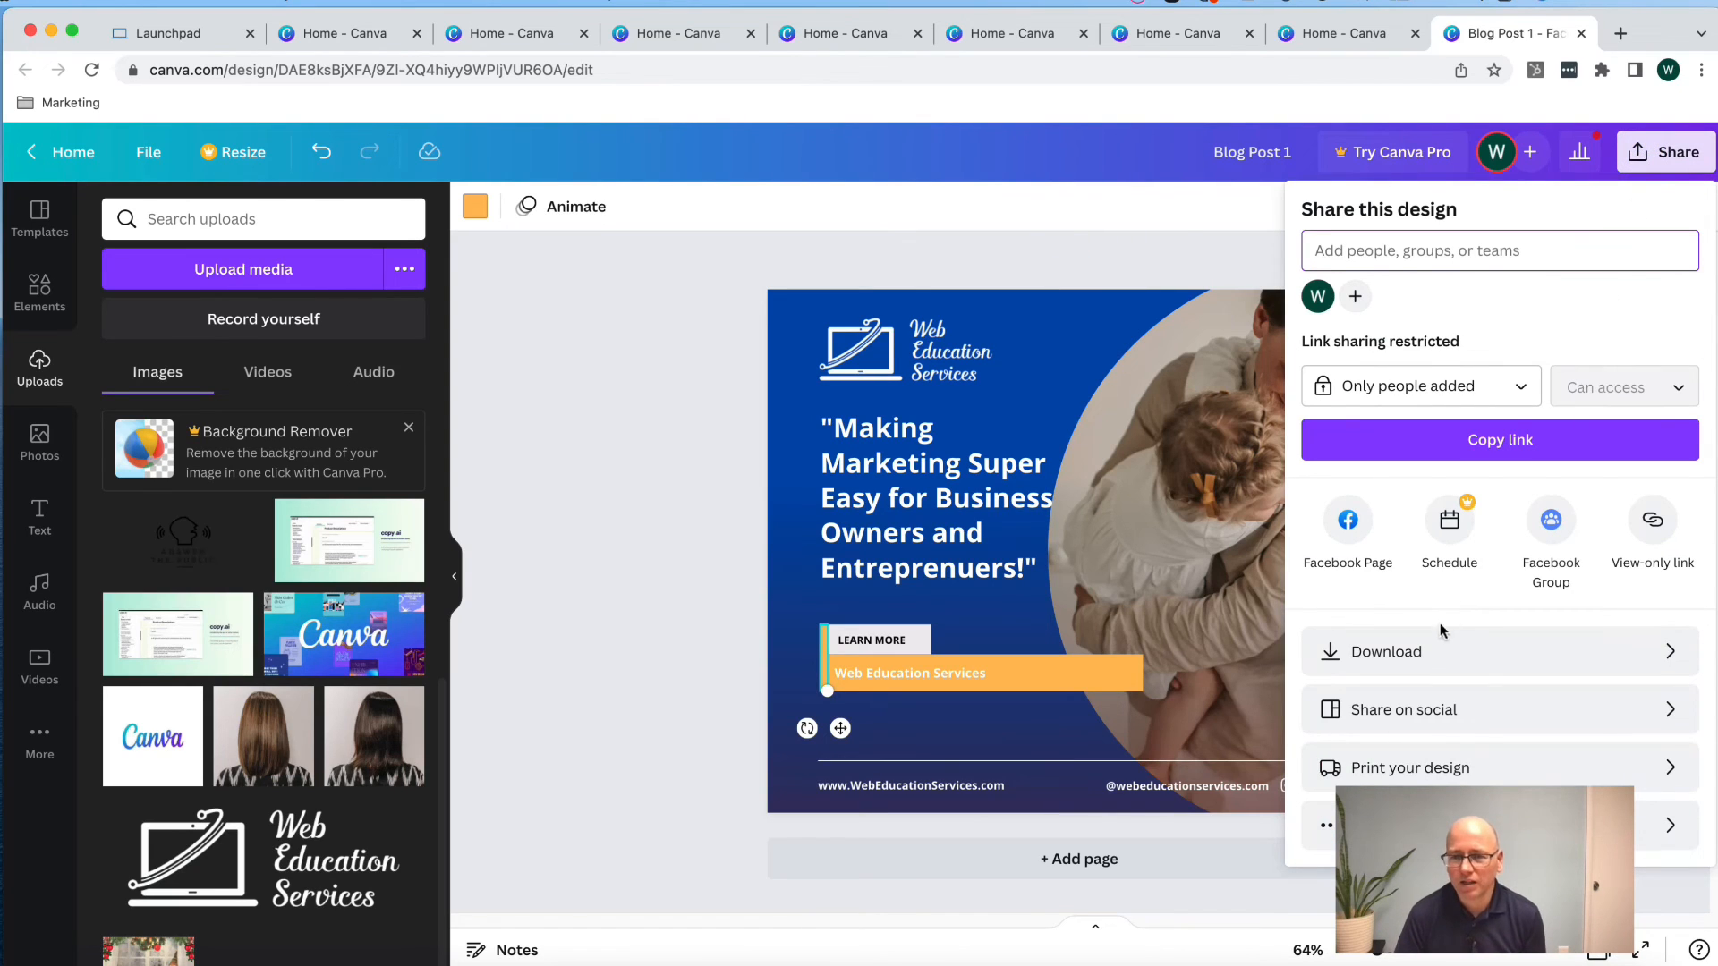
pyautogui.click(1386, 651)
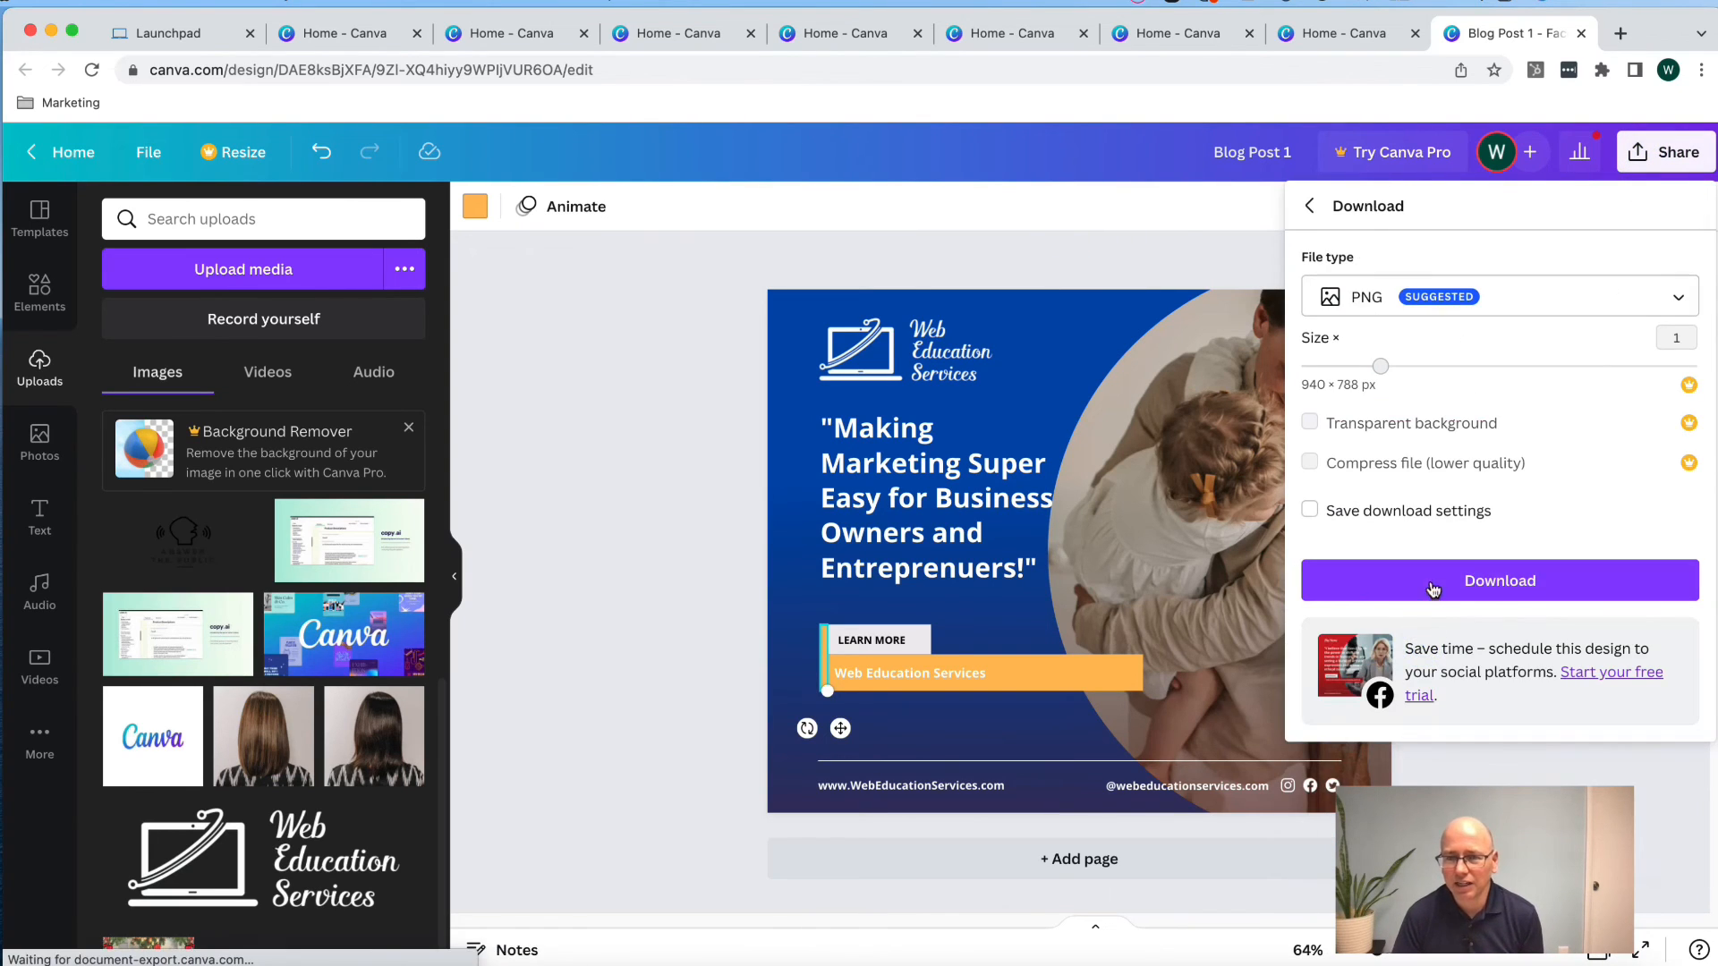
pyautogui.click(1500, 581)
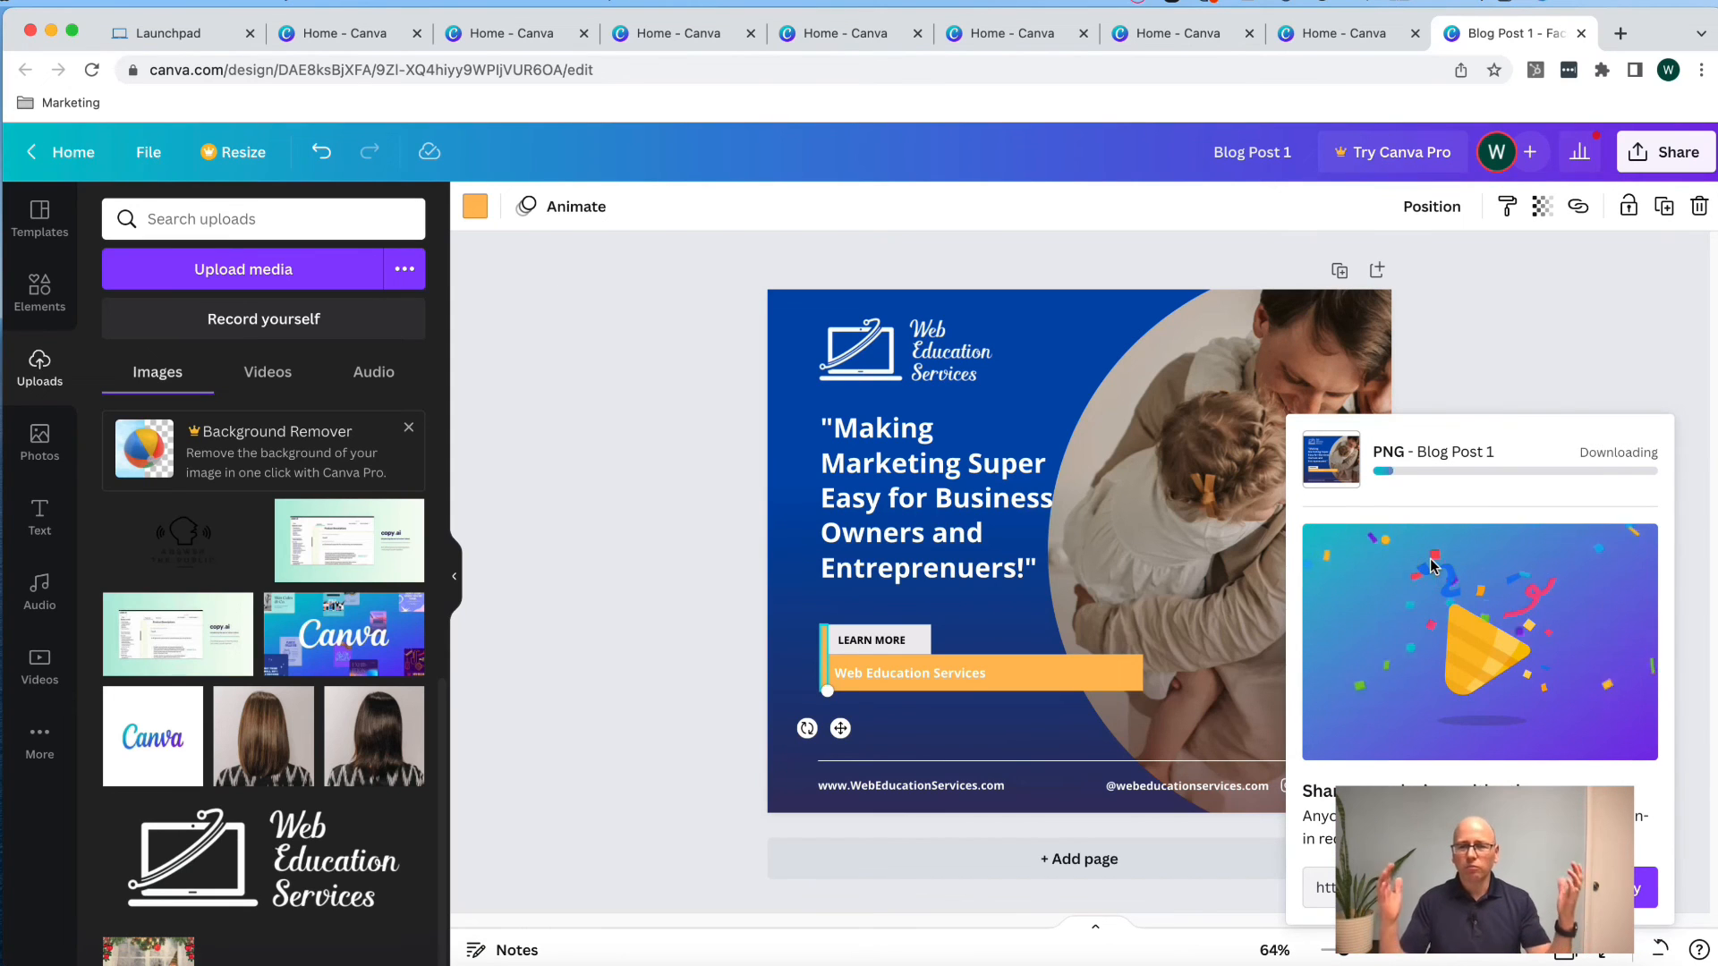